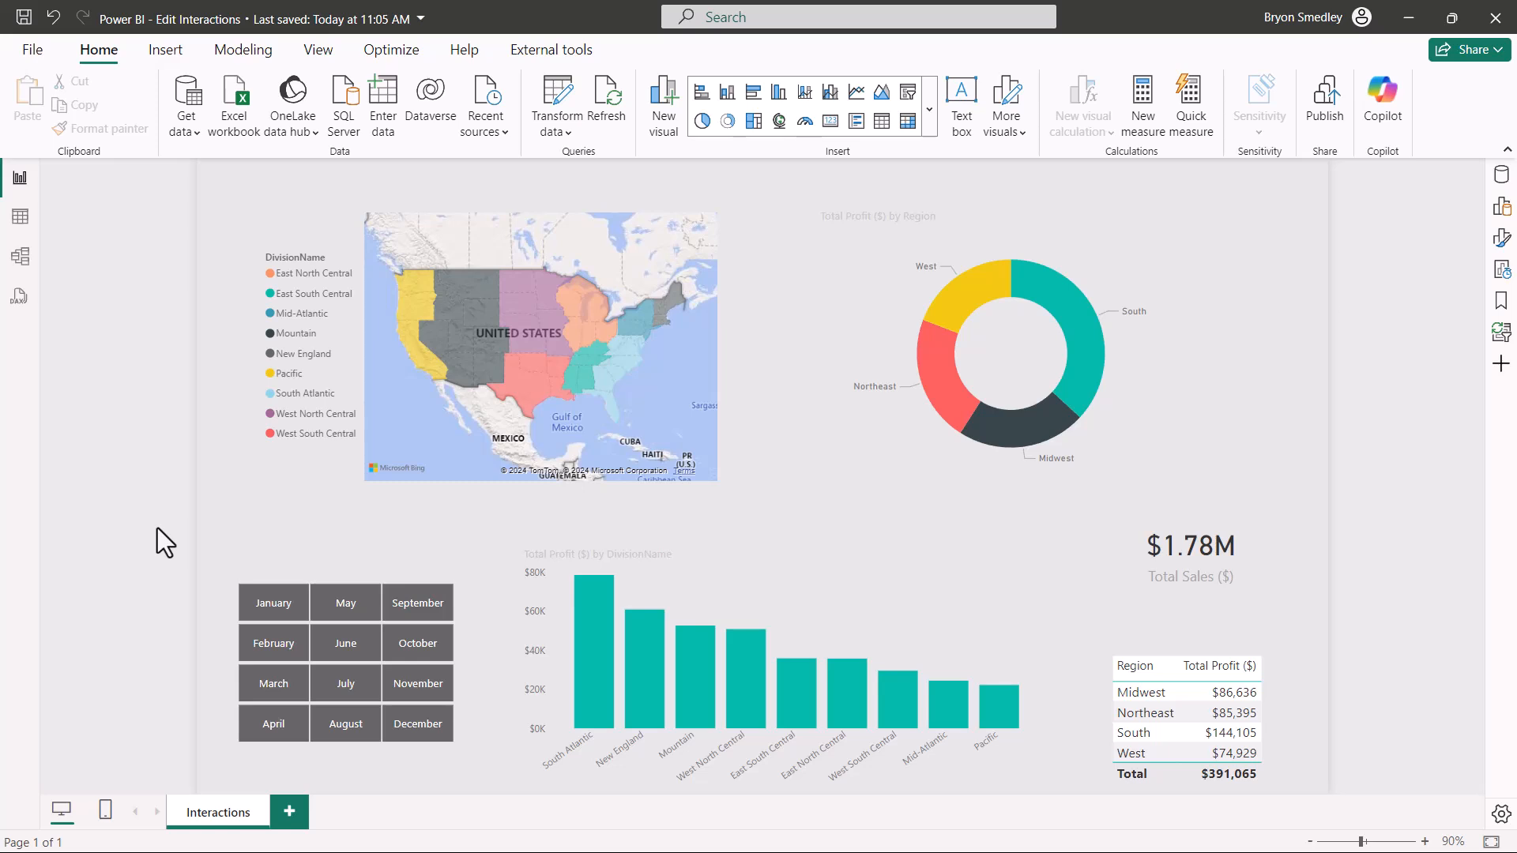
pyautogui.moveTo(146, 549)
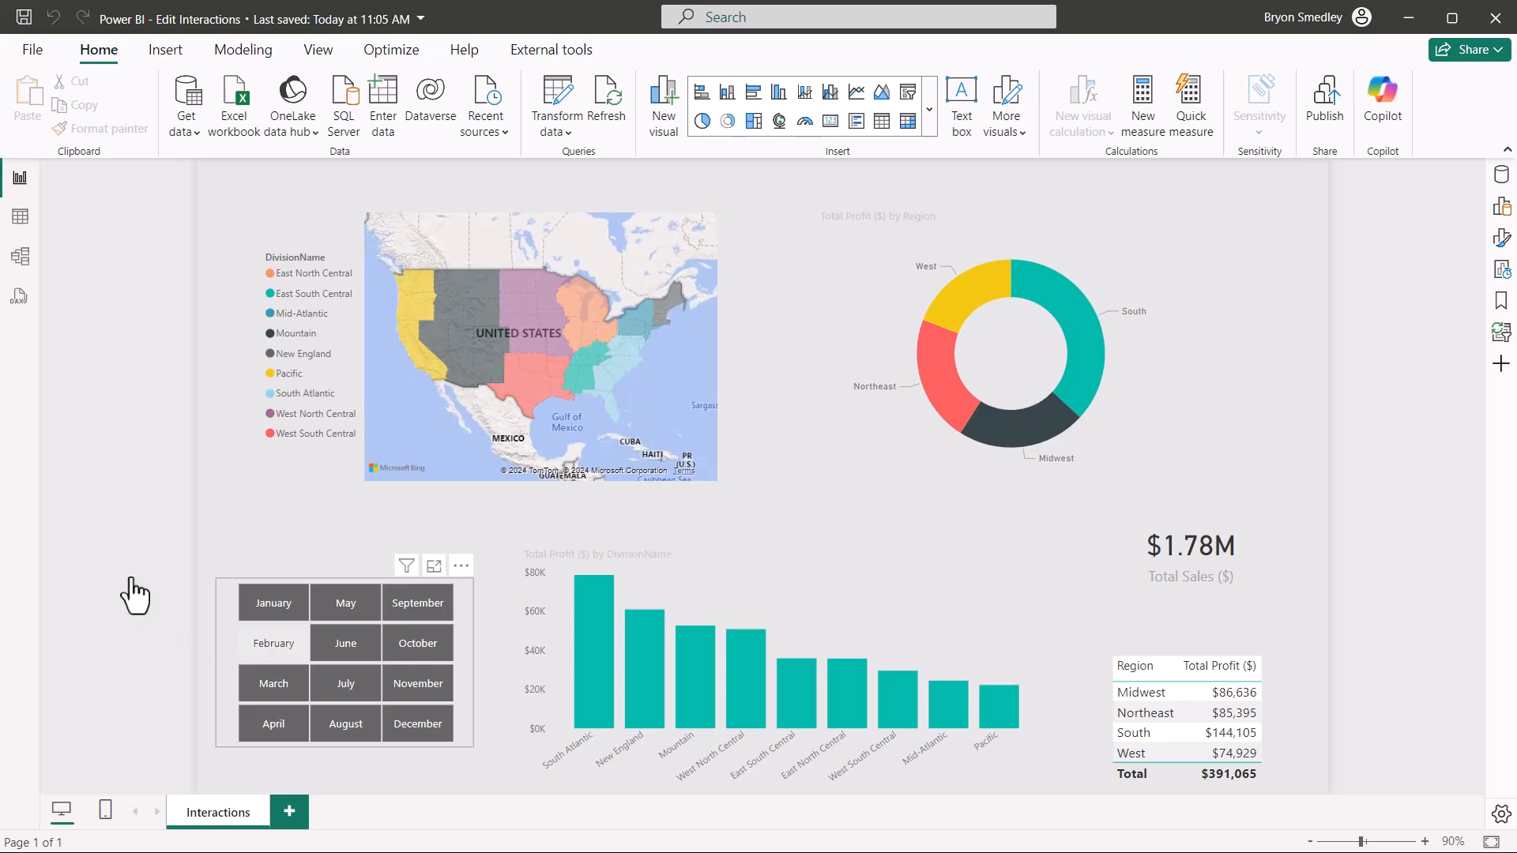
# - Cross-filter the page to the South region from the map and watch the other visuals respond
pyautogui.click(273, 643)
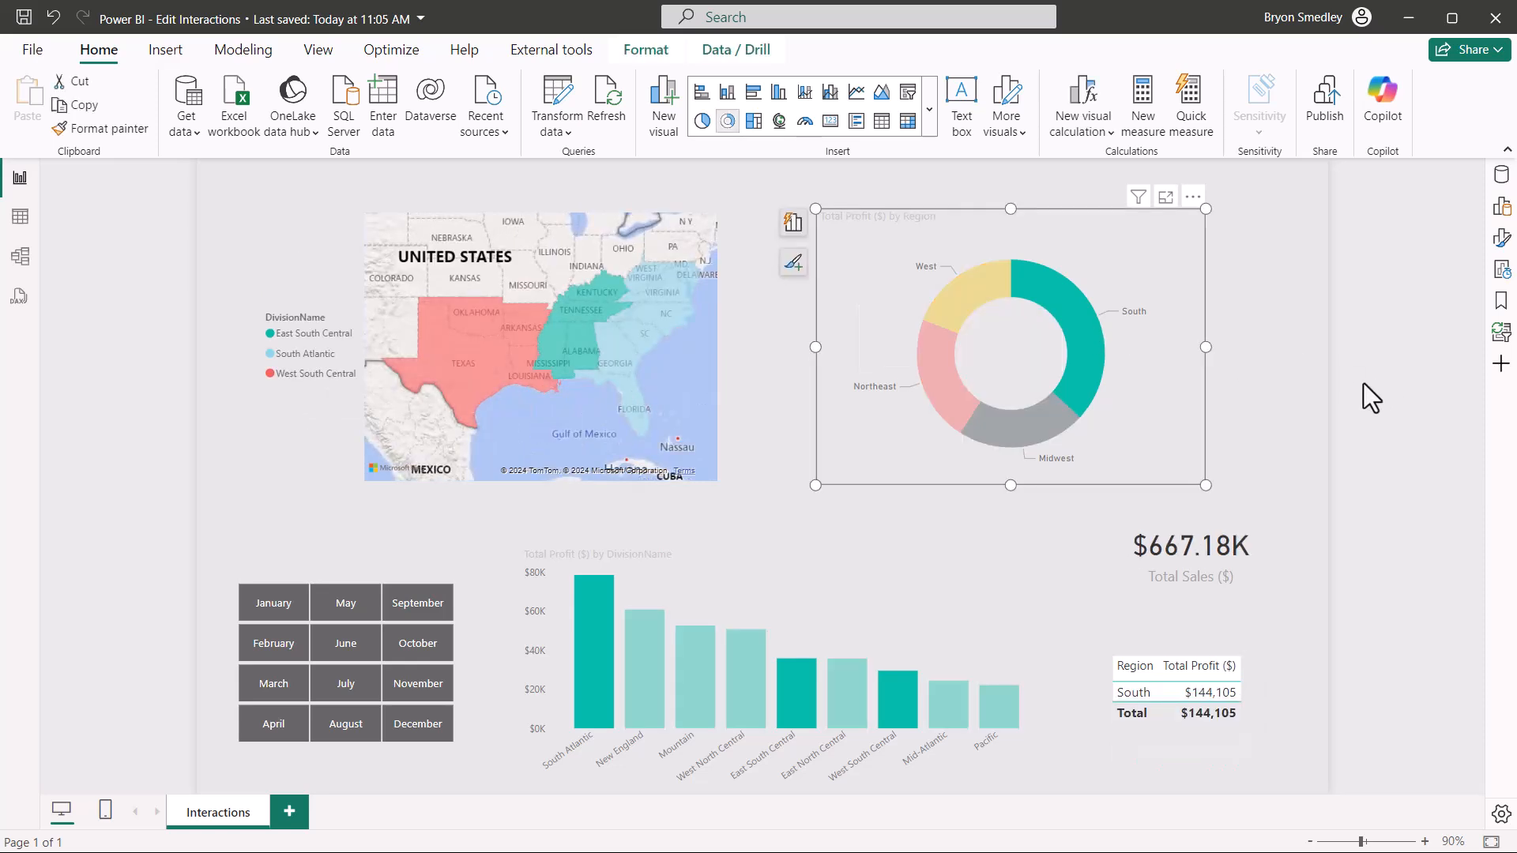
pyautogui.moveTo(1362, 399)
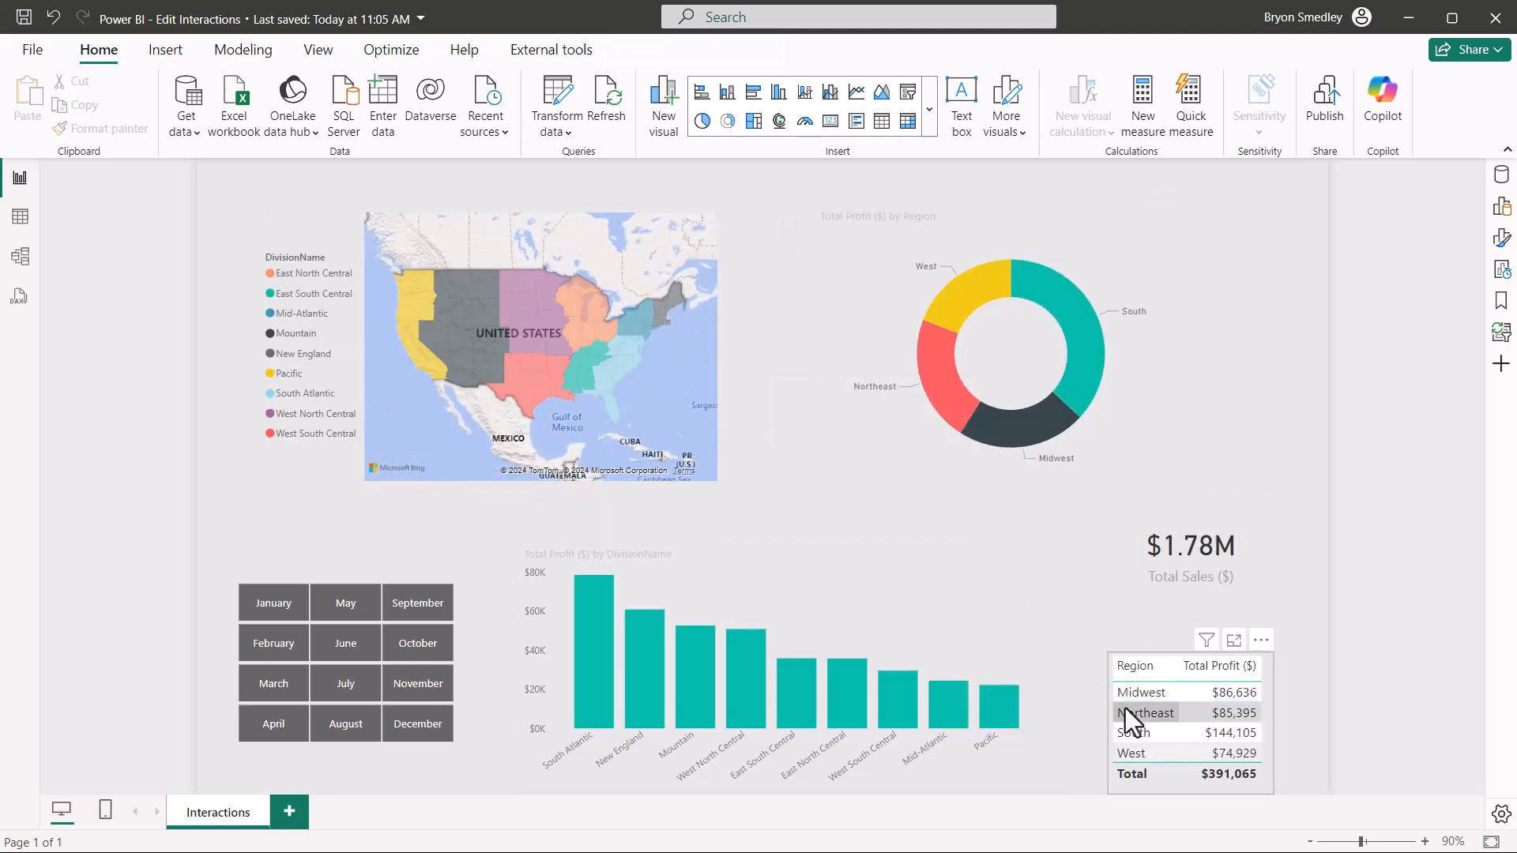
pyautogui.click(1148, 712)
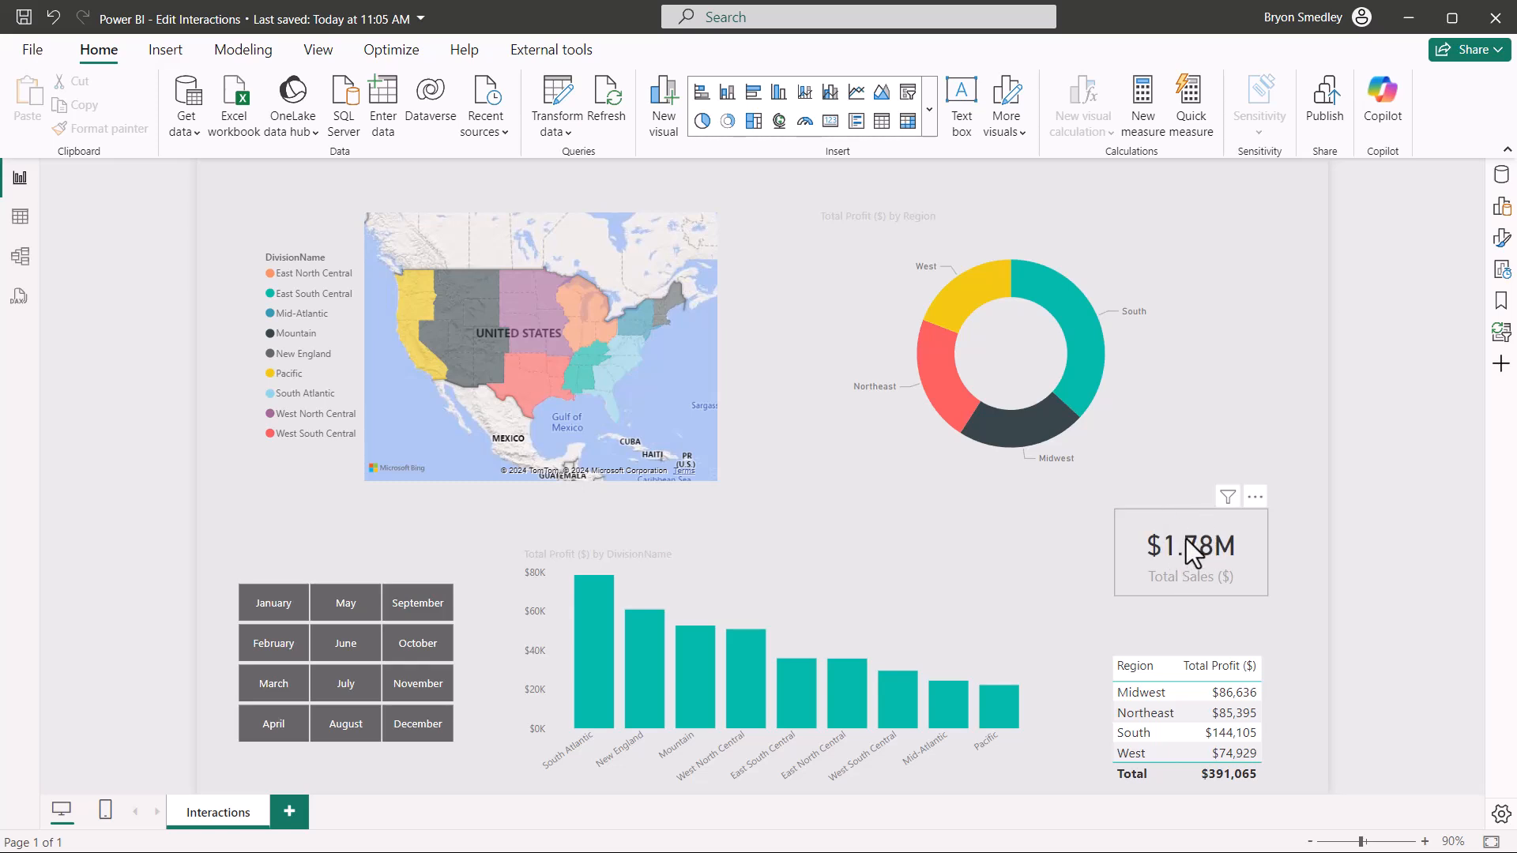
pyautogui.click(1190, 551)
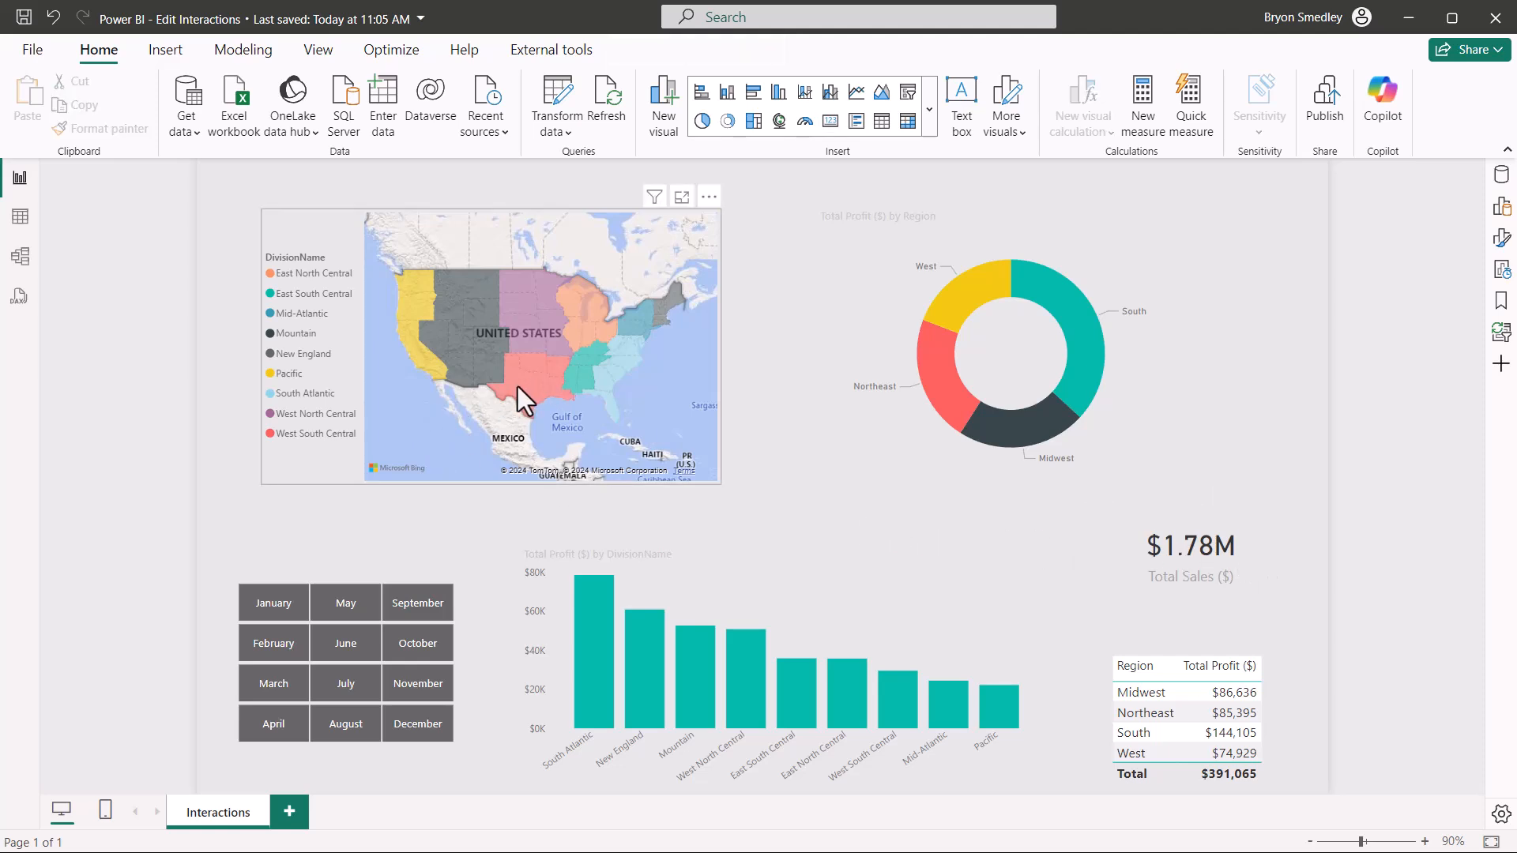
# - Select West South Central, Mountain, East North Central, then South Atlantic on the map to cross-filter the page
pyautogui.click(523, 401)
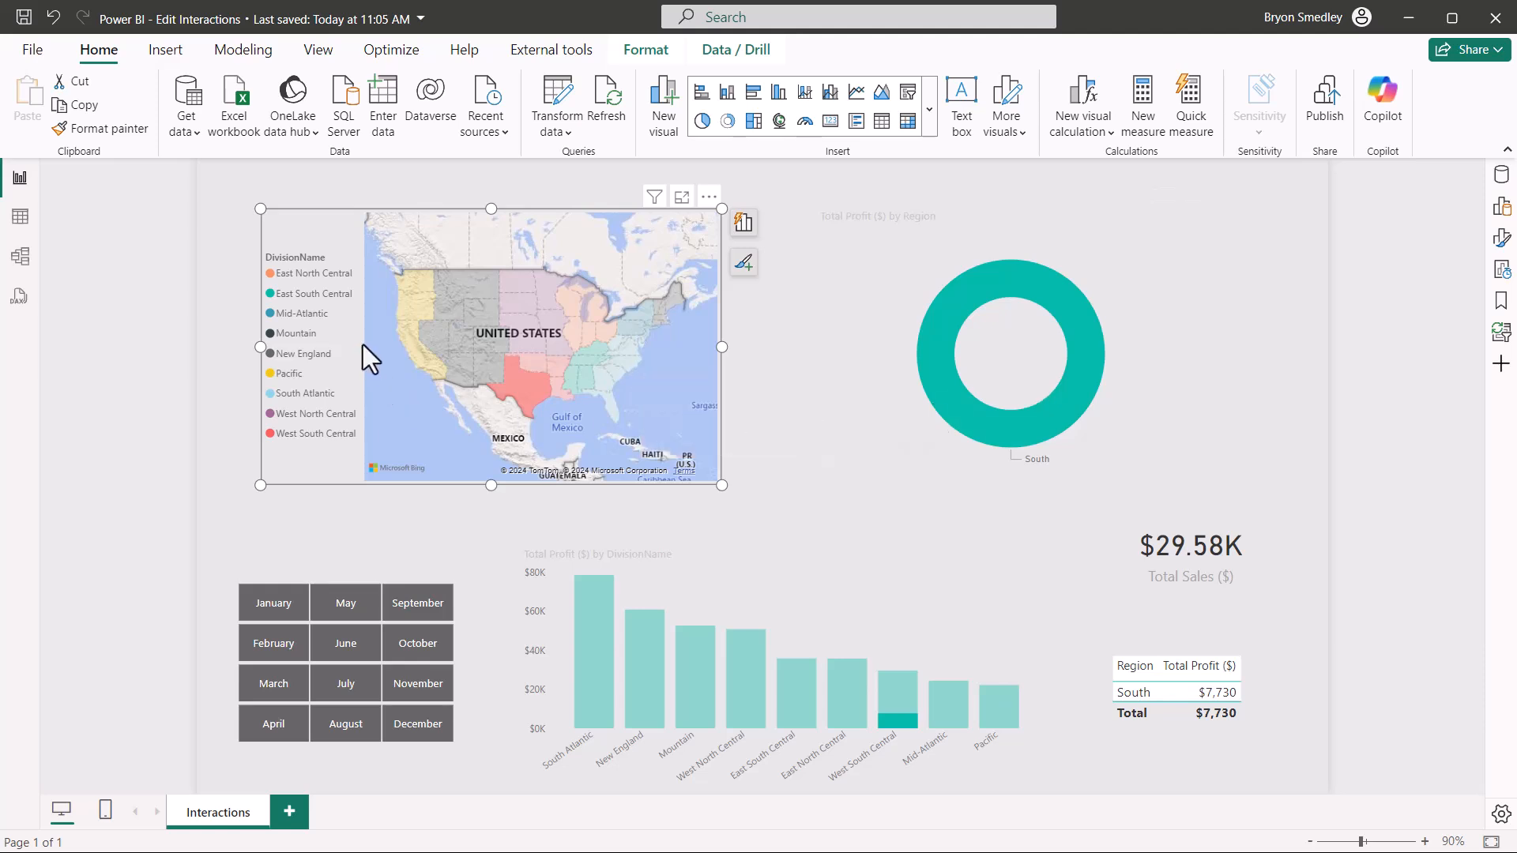
pyautogui.click(523, 314)
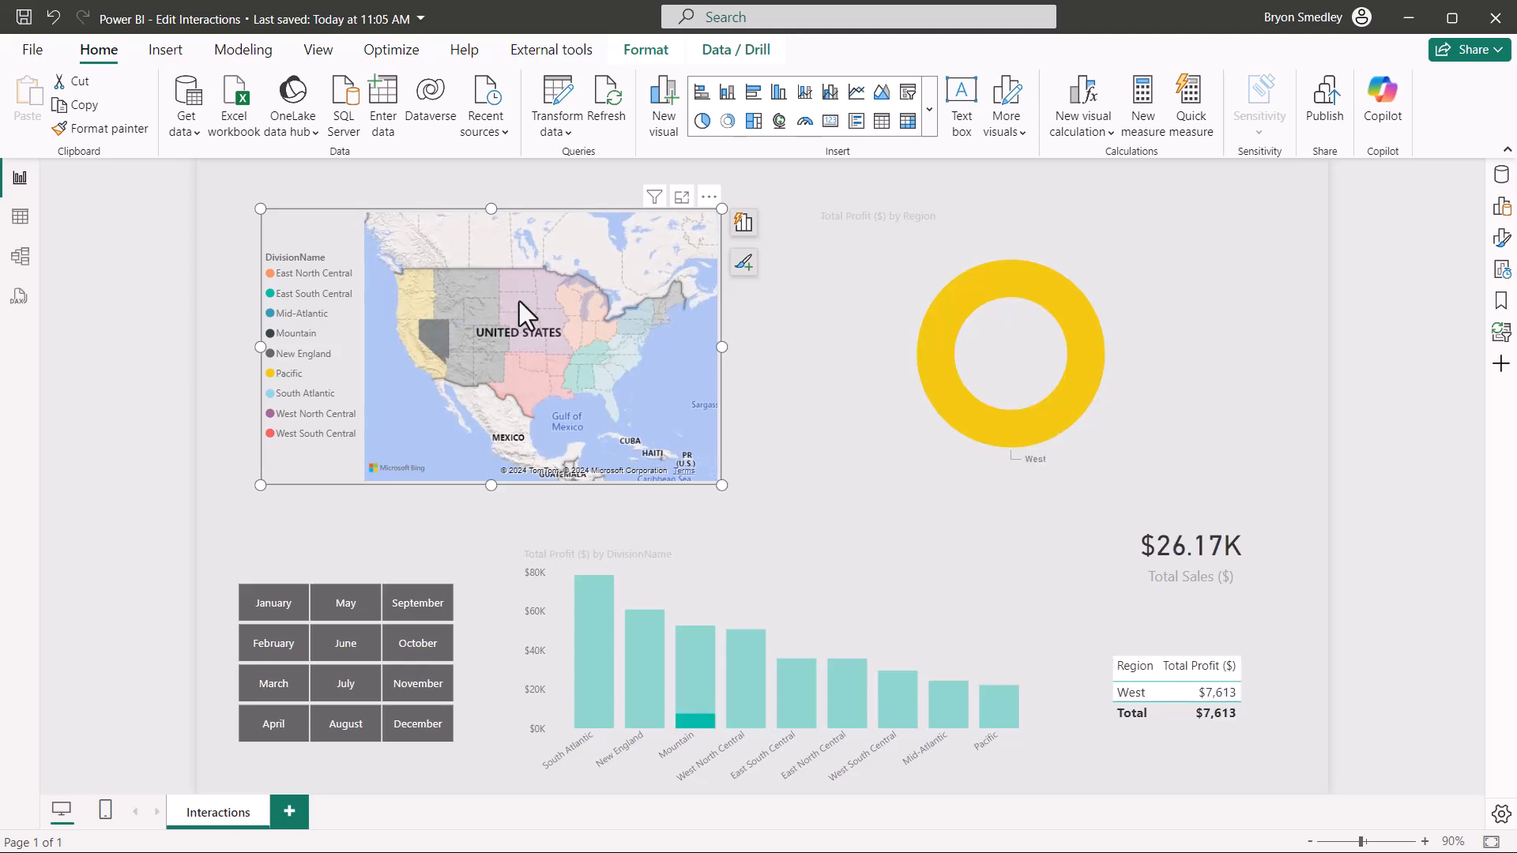
pyautogui.click(589, 391)
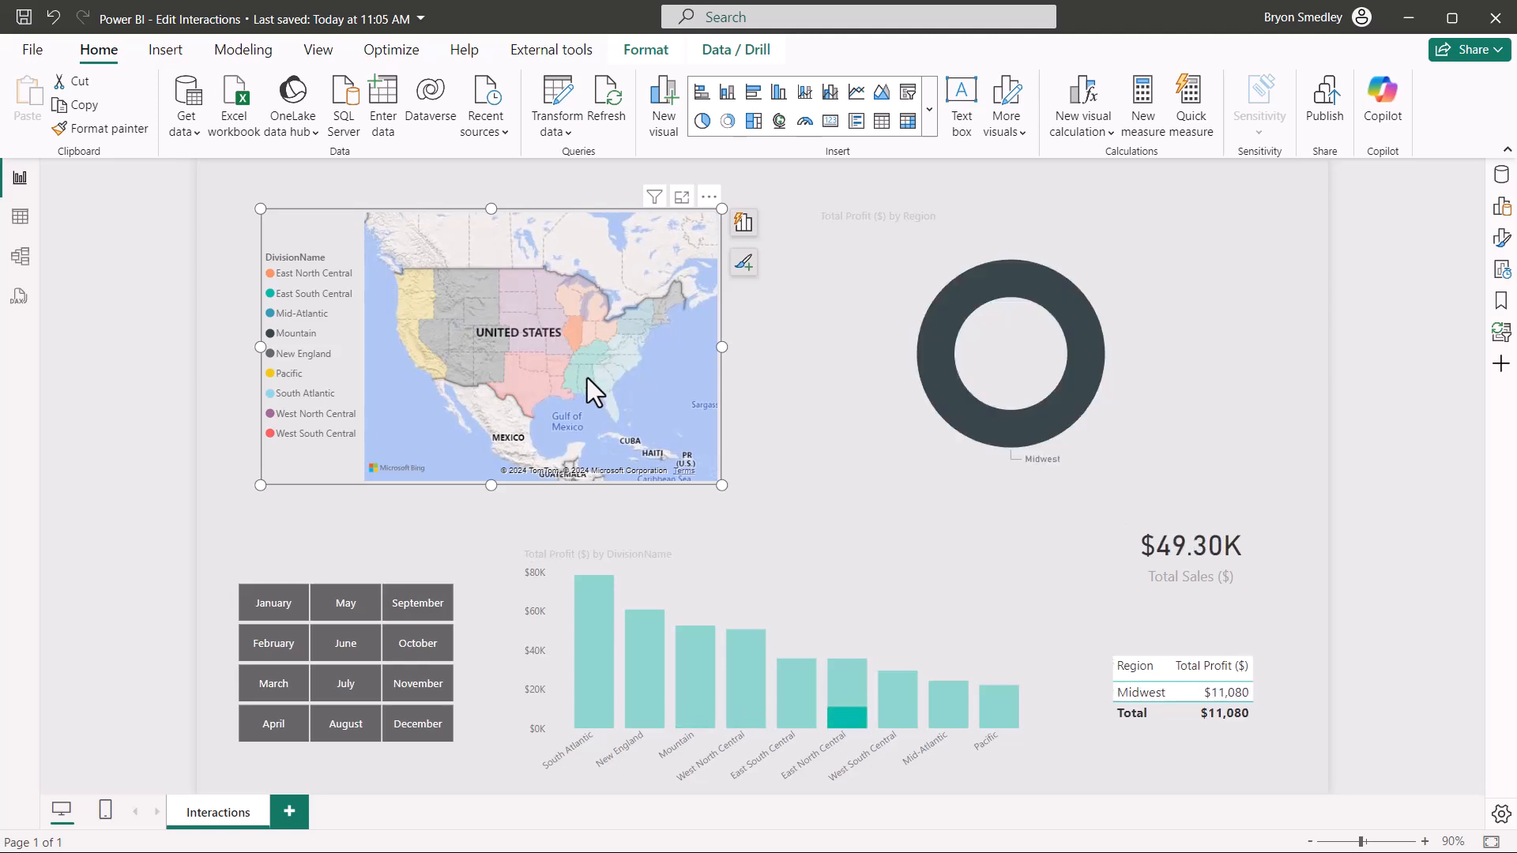
pyautogui.click(619, 414)
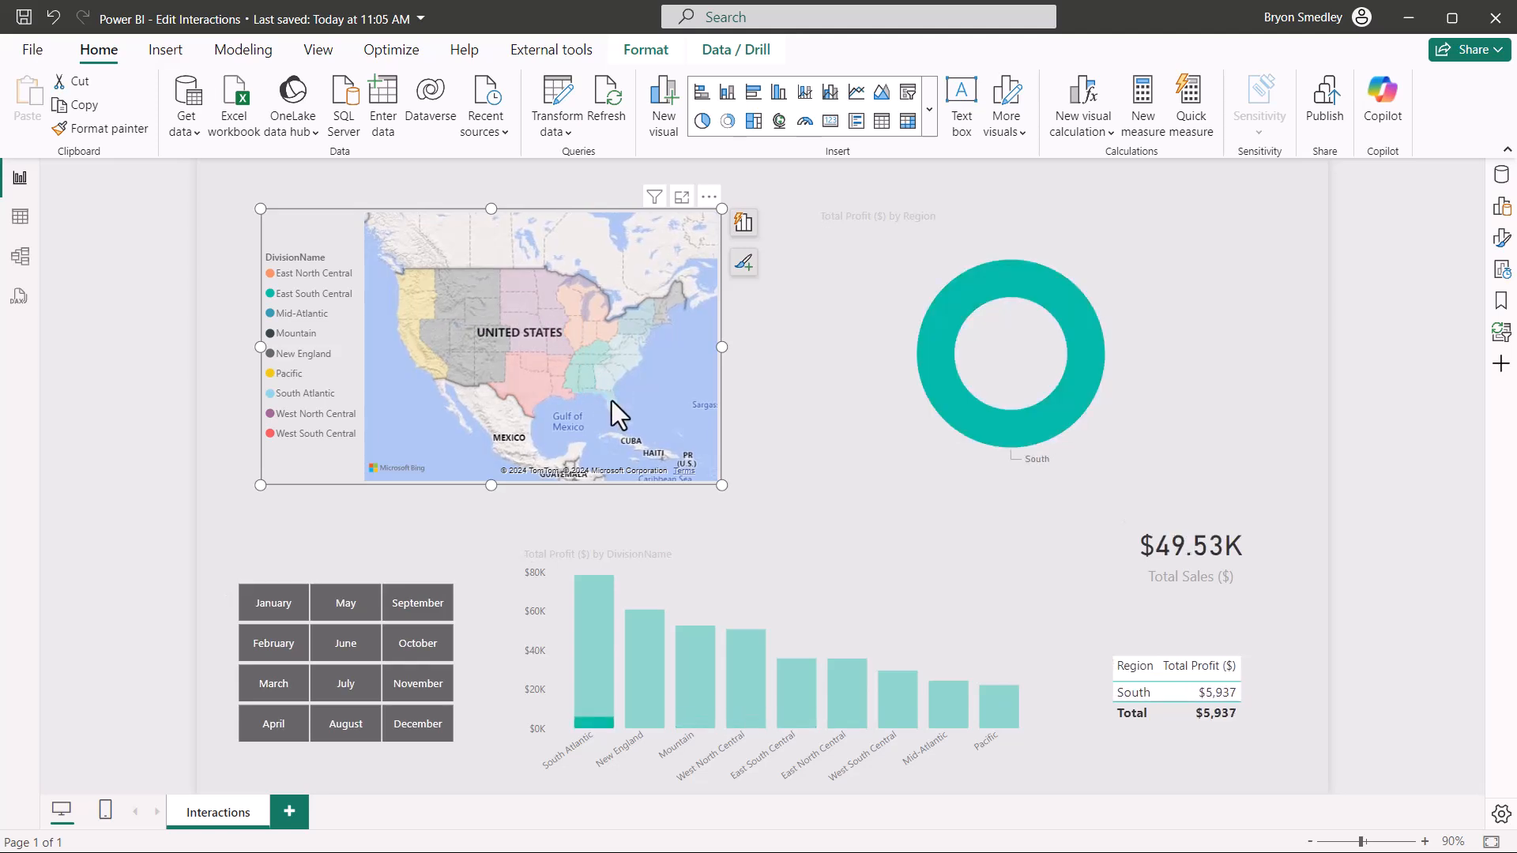
pyautogui.moveTo(546, 397)
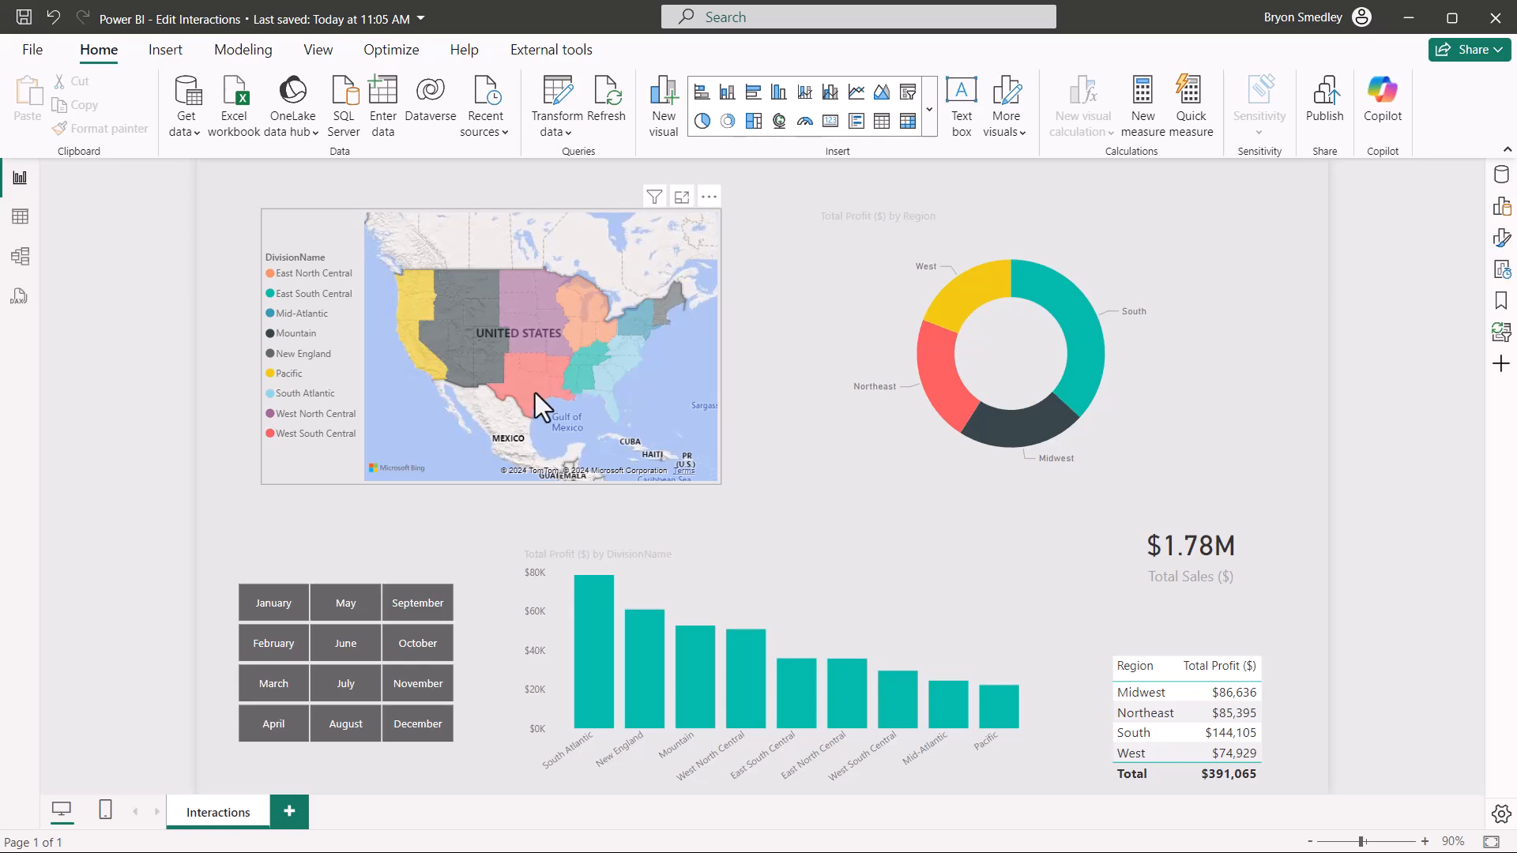
pyautogui.click(469, 373)
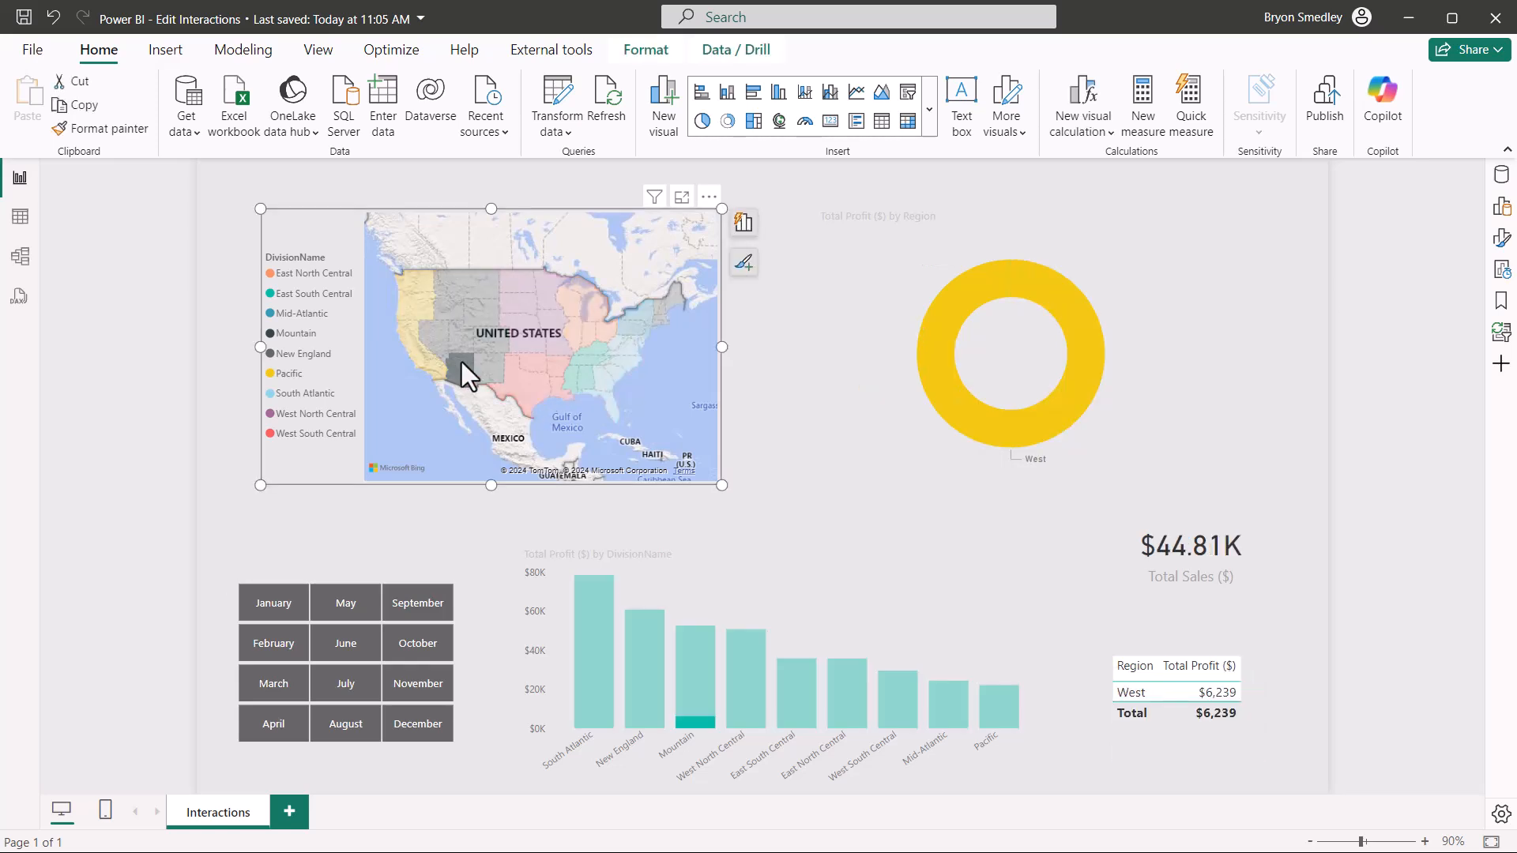
pyautogui.click(523, 388)
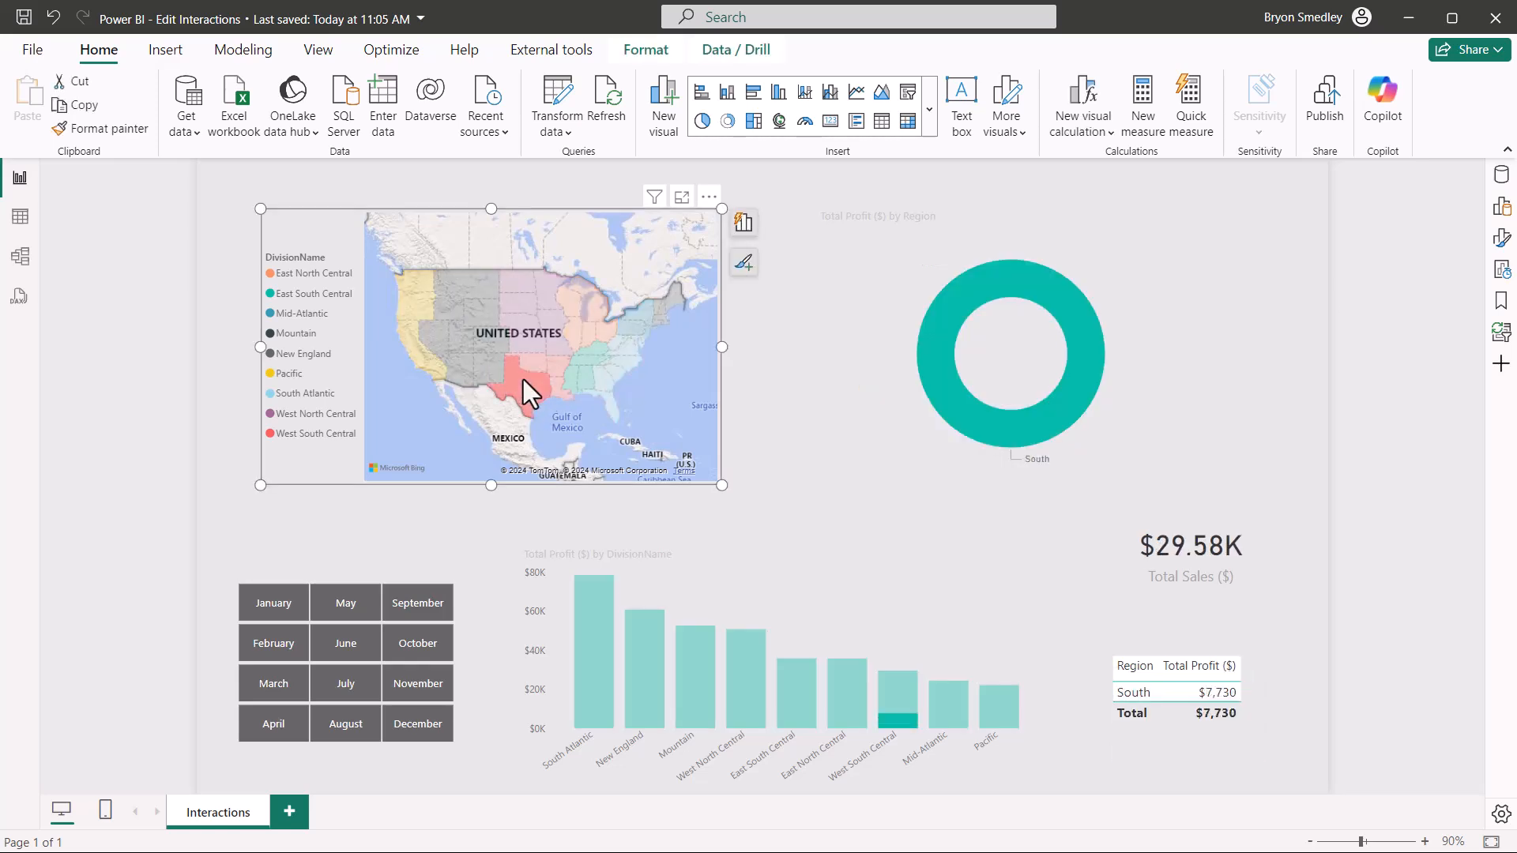
pyautogui.moveTo(518, 308)
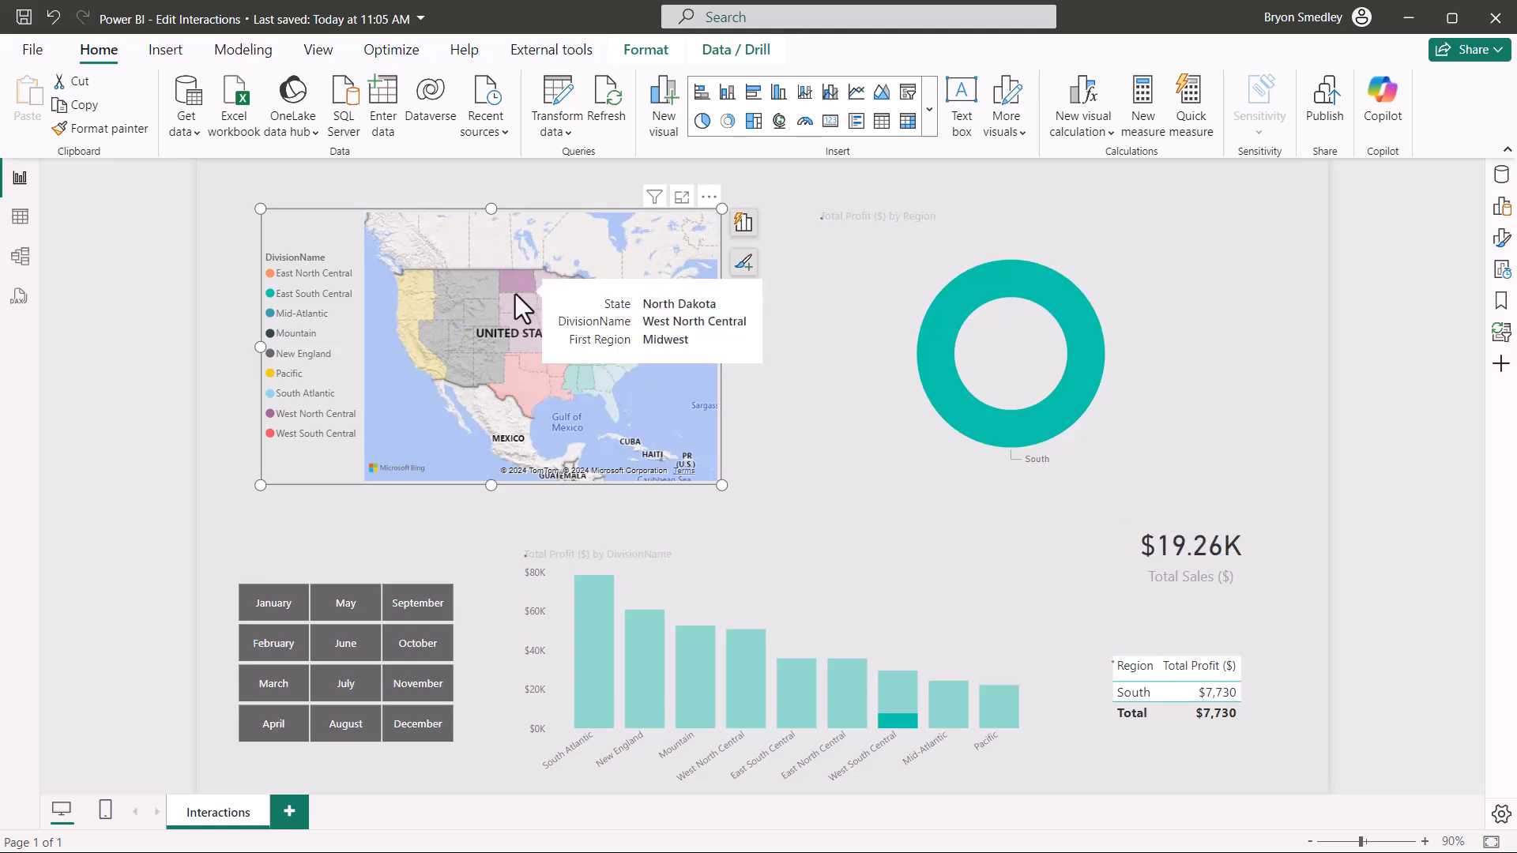
pyautogui.click(421, 310)
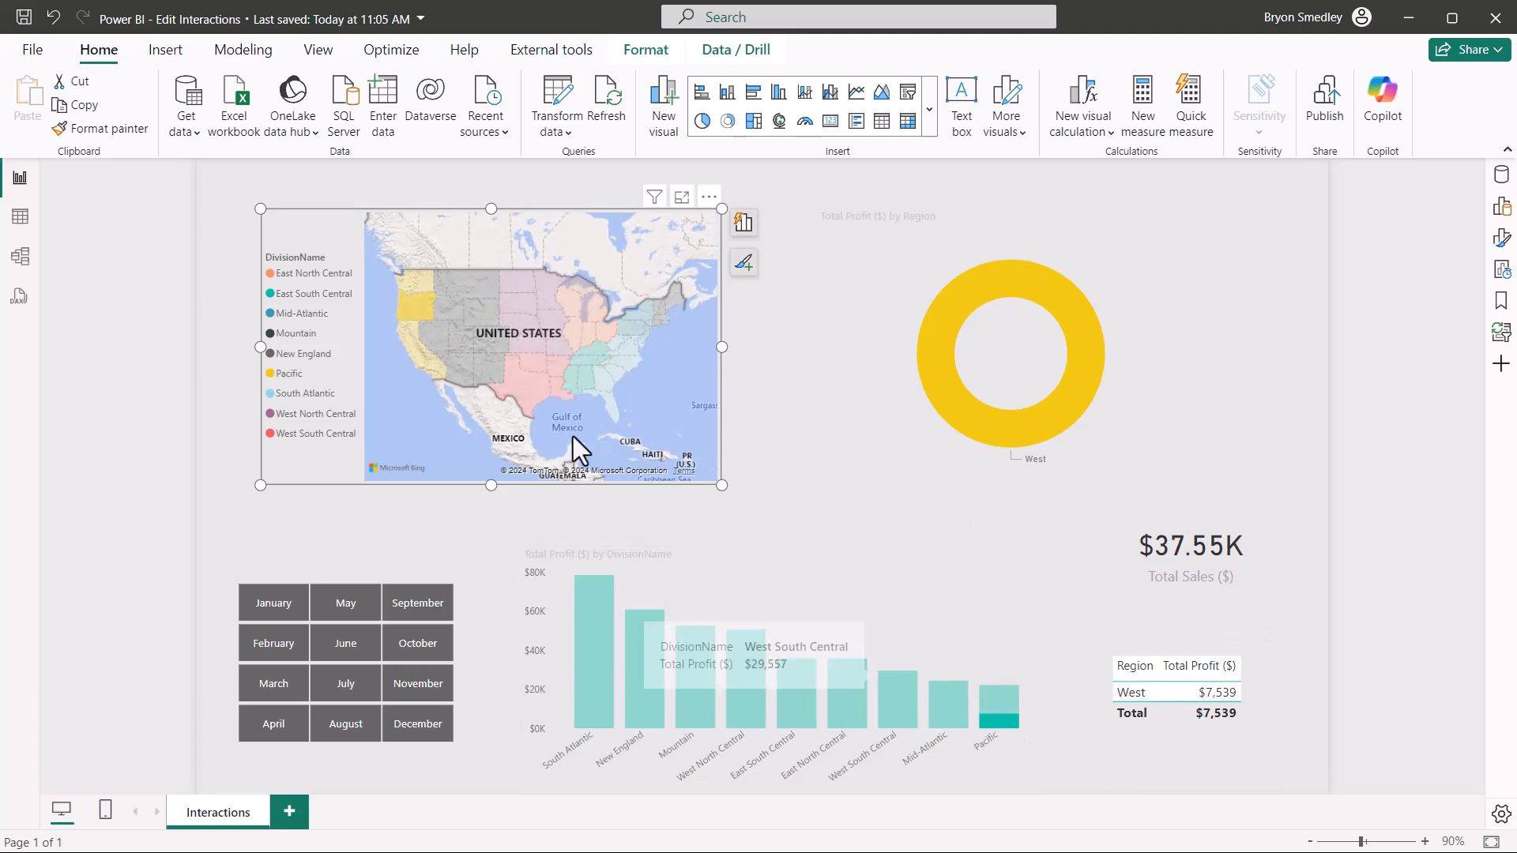
pyautogui.click(520, 397)
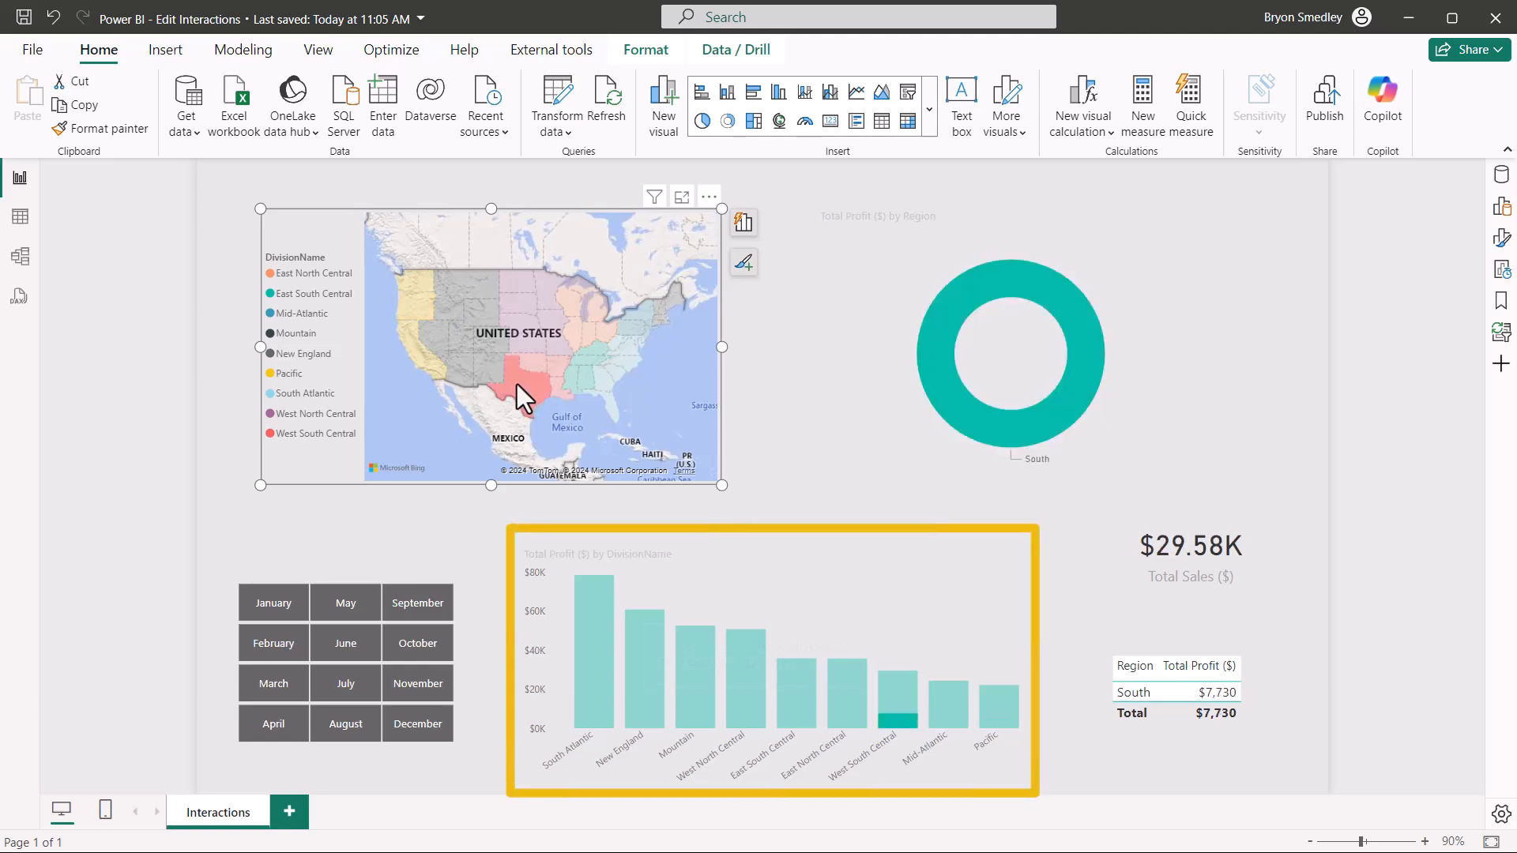
pyautogui.click(899, 701)
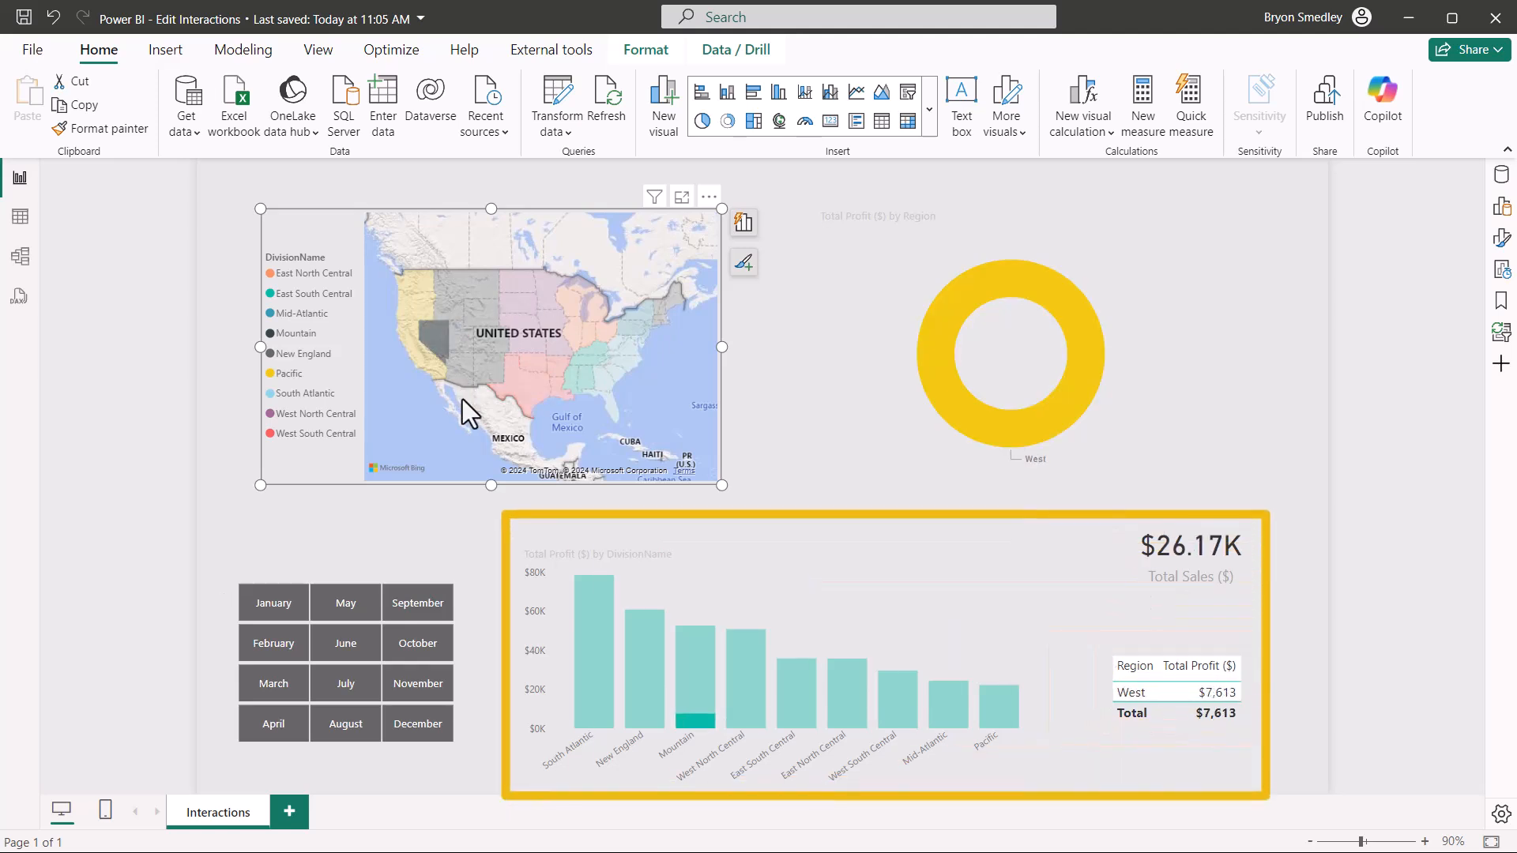
pyautogui.click(518, 387)
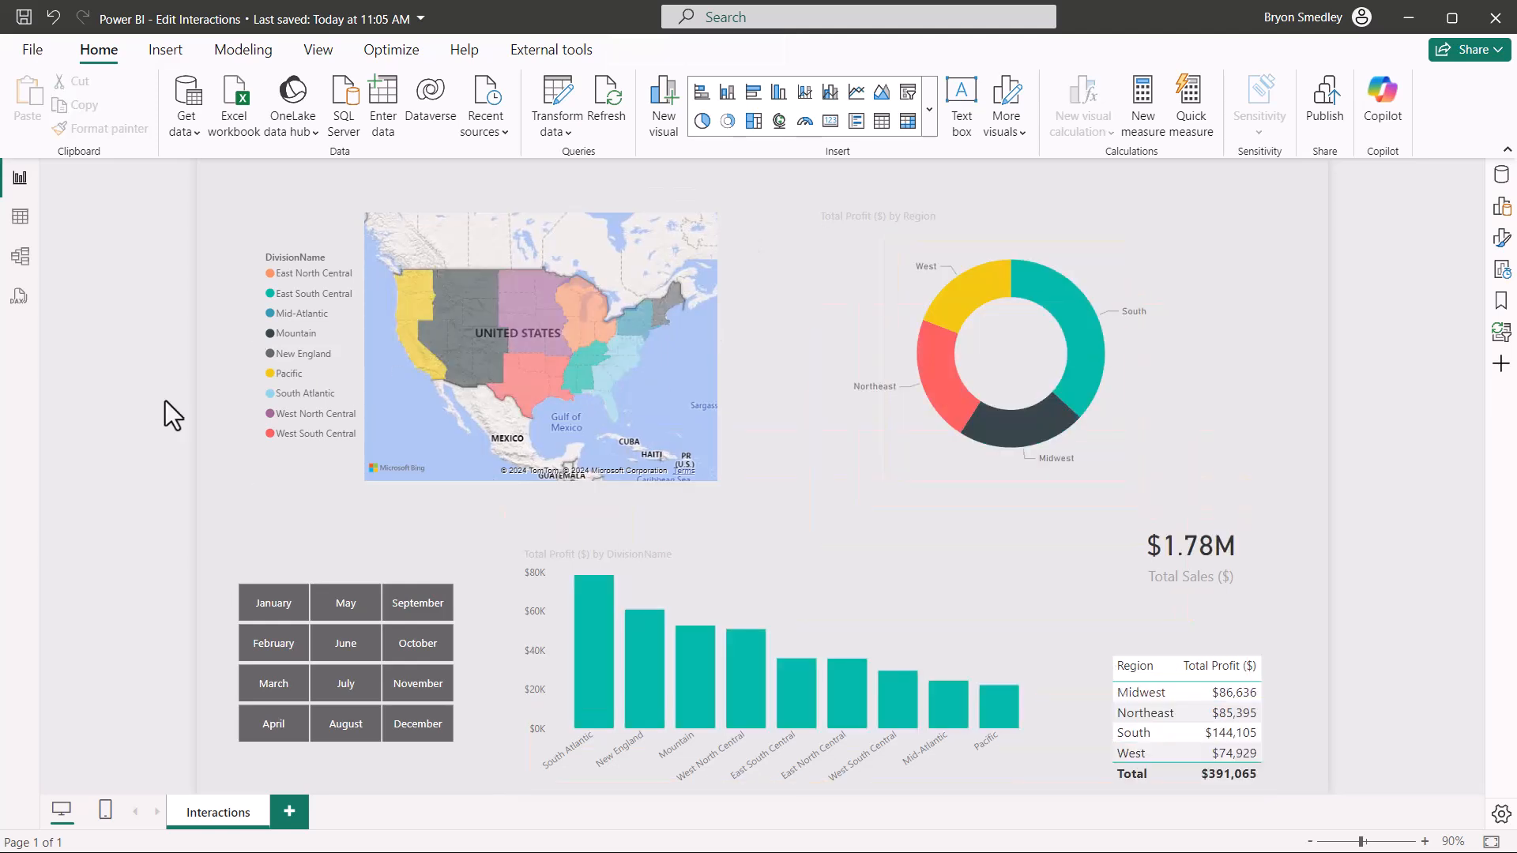
pyautogui.moveTo(204, 373)
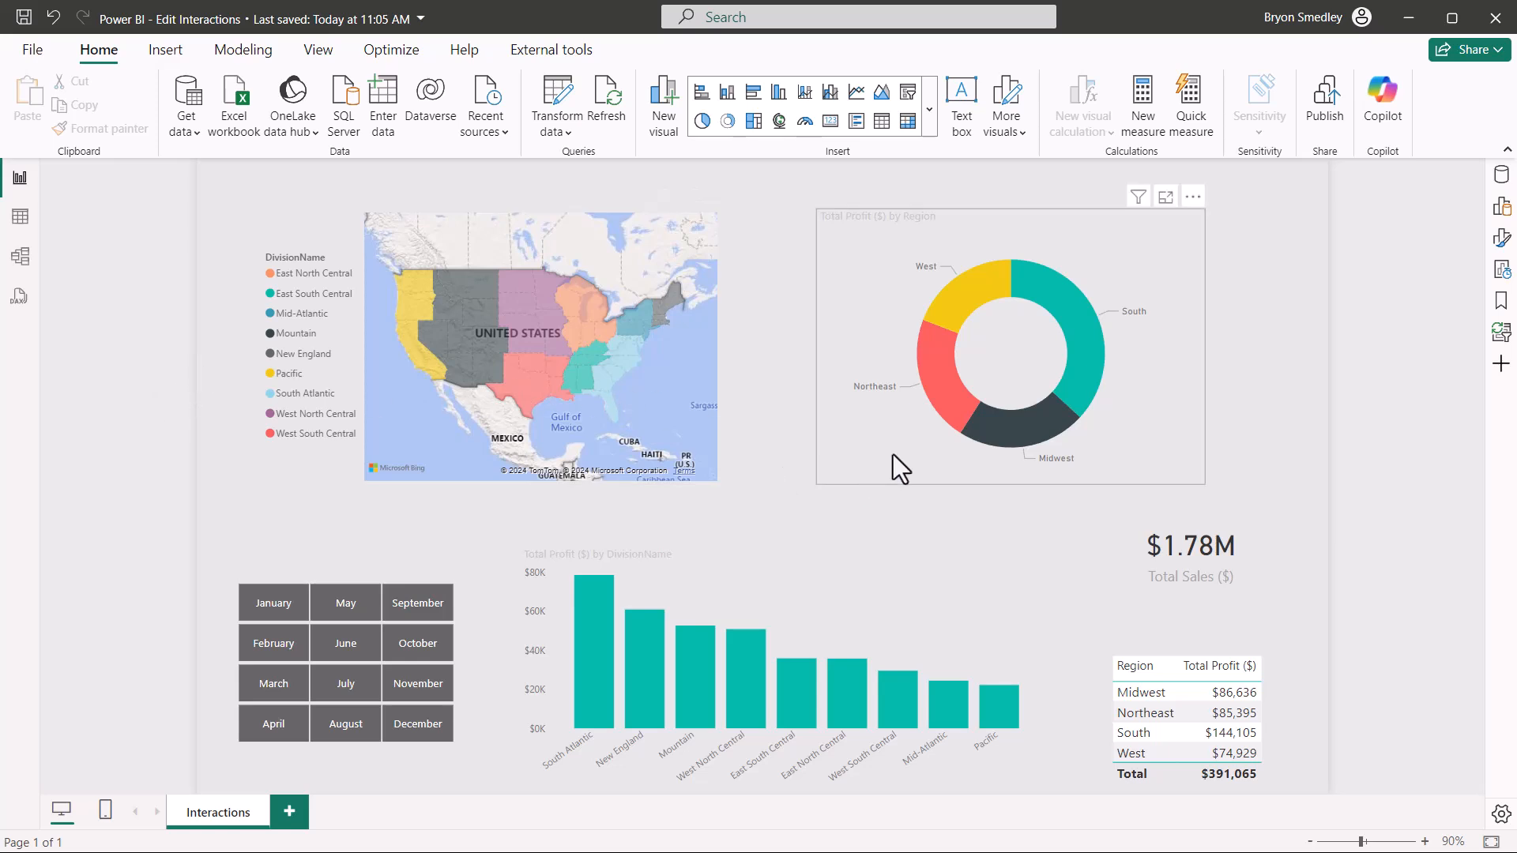
# - Select the Total Profit by Region donut so its ribbon tabs appear
pyautogui.click(1010, 348)
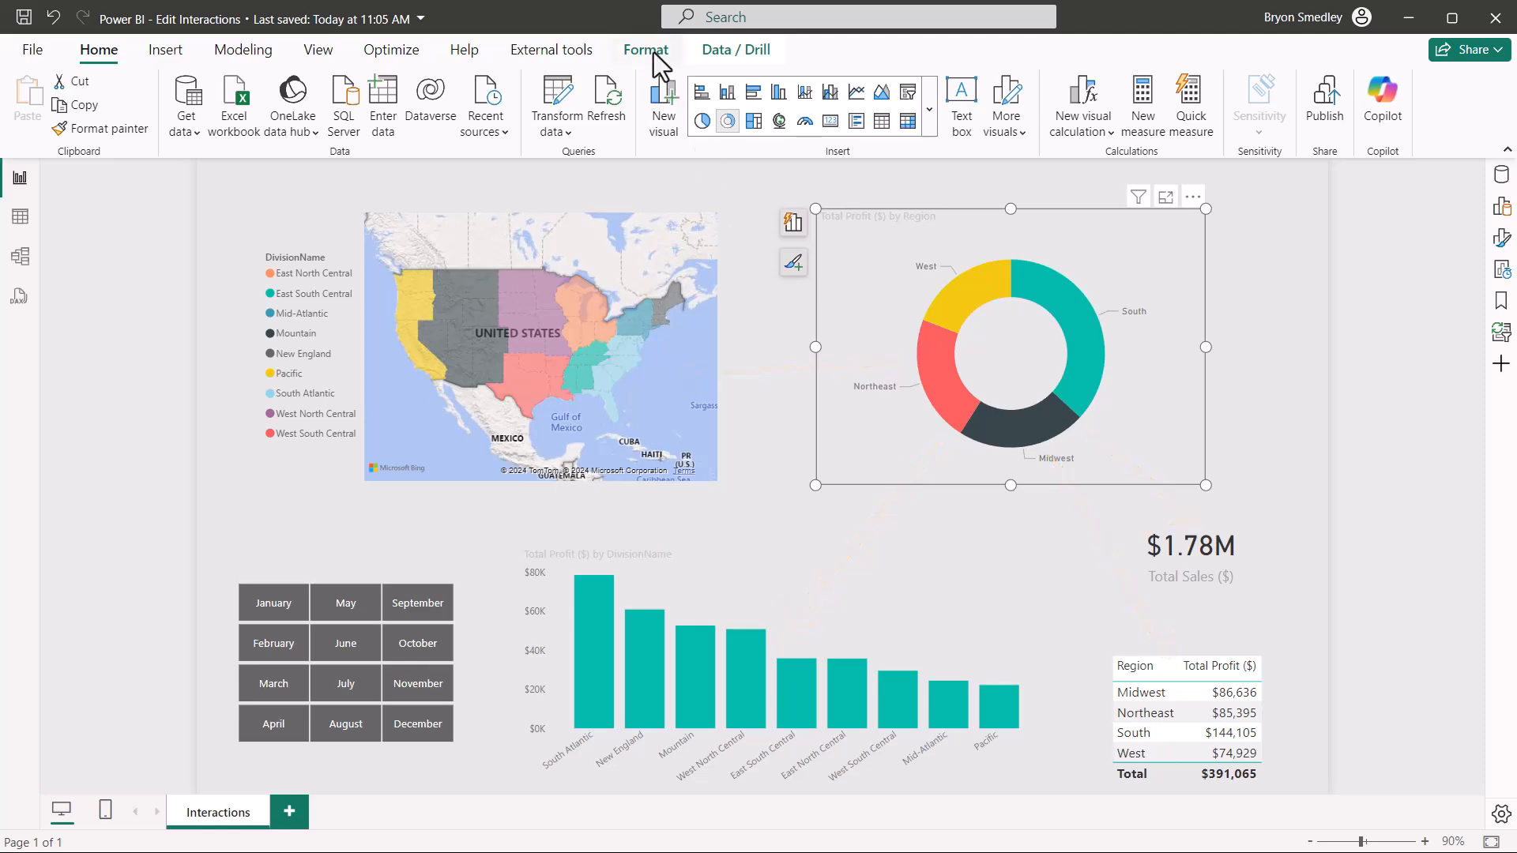
# - Turn on Edit interactions for the donut, set the card to Filter, and test with West then South slices
pyautogui.click(644, 50)
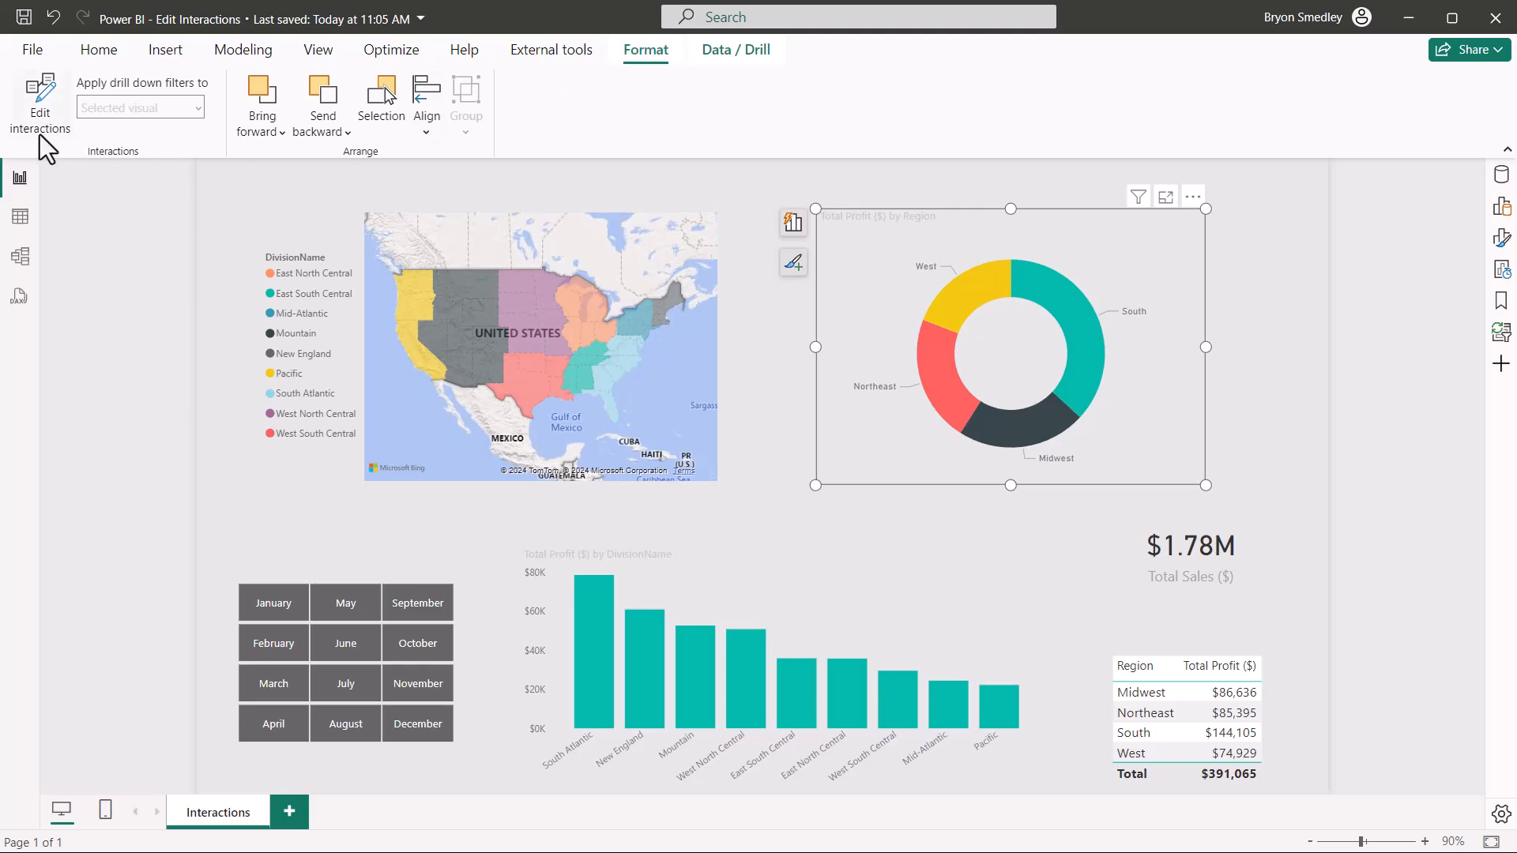
pyautogui.click(39, 104)
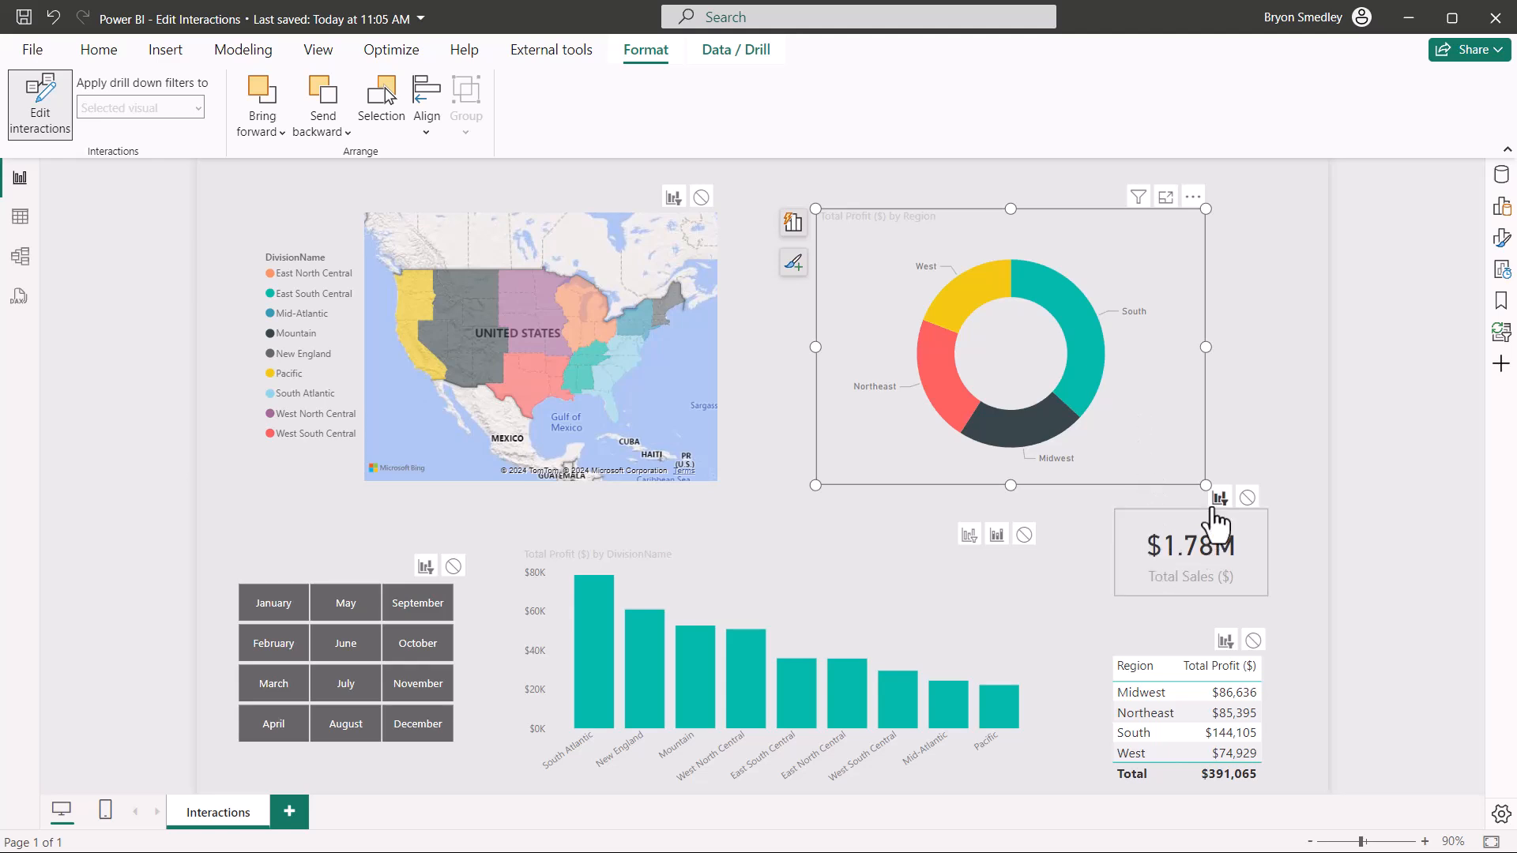
pyautogui.moveTo(1249, 498)
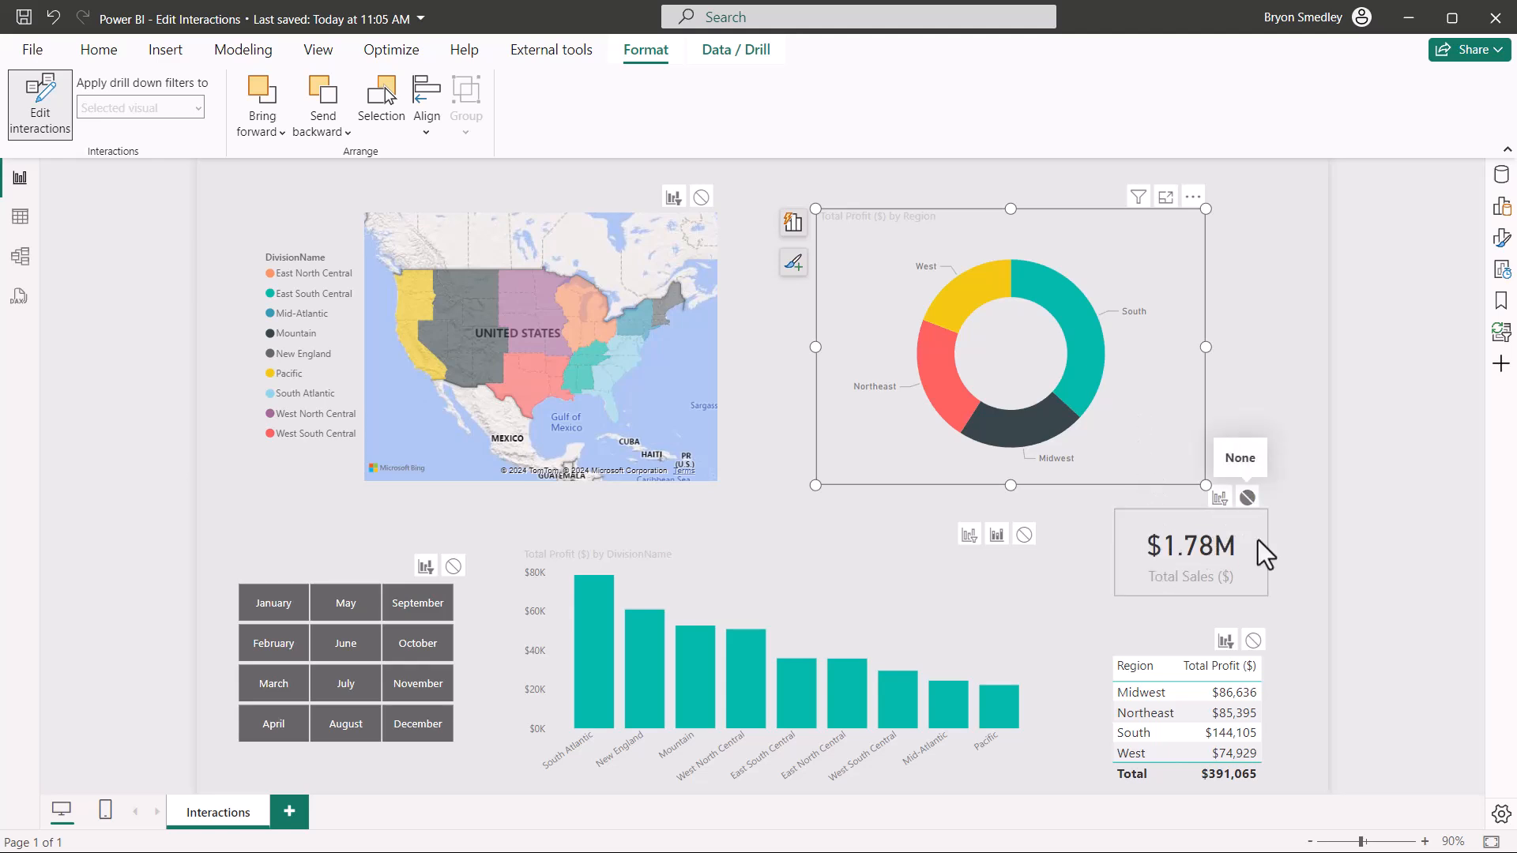
pyautogui.moveTo(1089, 352)
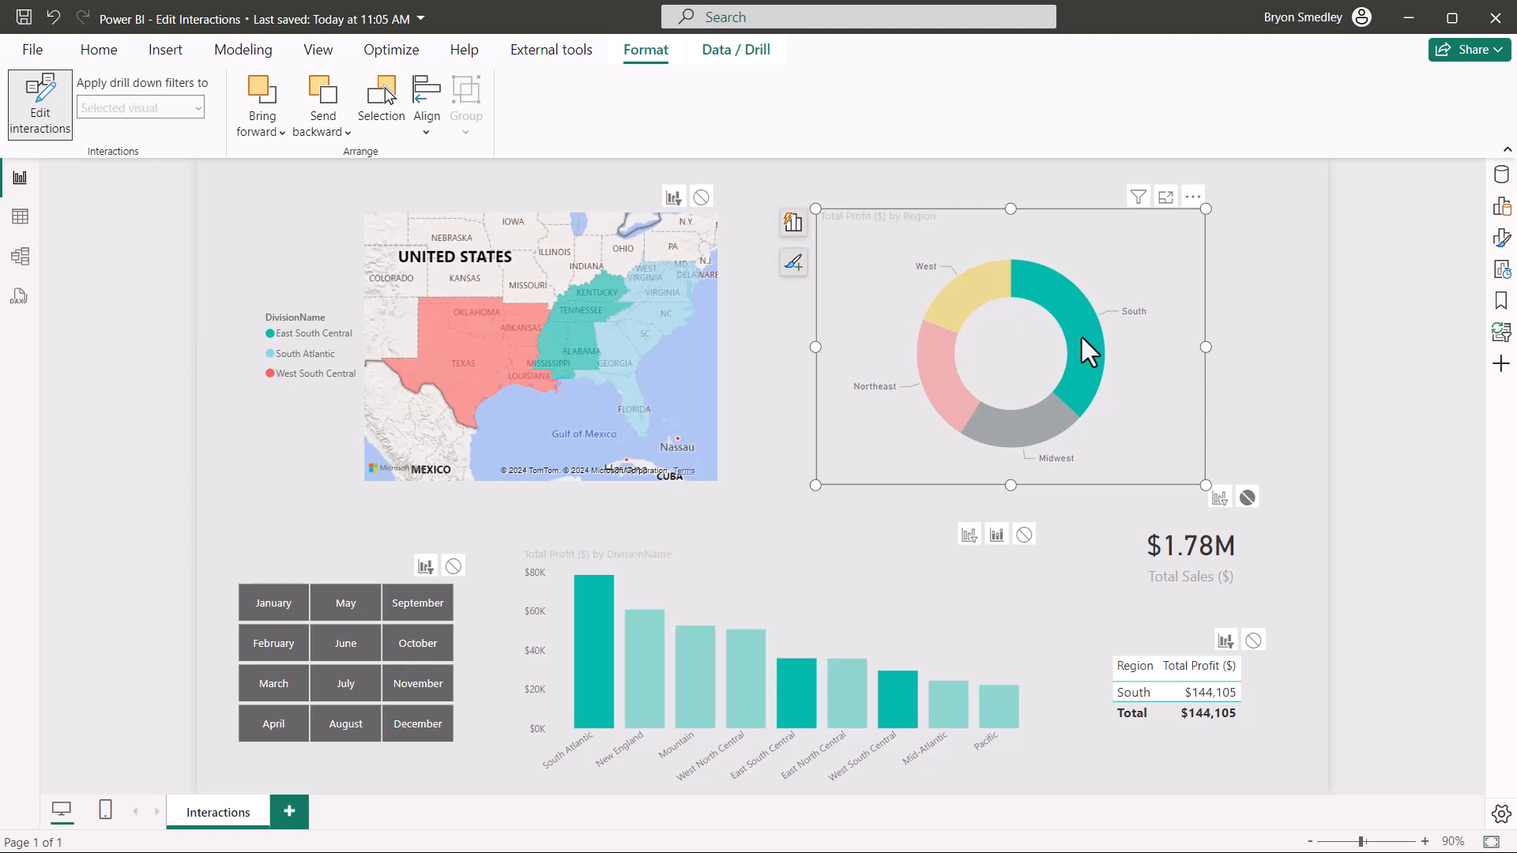
pyautogui.moveTo(980, 296)
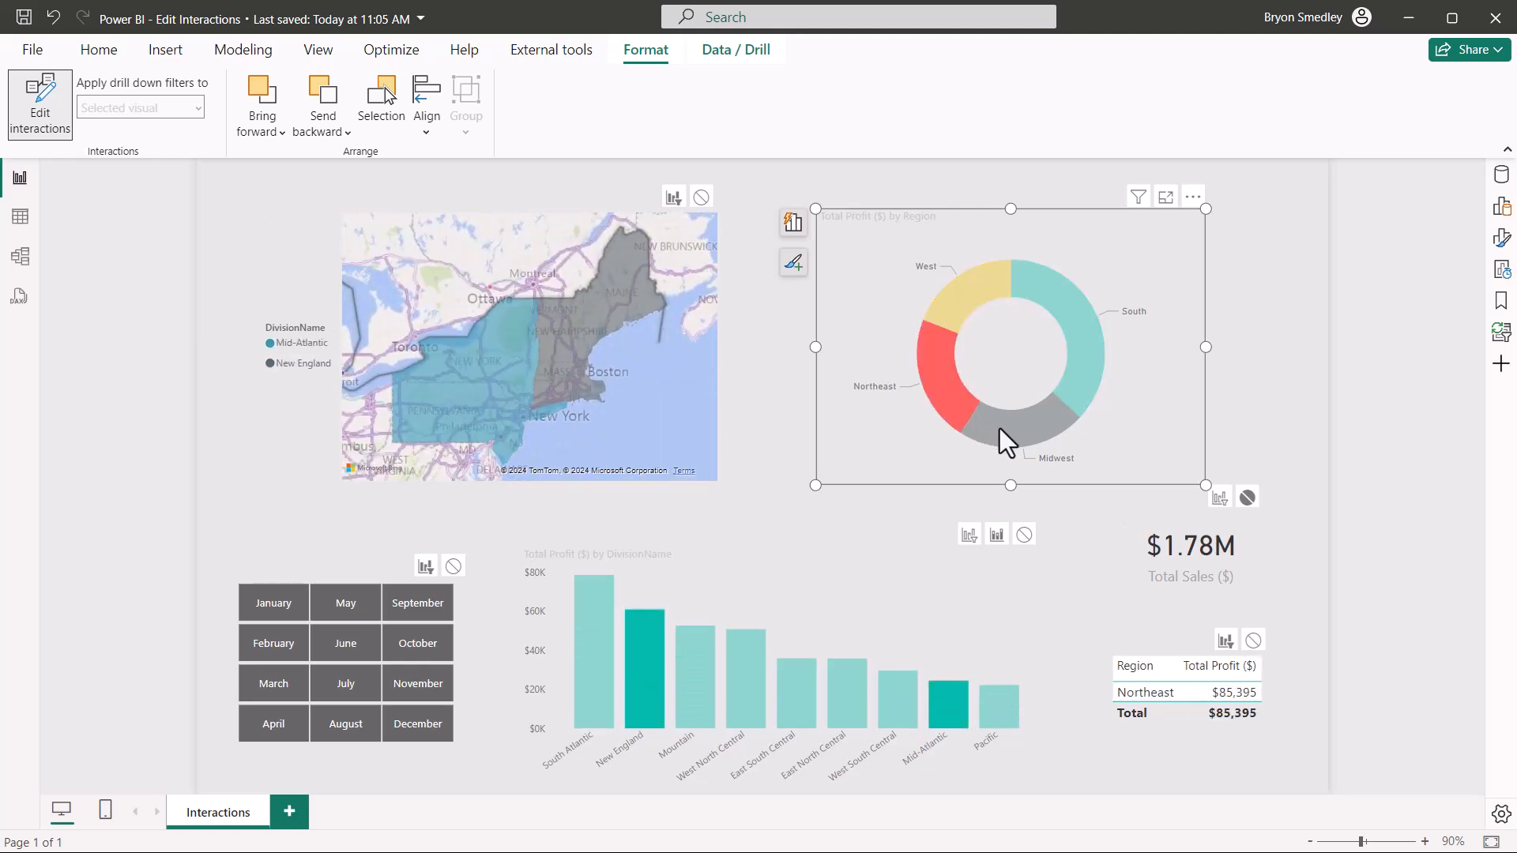
pyautogui.click(1071, 319)
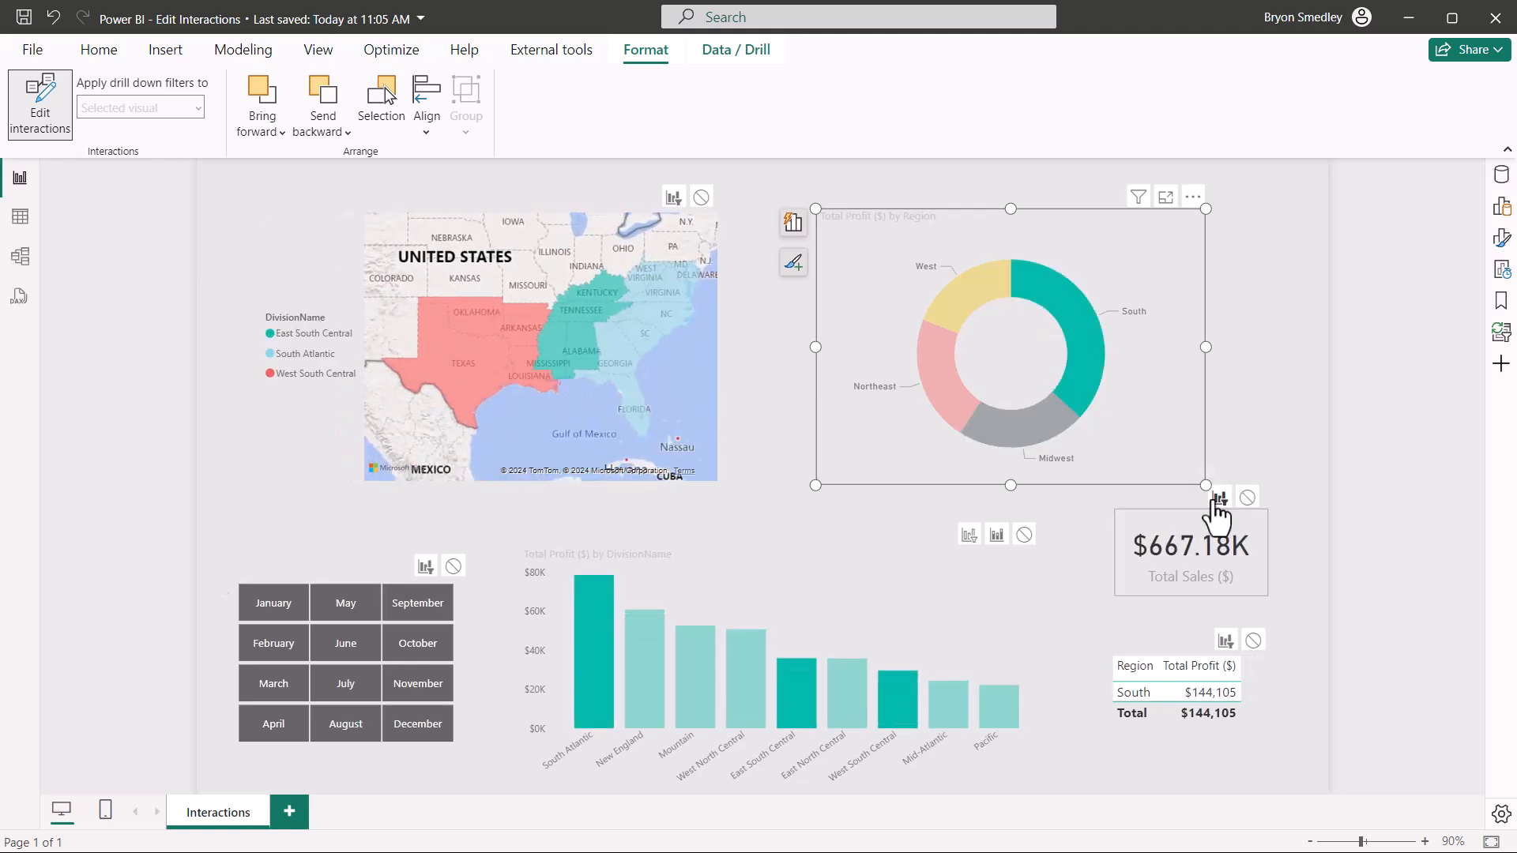
pyautogui.click(924, 291)
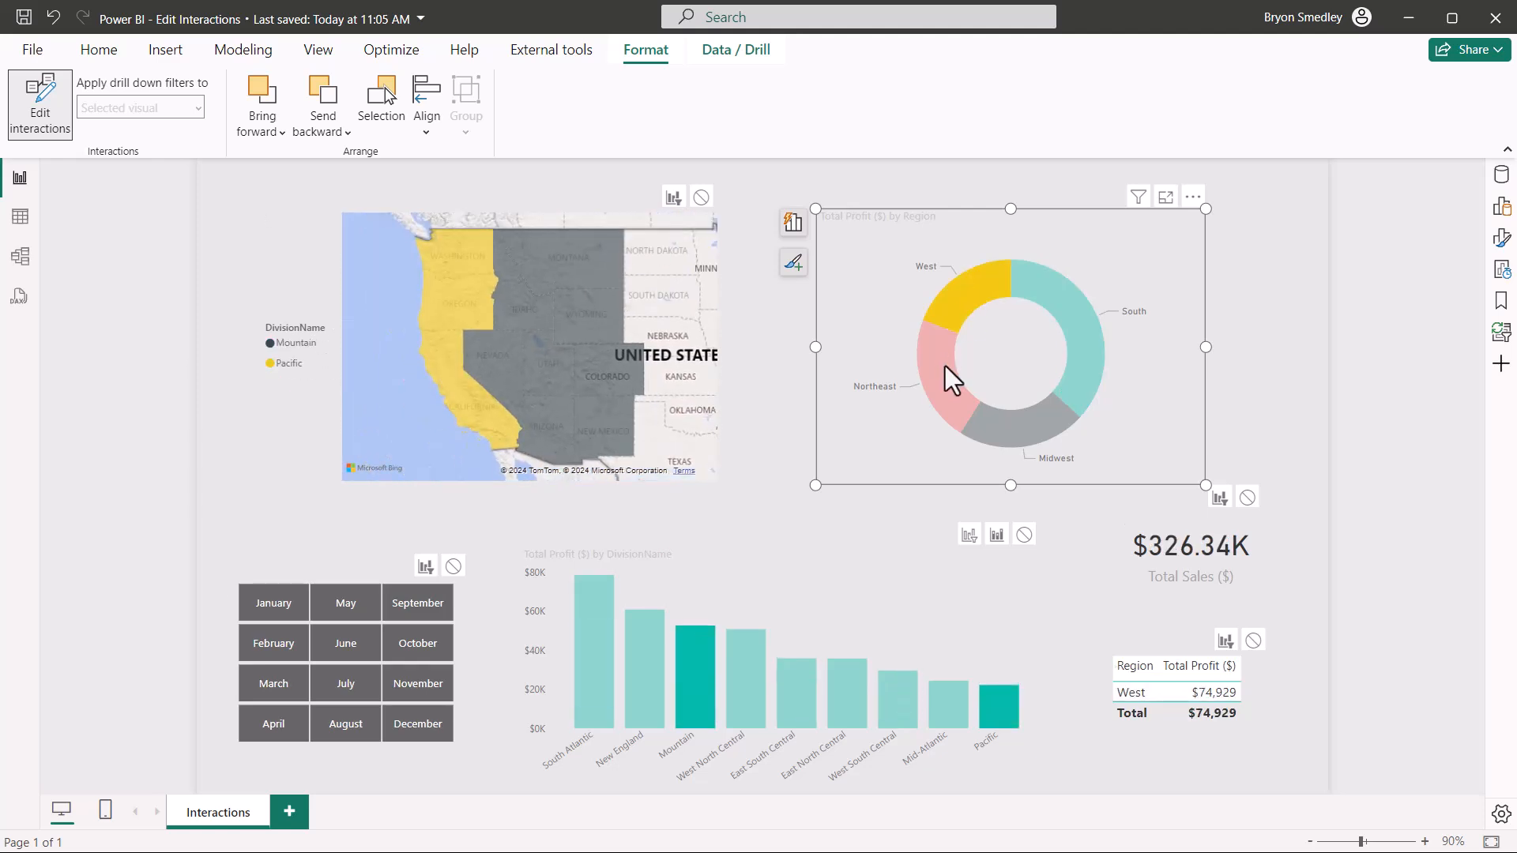
pyautogui.click(1054, 415)
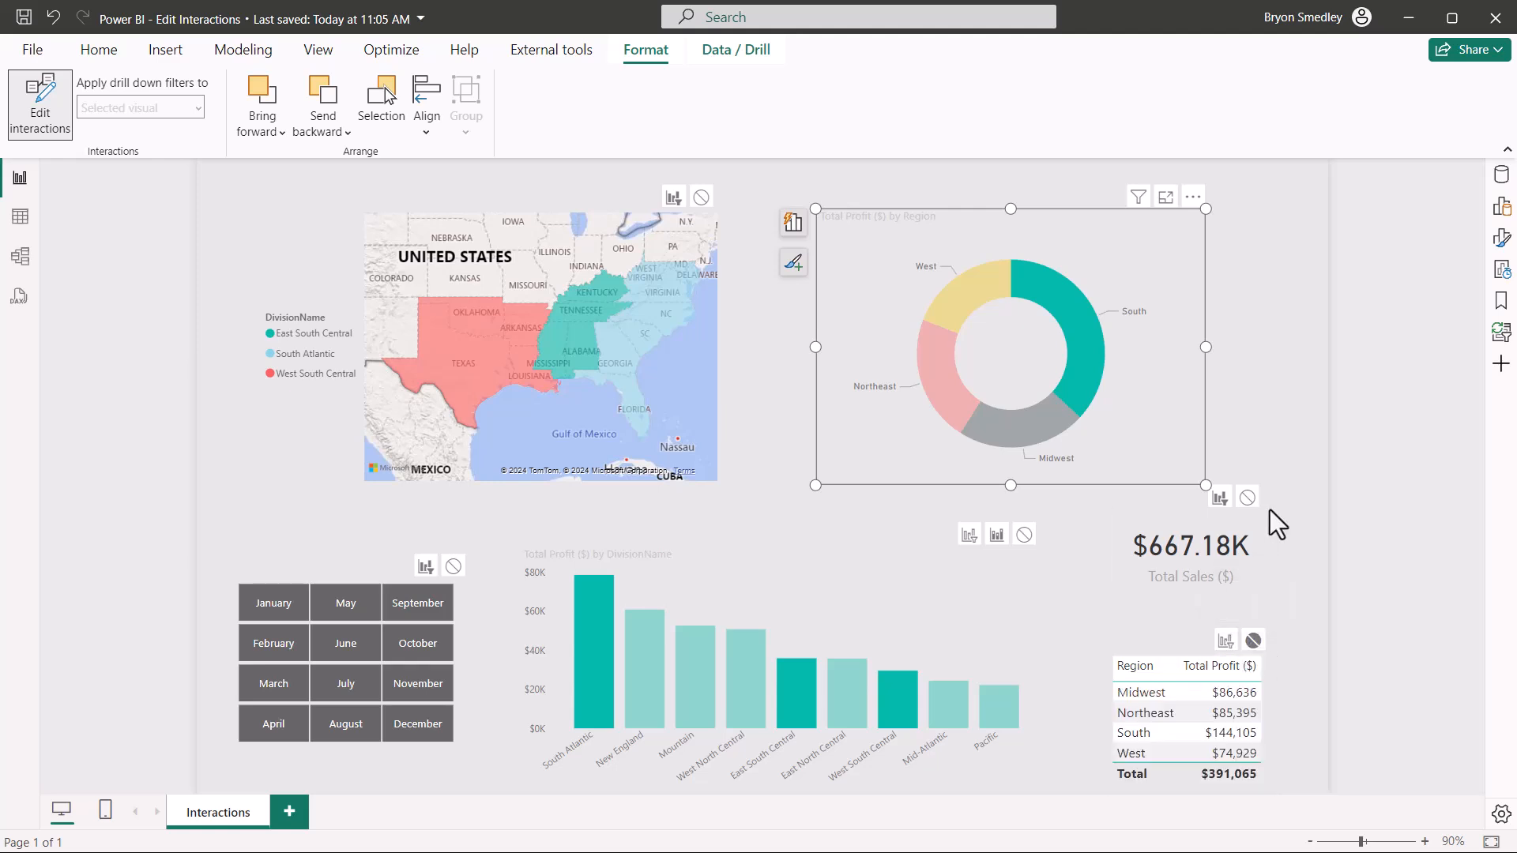
pyautogui.click(948, 392)
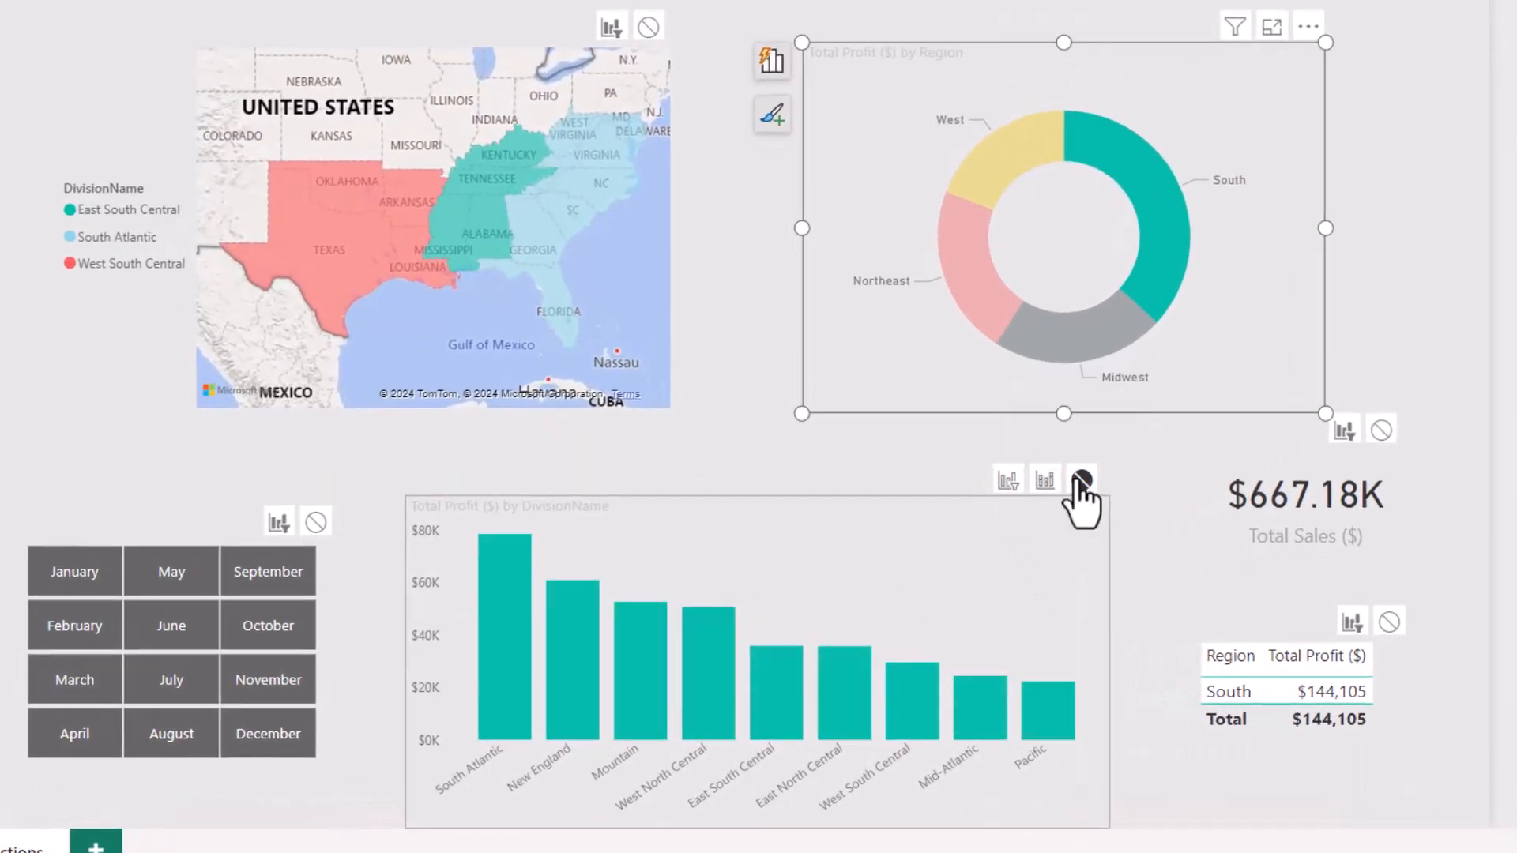
# - Set the donut to filter the column chart and verify by selecting regions, ending on South
pyautogui.click(986, 154)
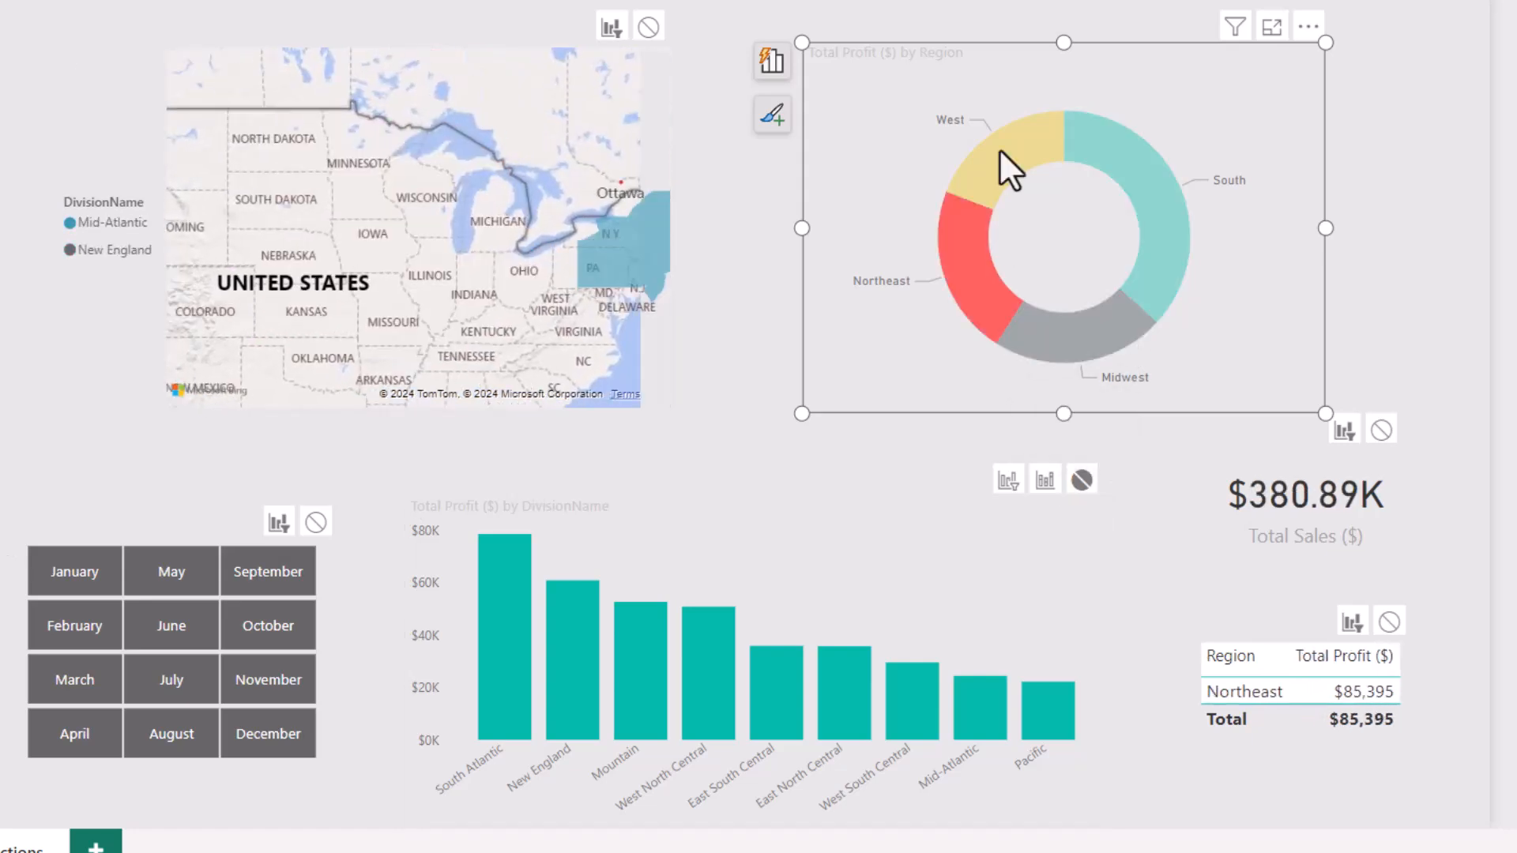
pyautogui.click(1141, 184)
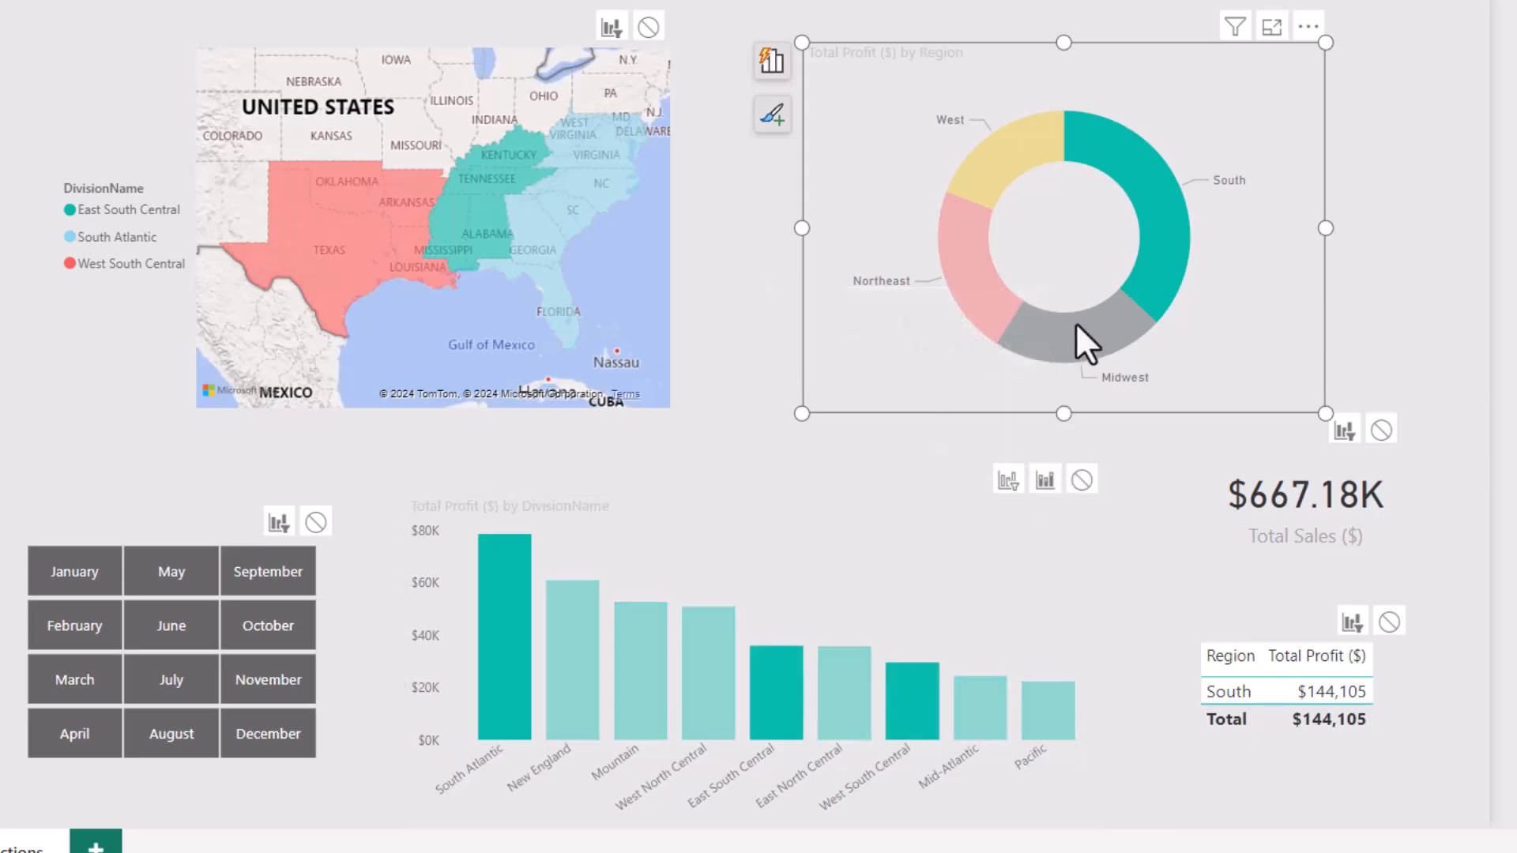
pyautogui.click(981, 155)
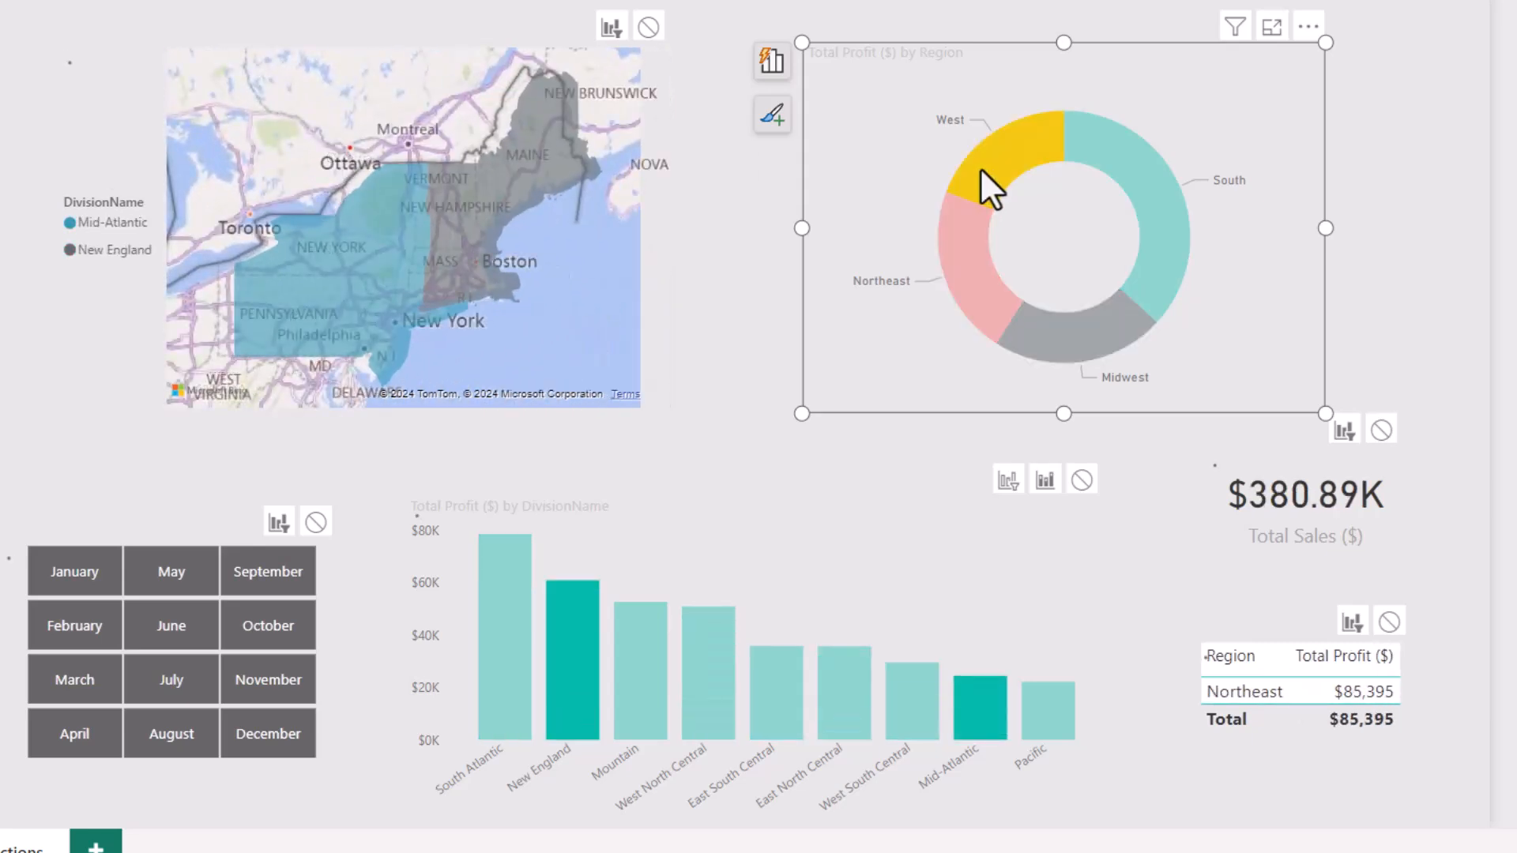
pyautogui.click(1136, 193)
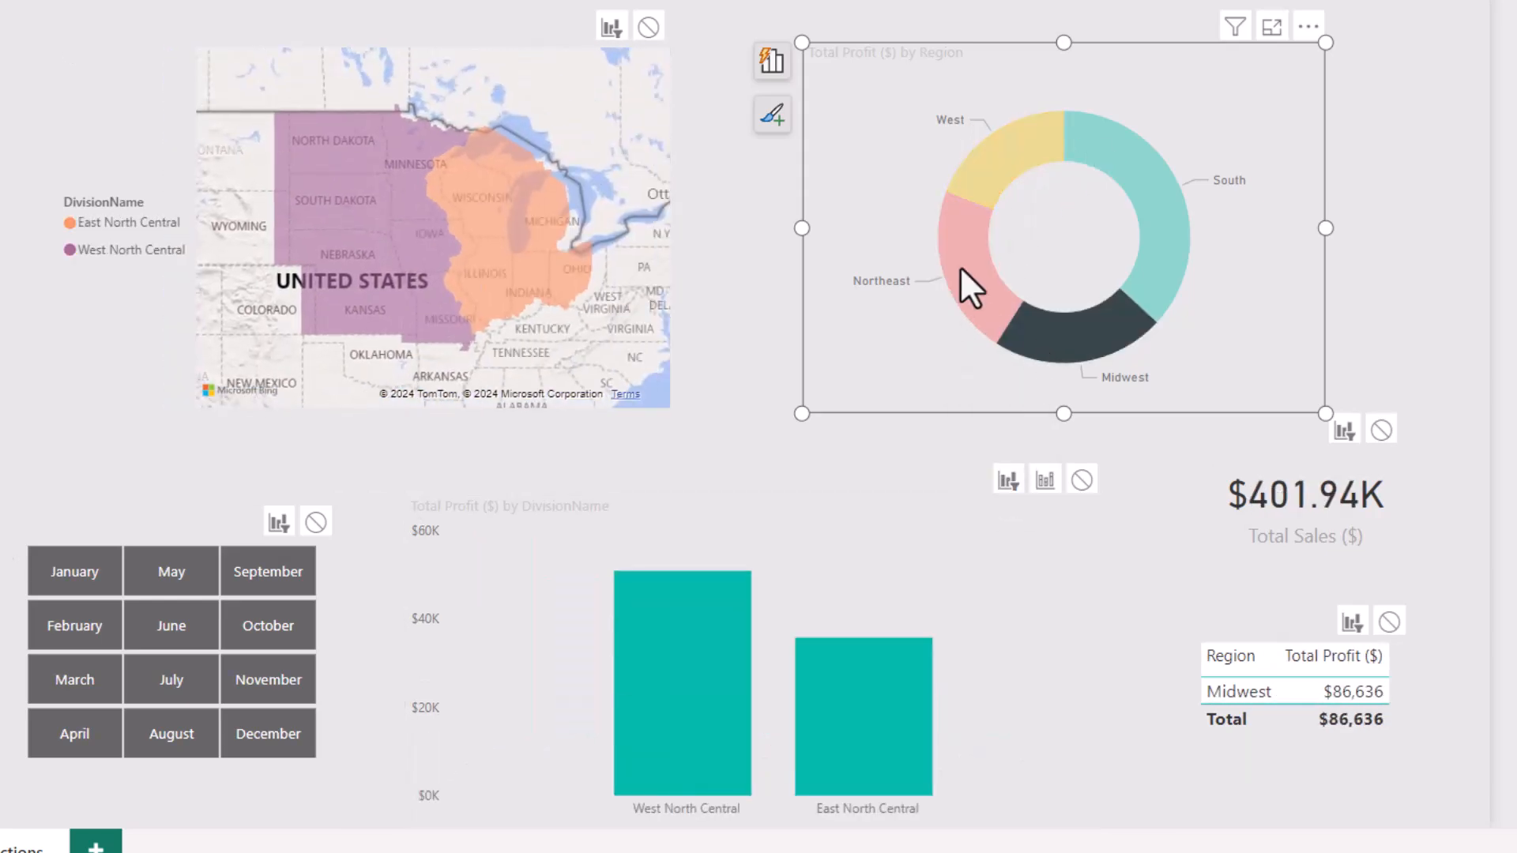
pyautogui.click(1152, 204)
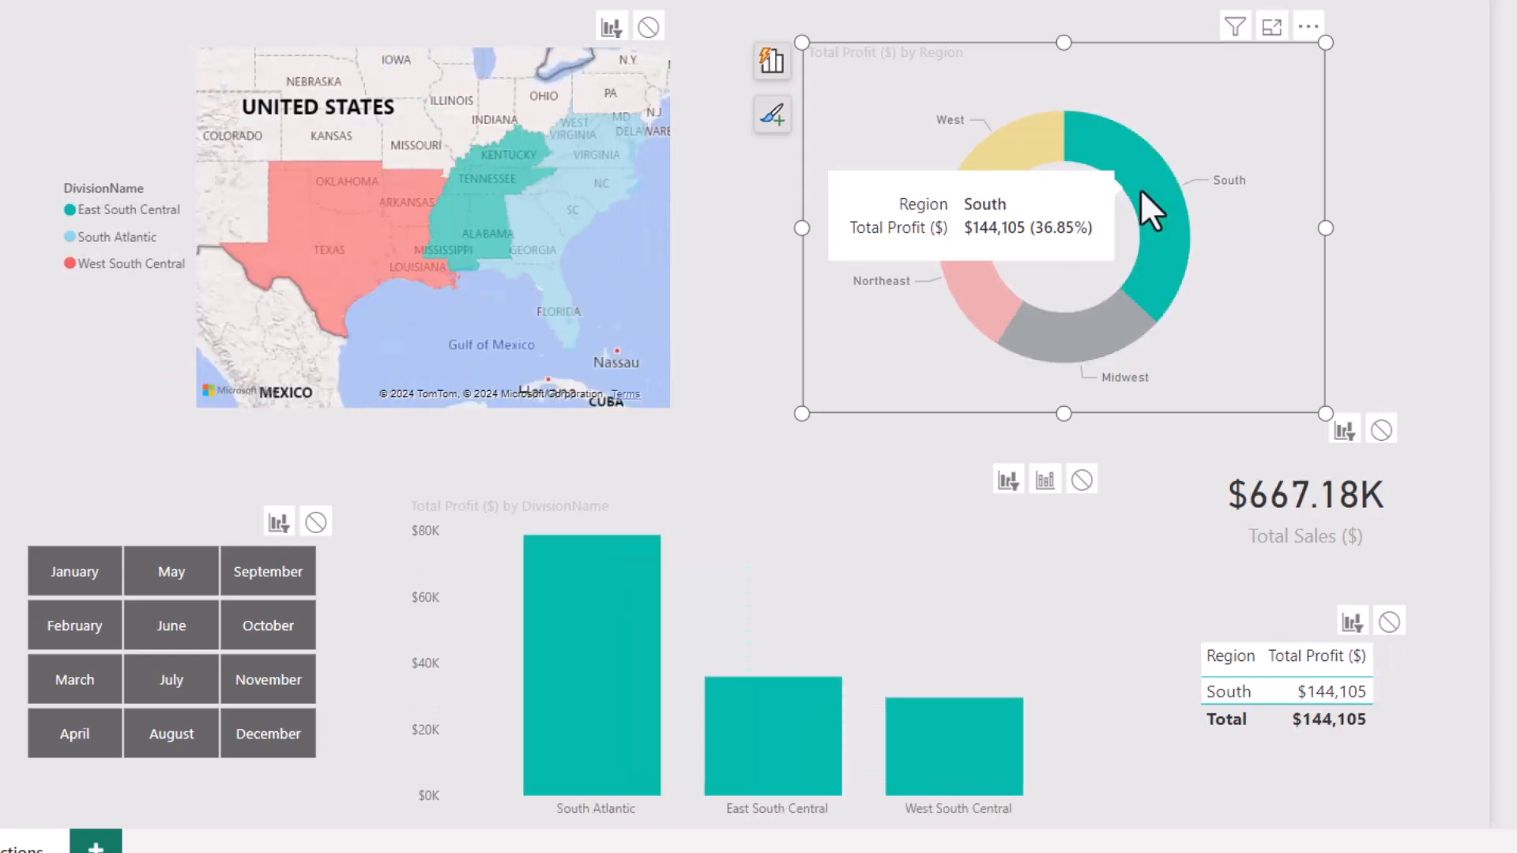
pyautogui.moveTo(1098, 359)
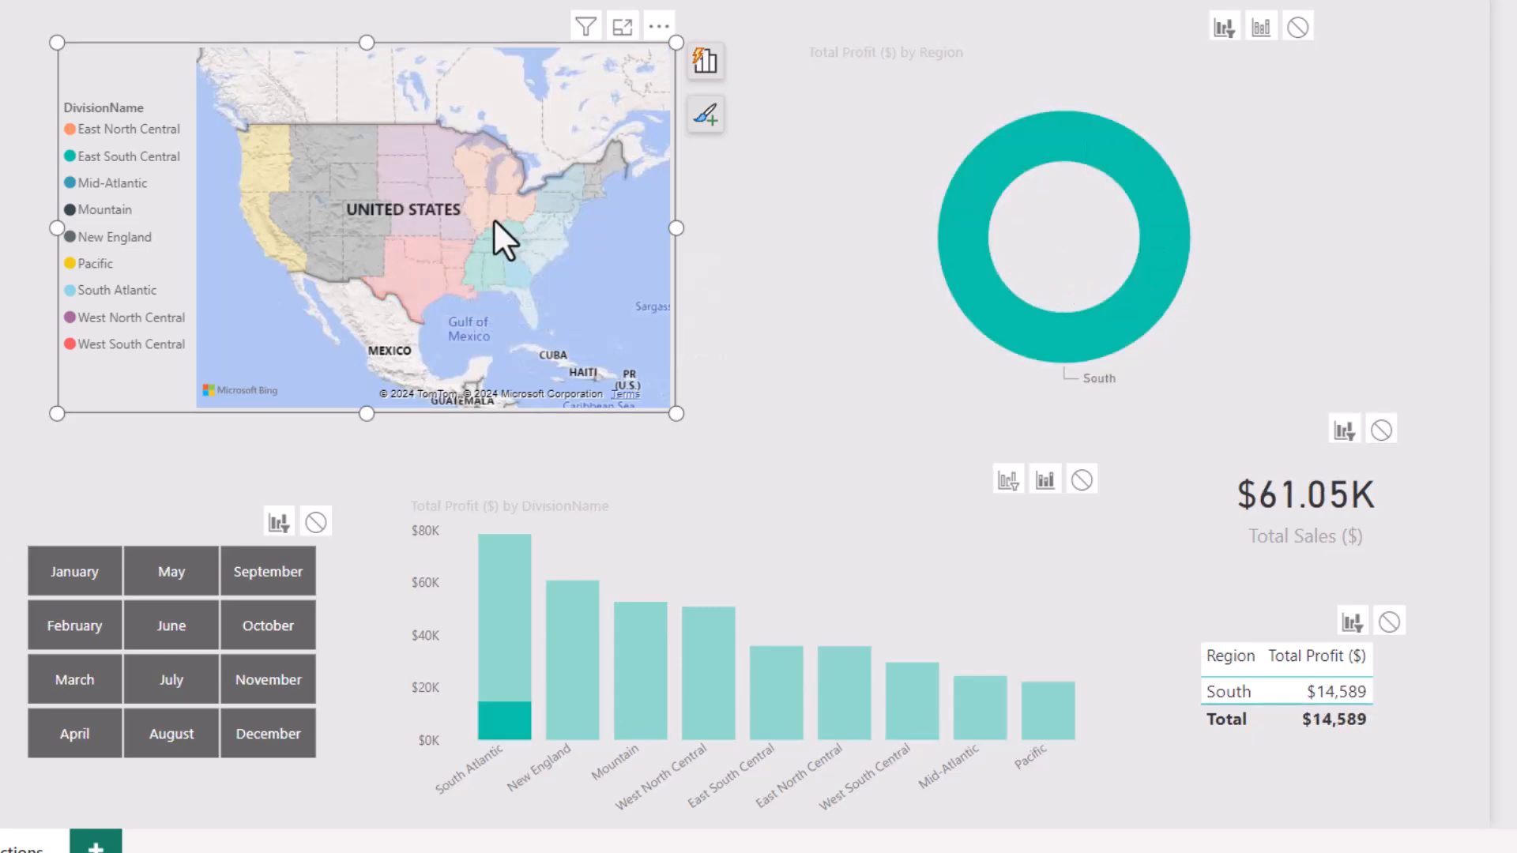
# - For the map, set the donut interaction to None and the column chart to Filter
pyautogui.click(416, 291)
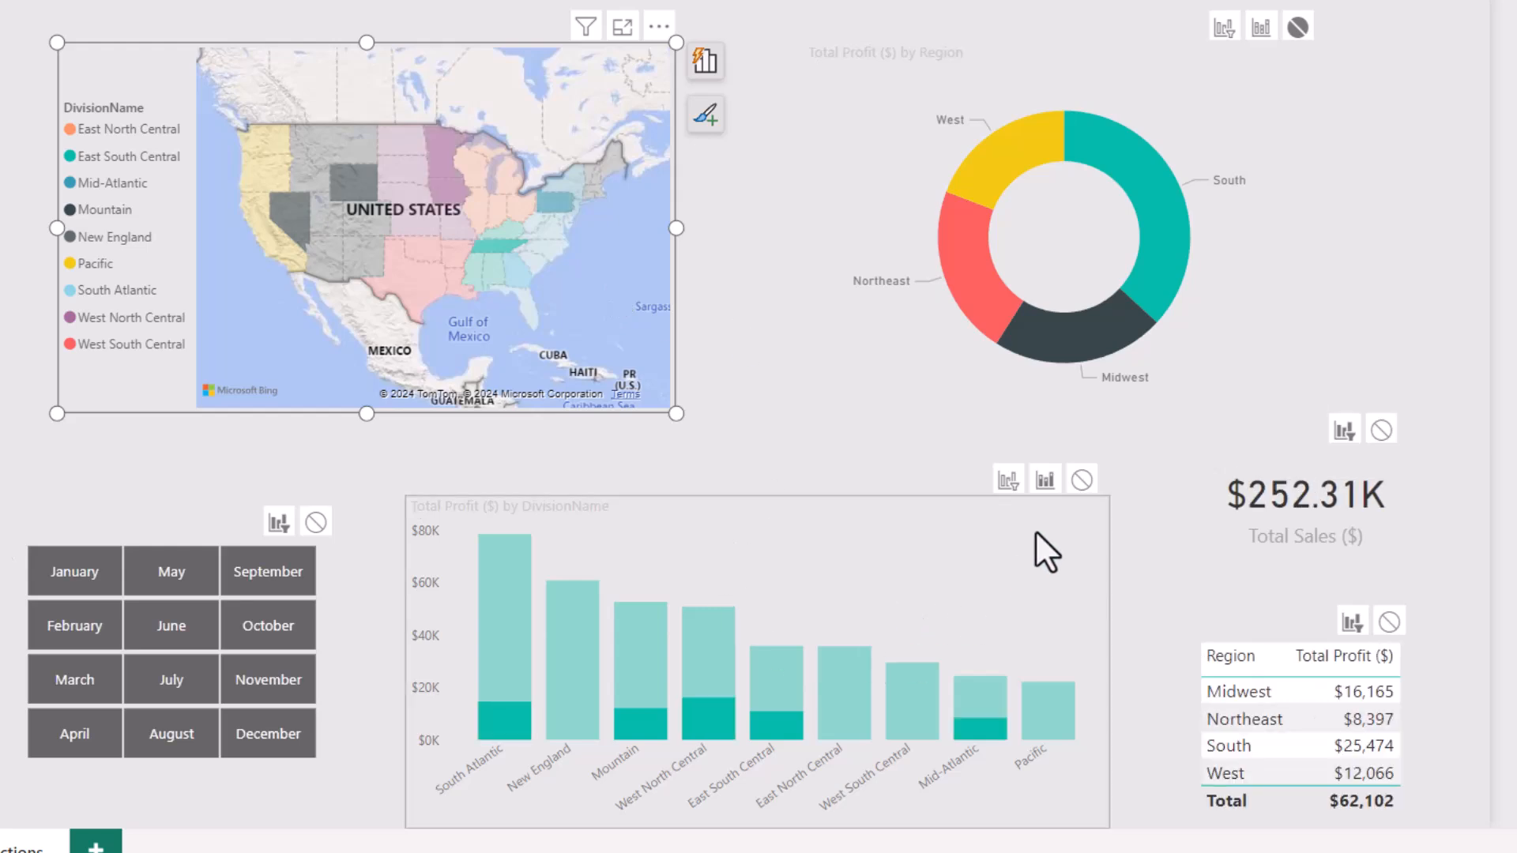
pyautogui.click(1008, 480)
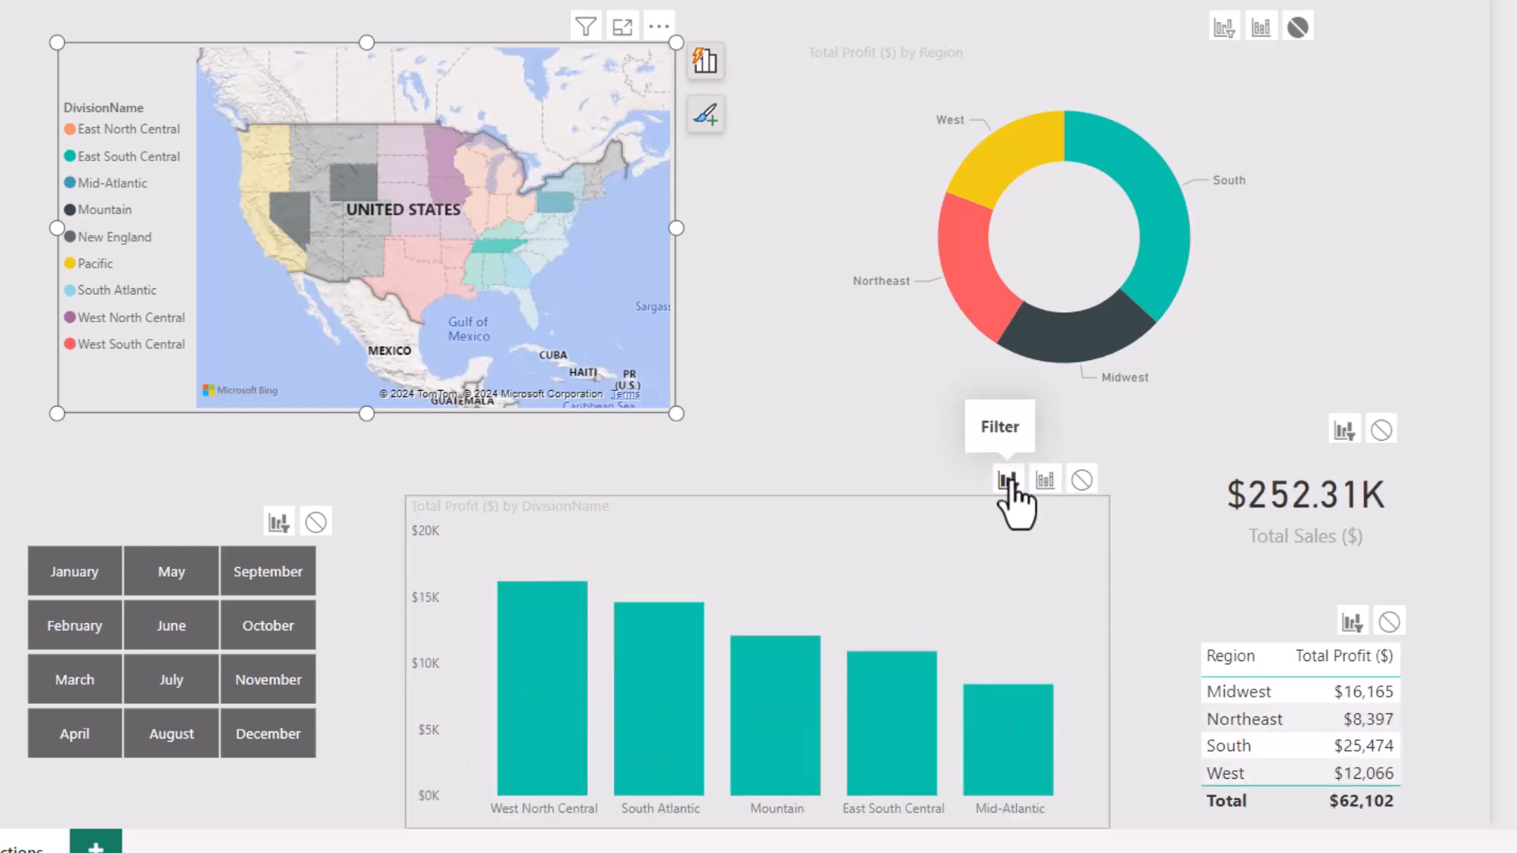
pyautogui.moveTo(880, 459)
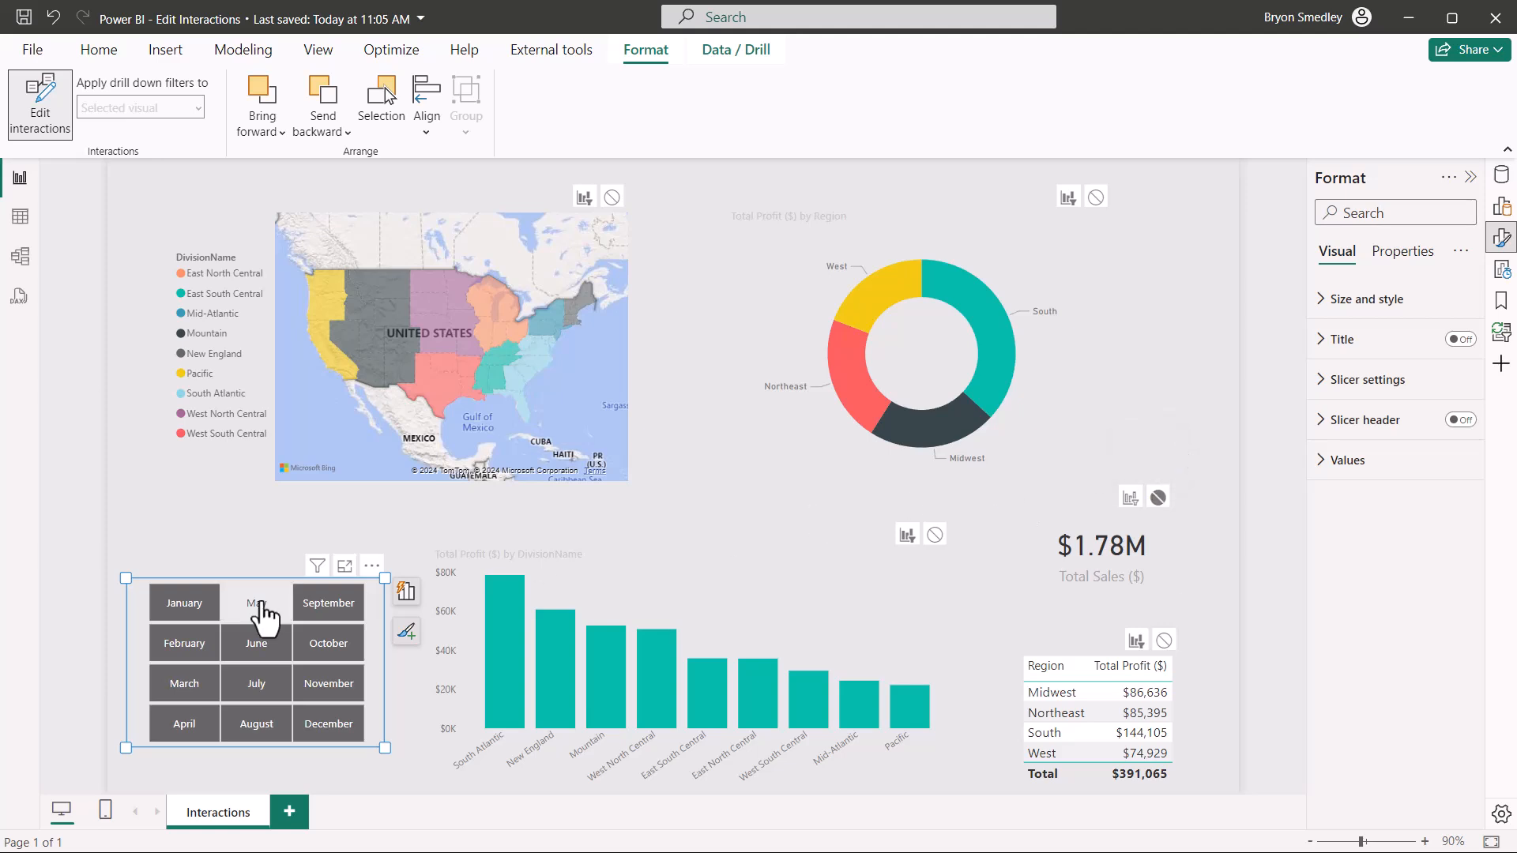
# - Test the month slicer with August, November, then December; visuals filter and Total Sales shows $132.21K
pyautogui.click(1365, 299)
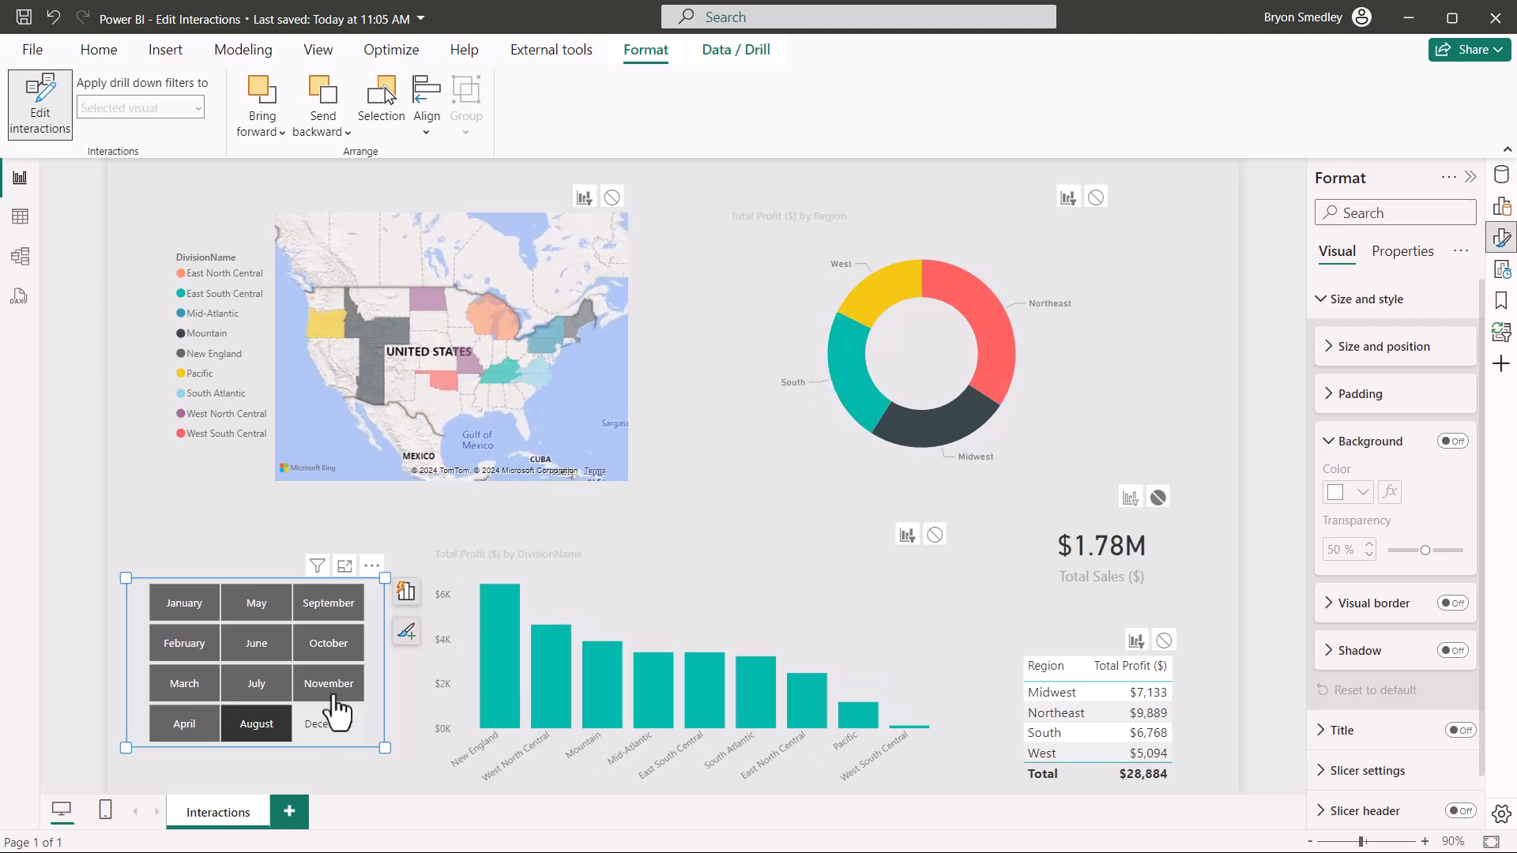
pyautogui.click(327, 724)
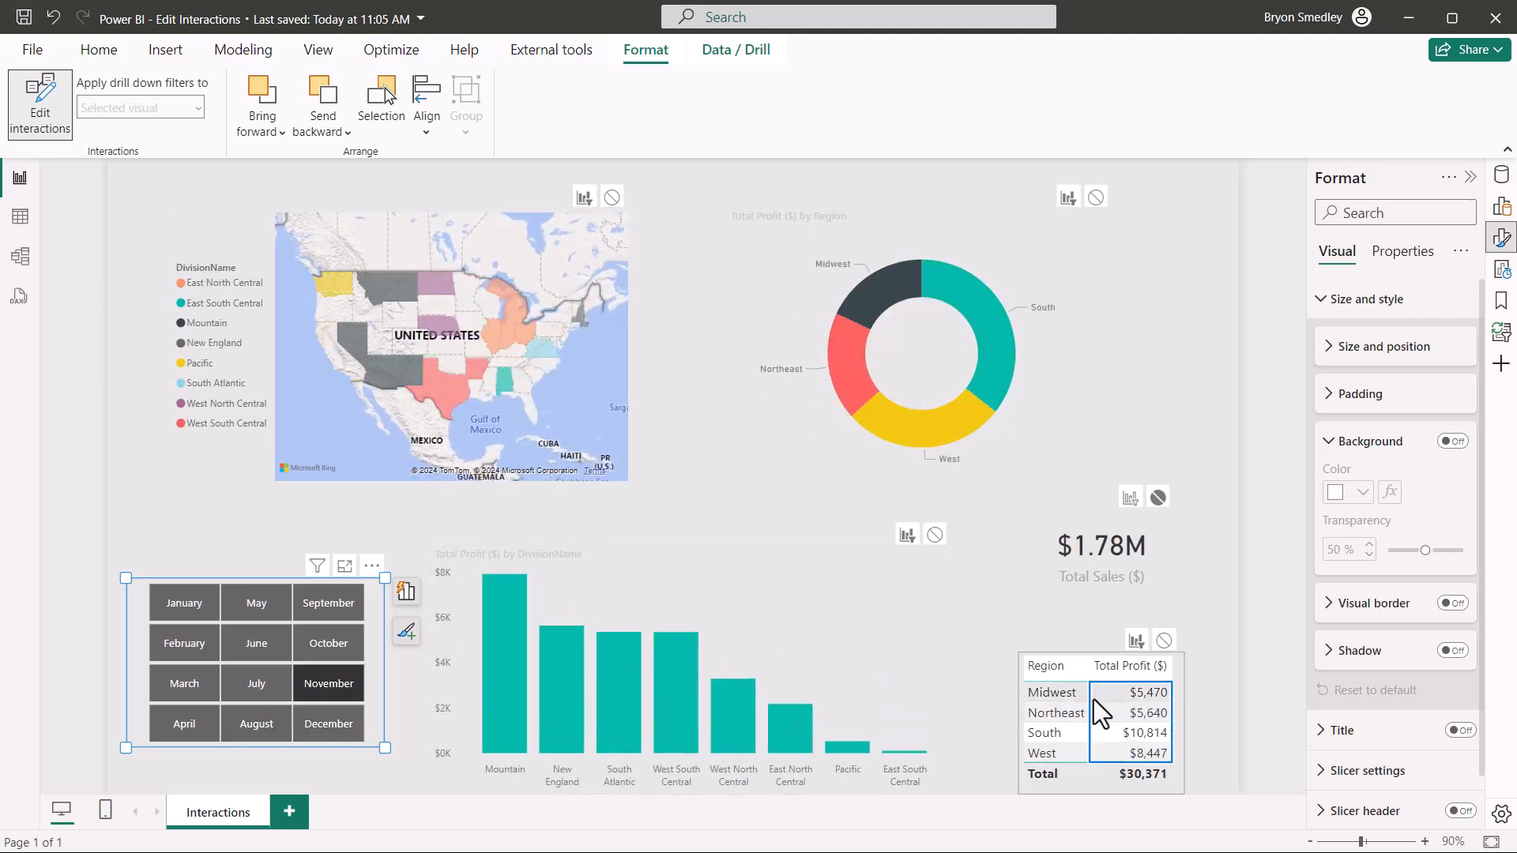
pyautogui.click(183, 602)
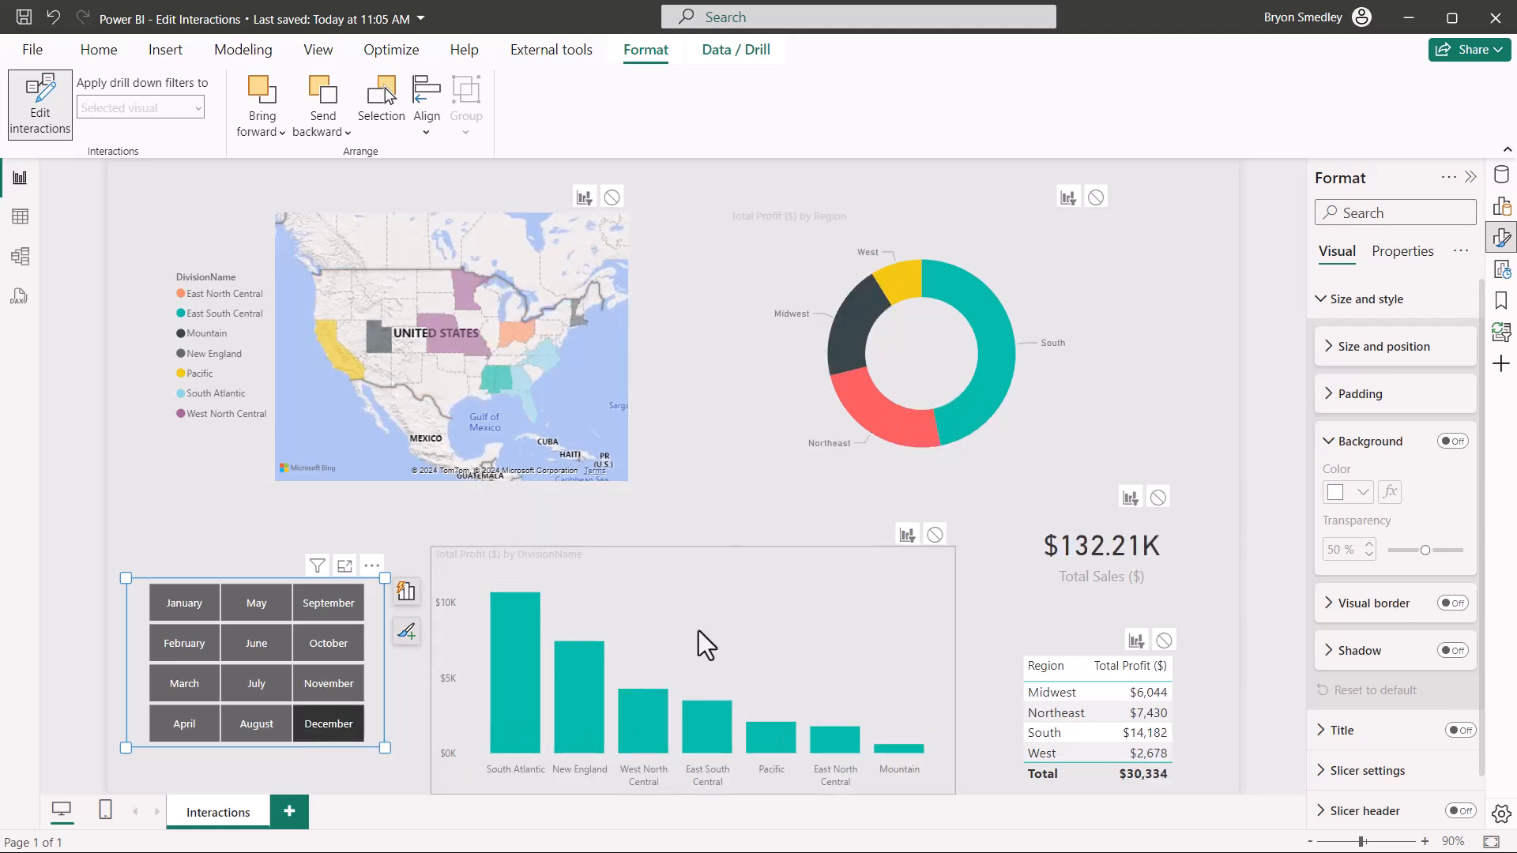
pyautogui.click(897, 362)
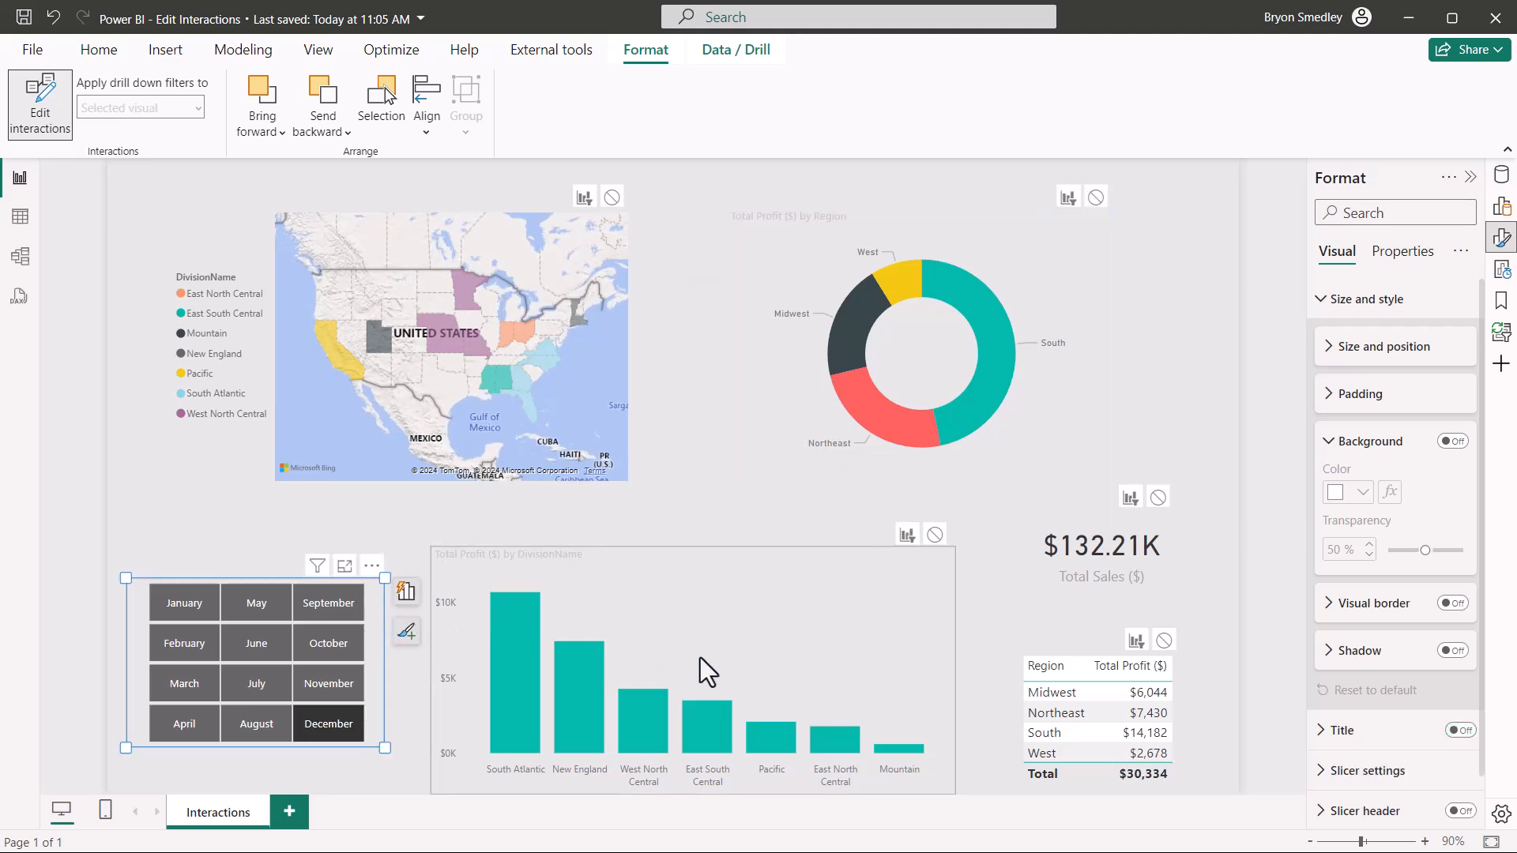
pyautogui.moveTo(879, 605)
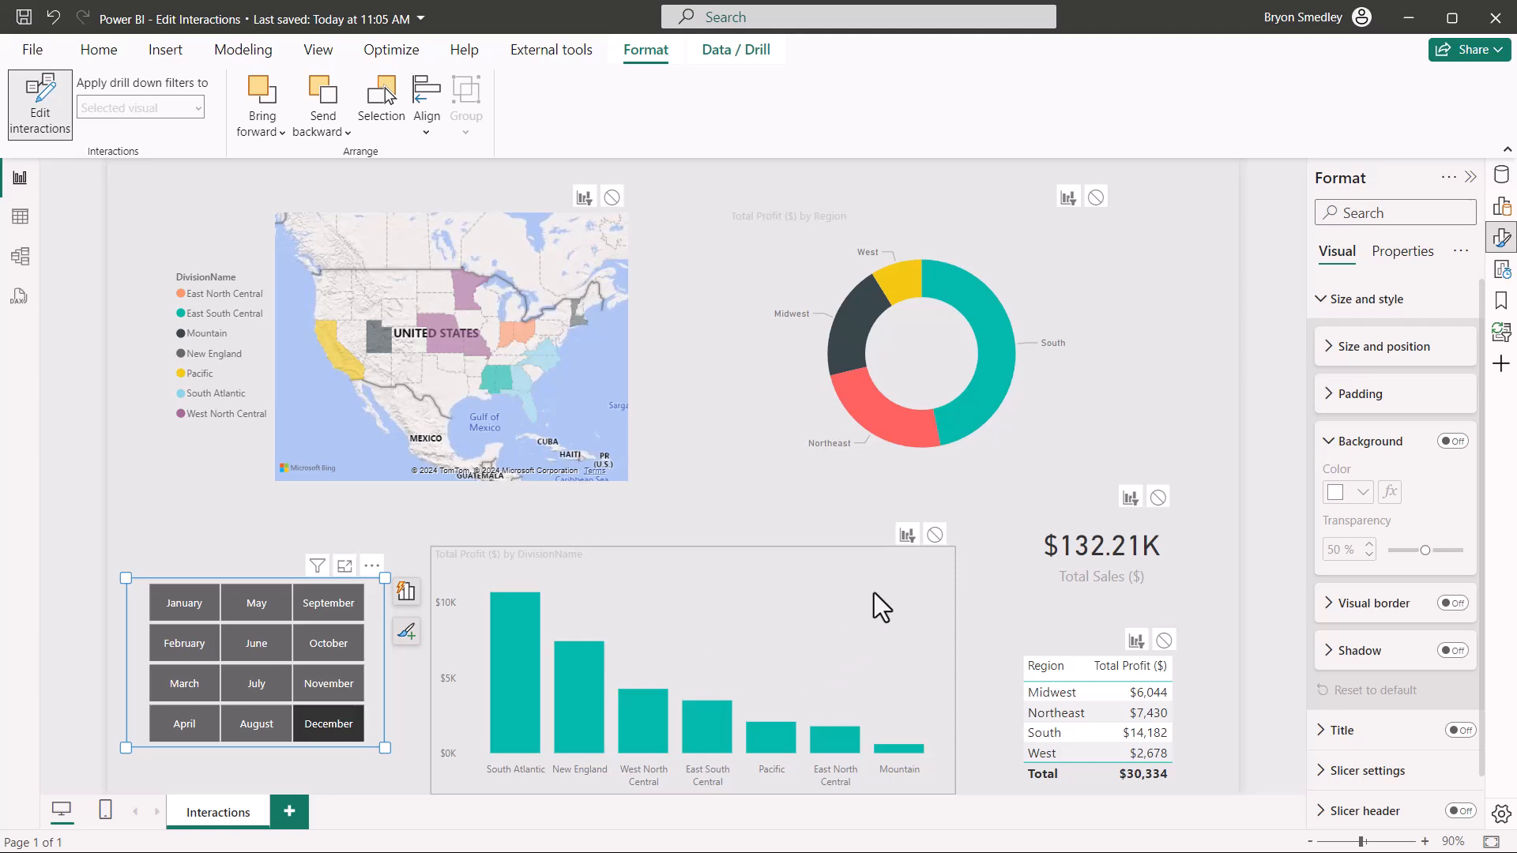
pyautogui.moveTo(882, 602)
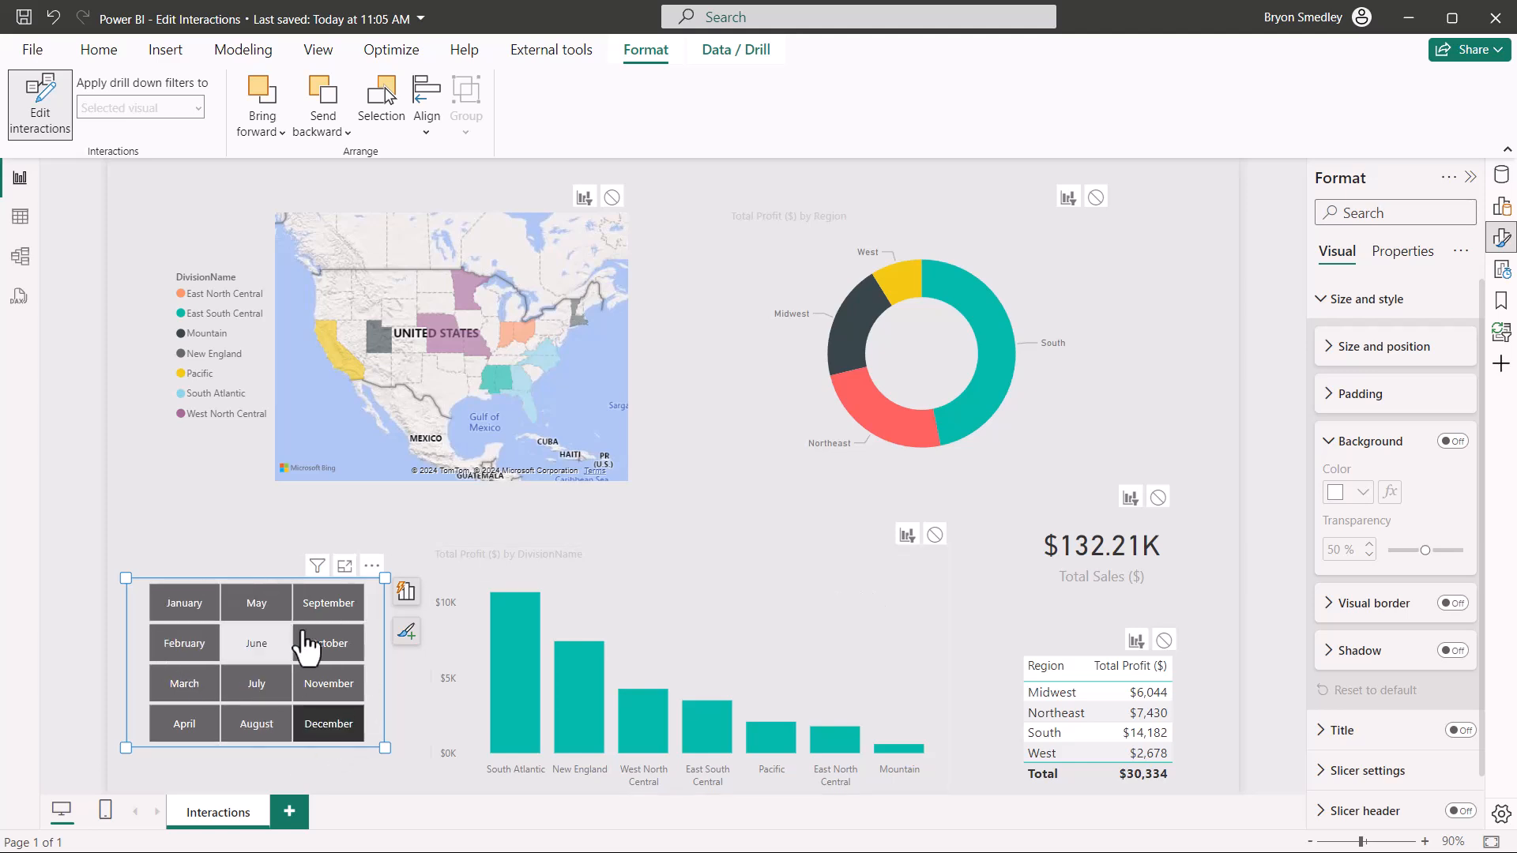
pyautogui.moveTo(256, 682)
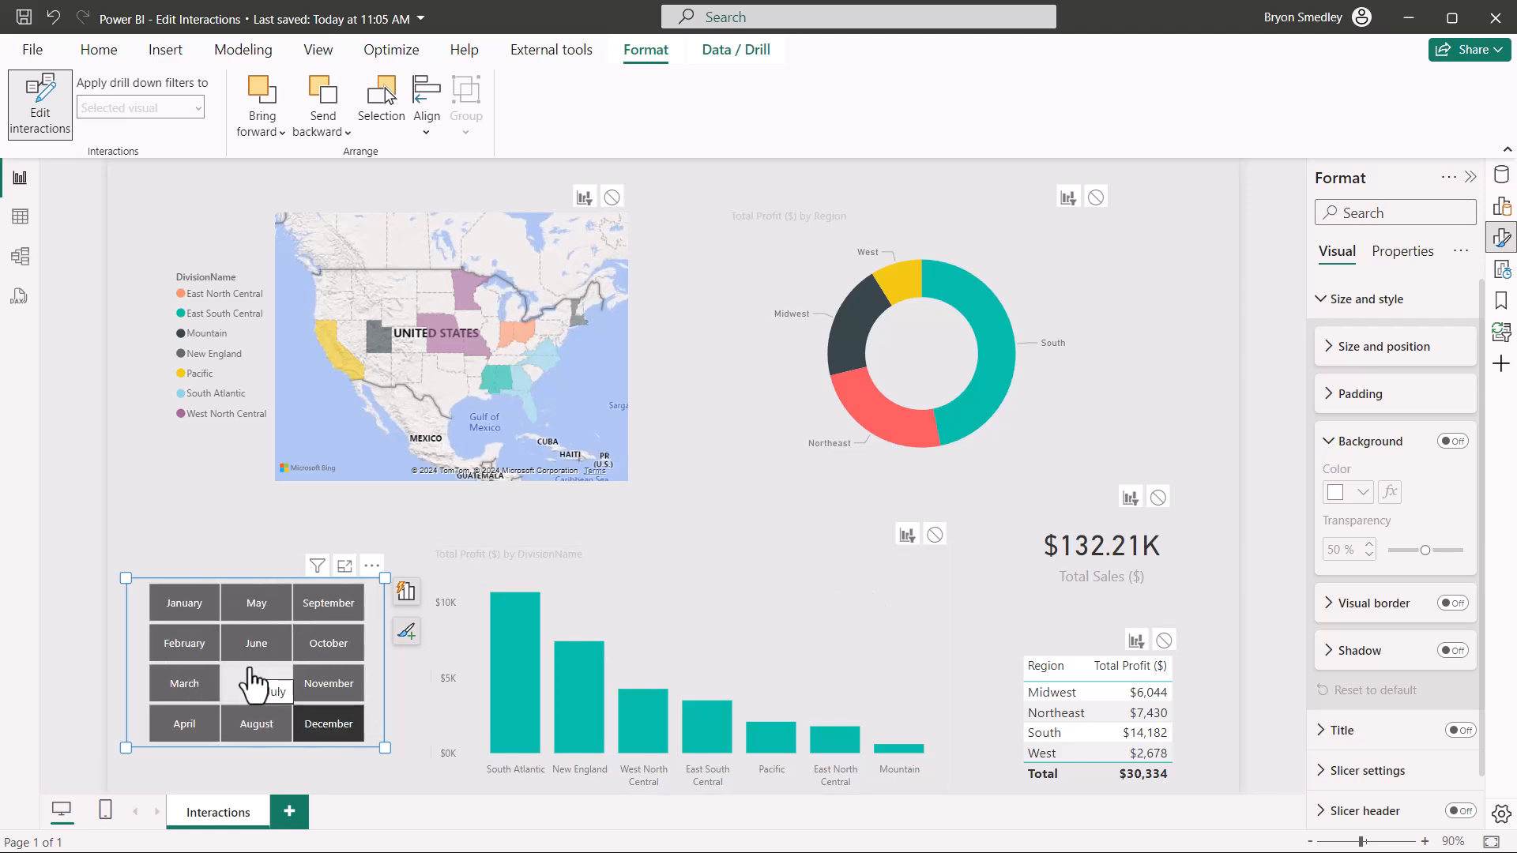
pyautogui.moveTo(1394, 212)
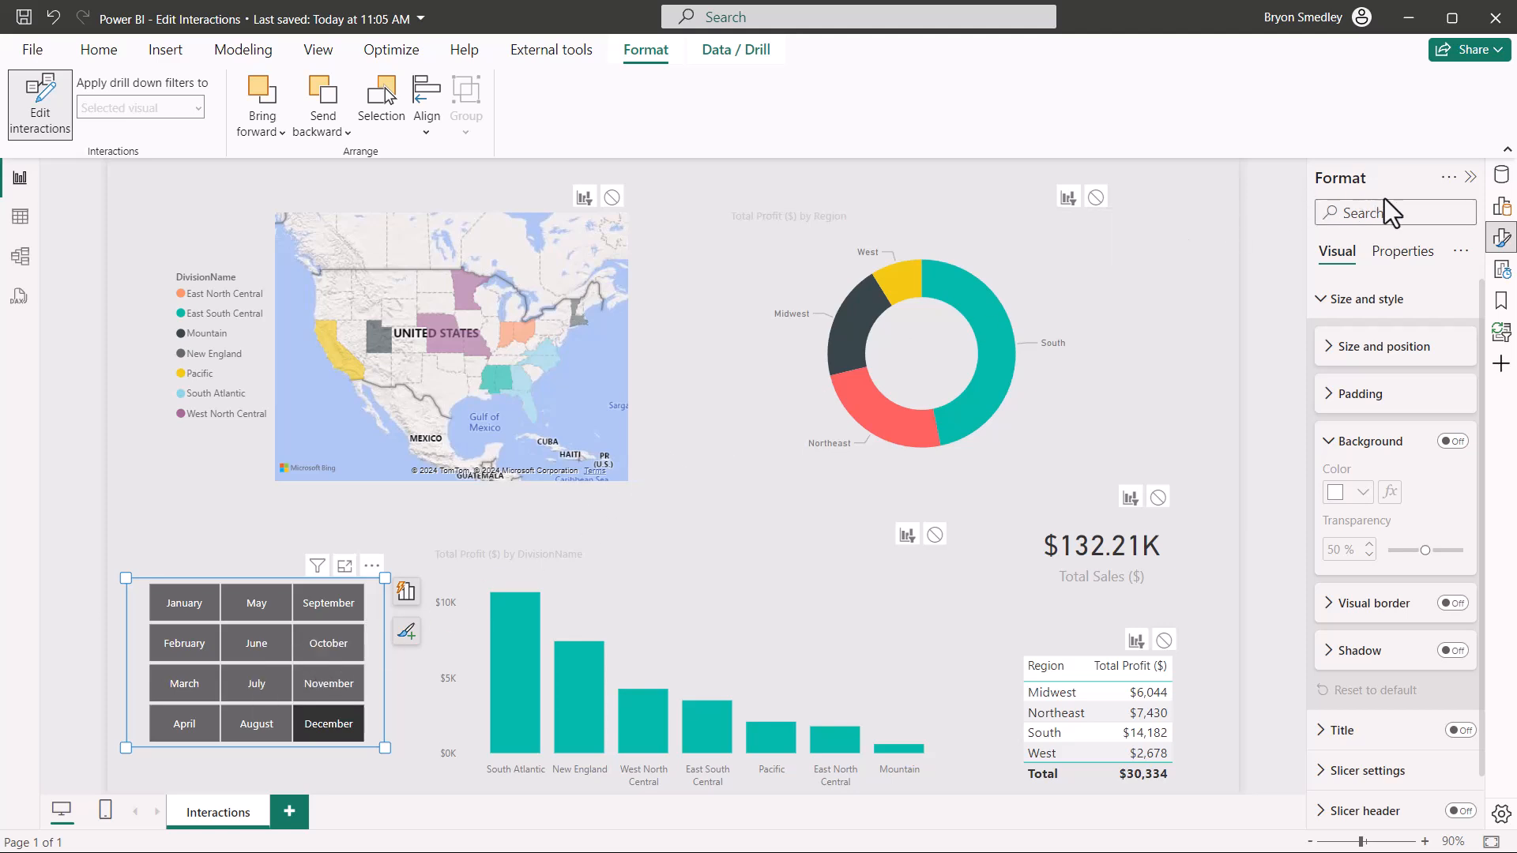
pyautogui.click(1502, 205)
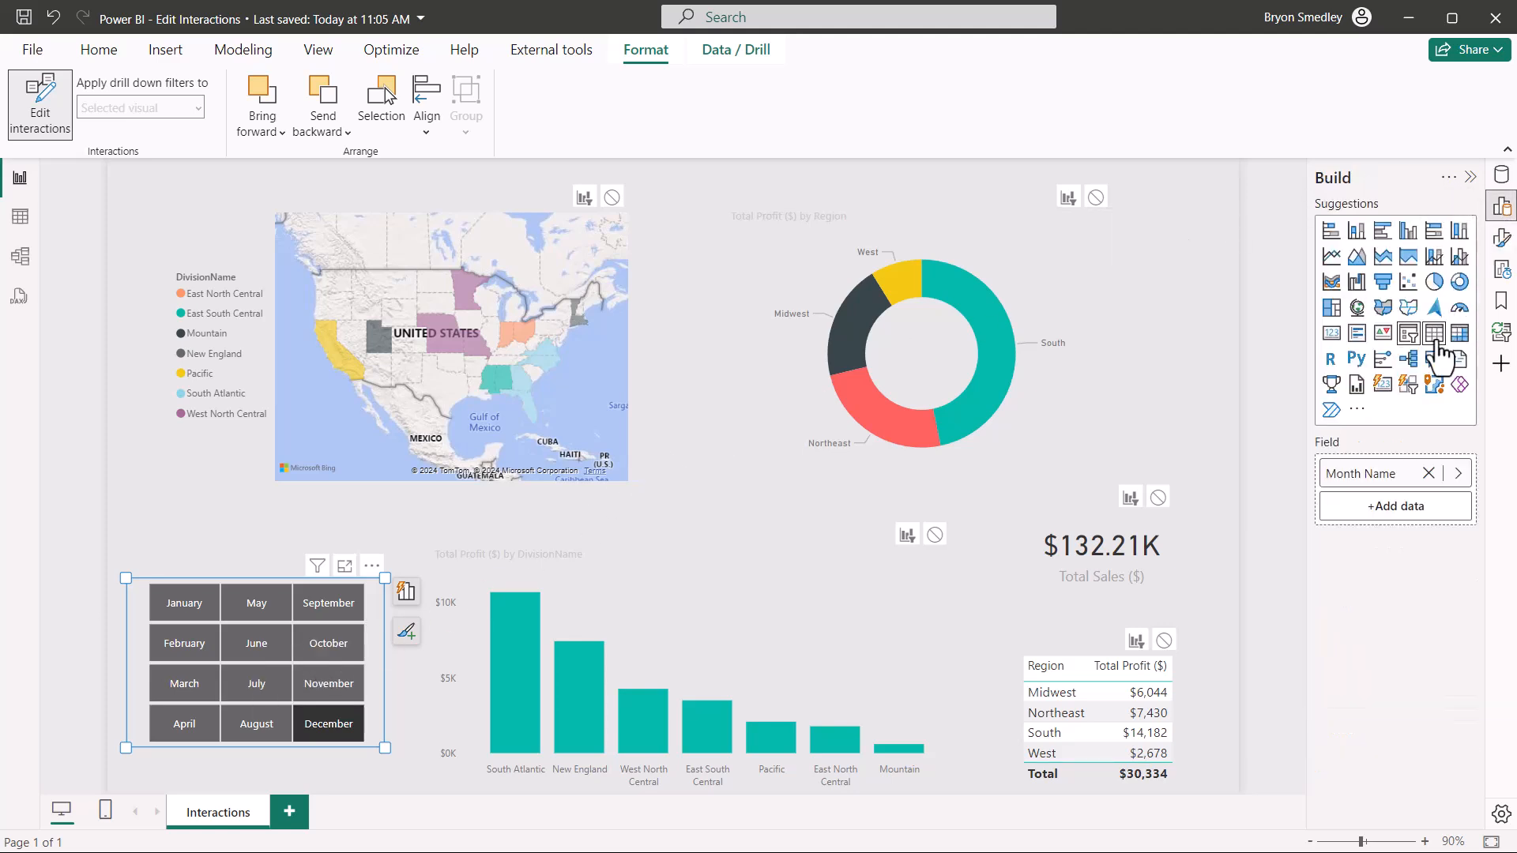
pyautogui.click(98, 49)
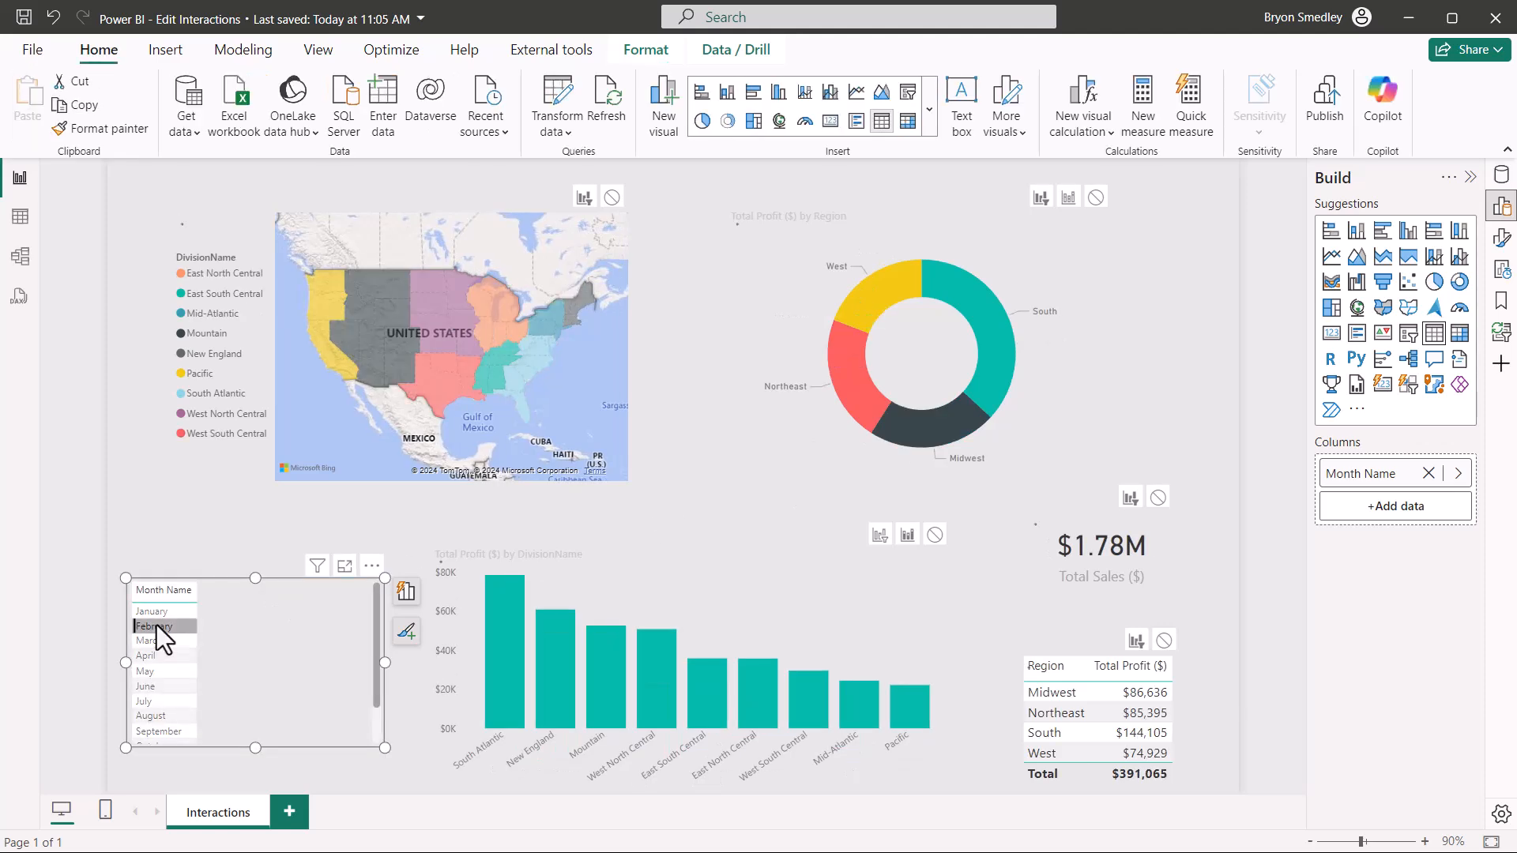
pyautogui.click(145, 686)
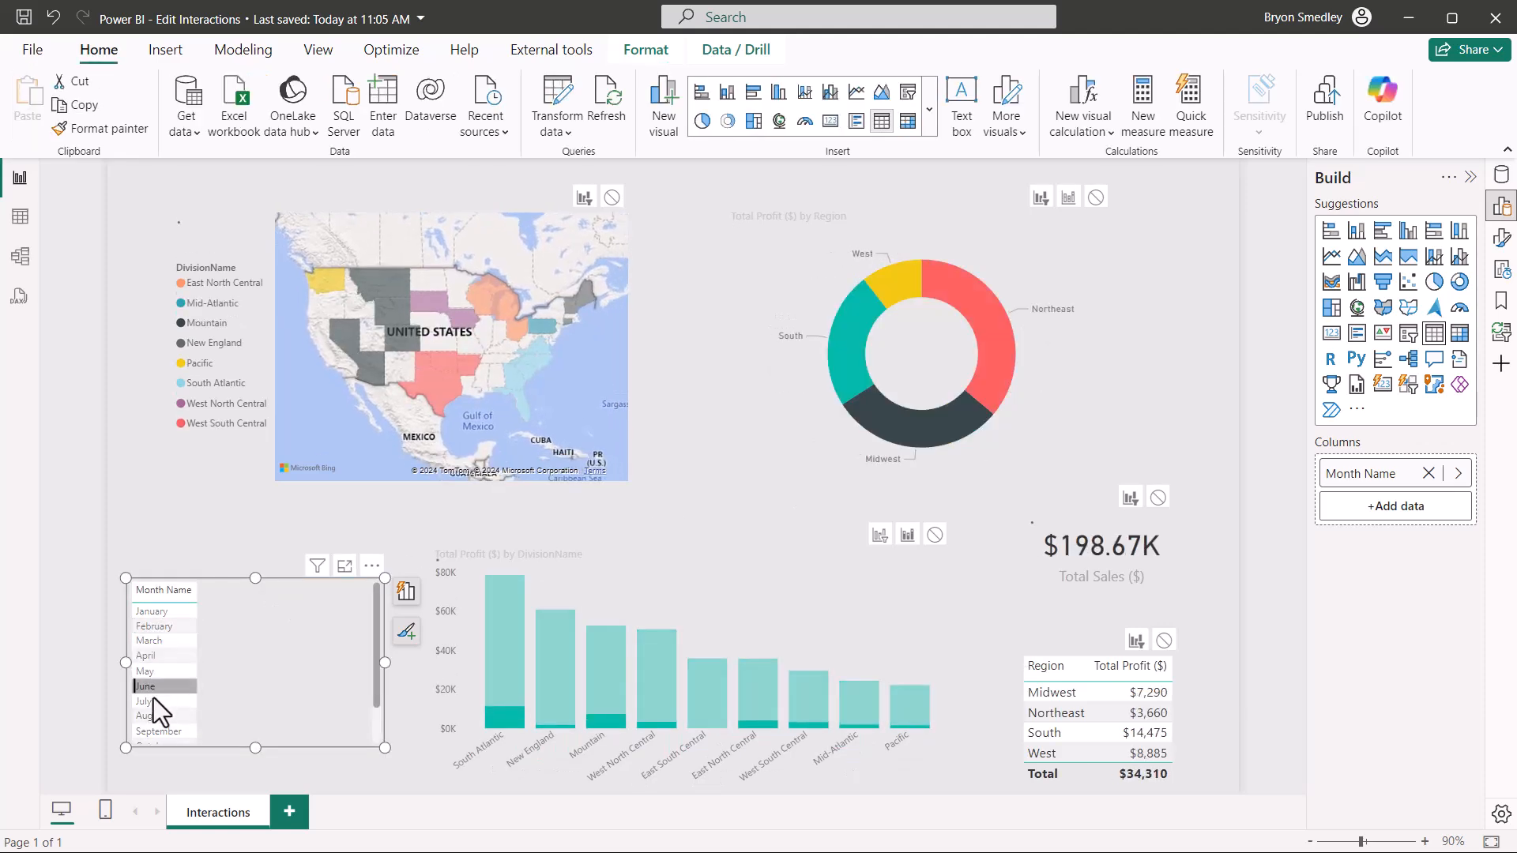
pyautogui.click(152, 714)
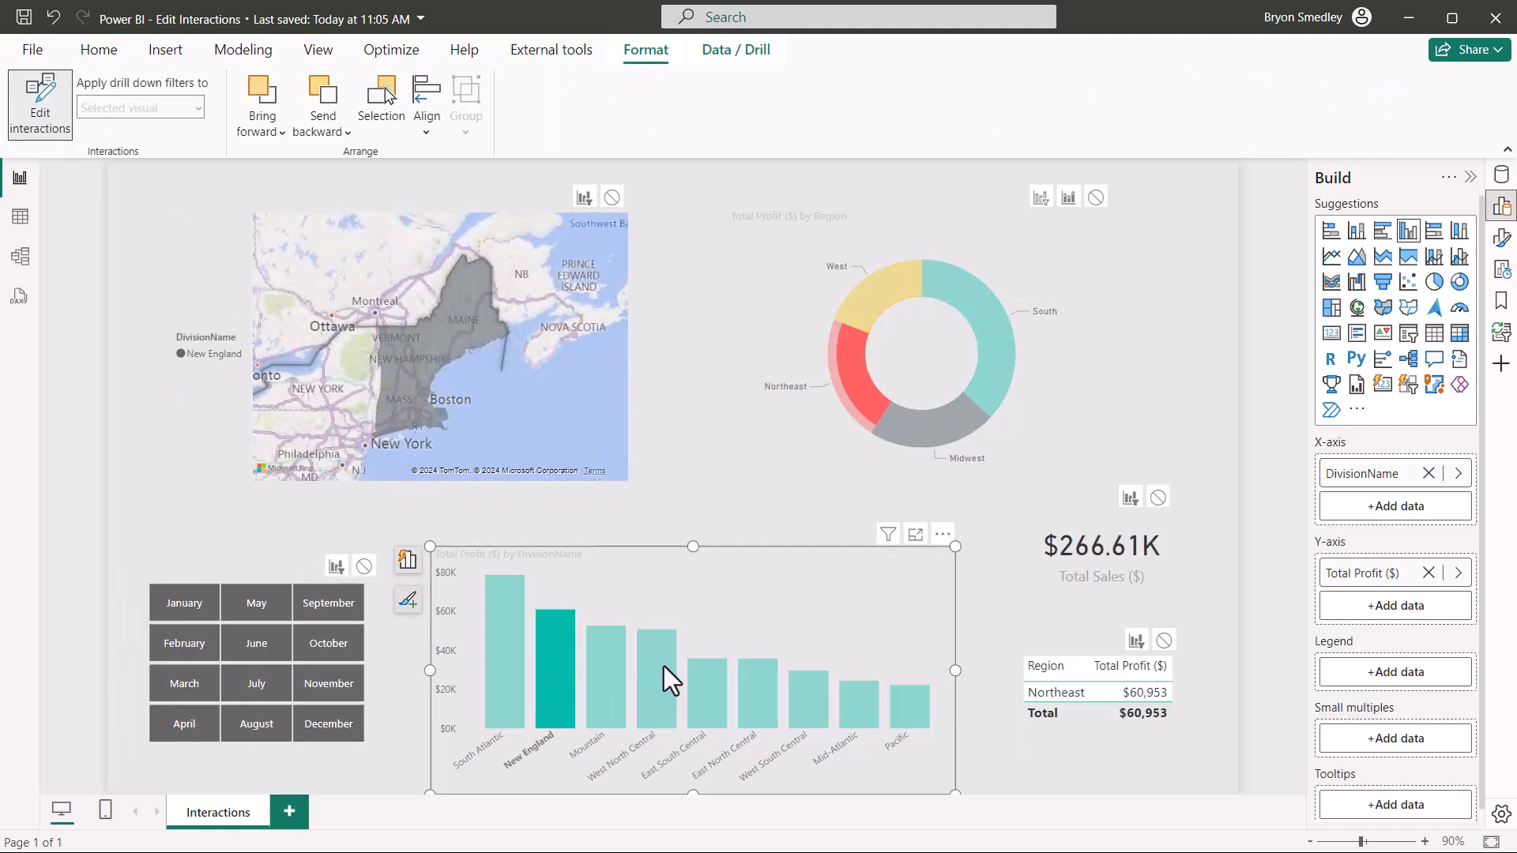
# - Adjust the column chart's map interaction and test bars, ending with South Atlantic (table South, sales $349.67K)
pyautogui.click(755, 678)
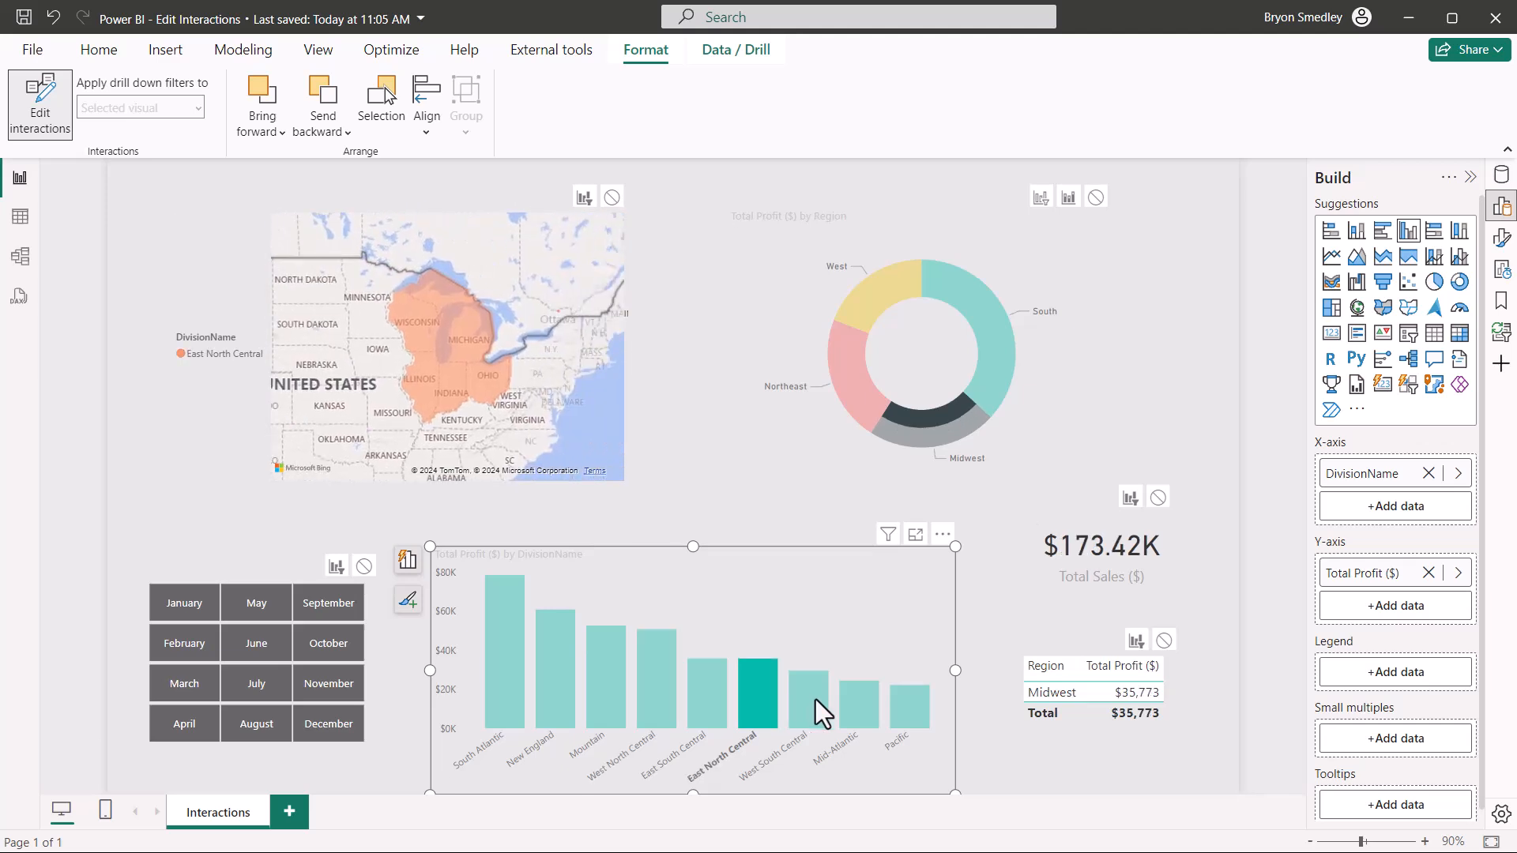
pyautogui.click(842, 697)
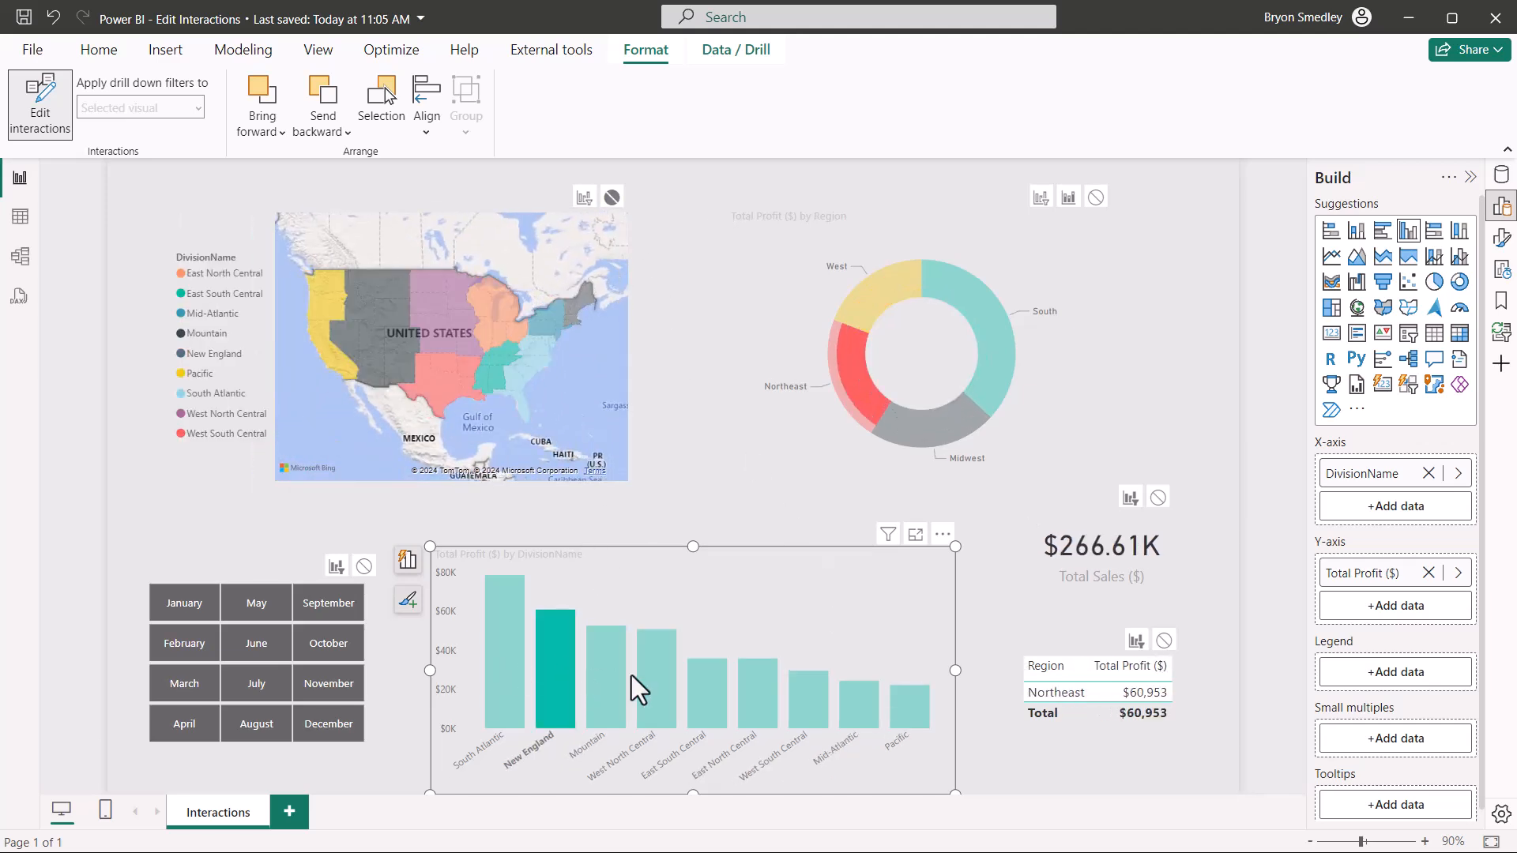
pyautogui.click(760, 678)
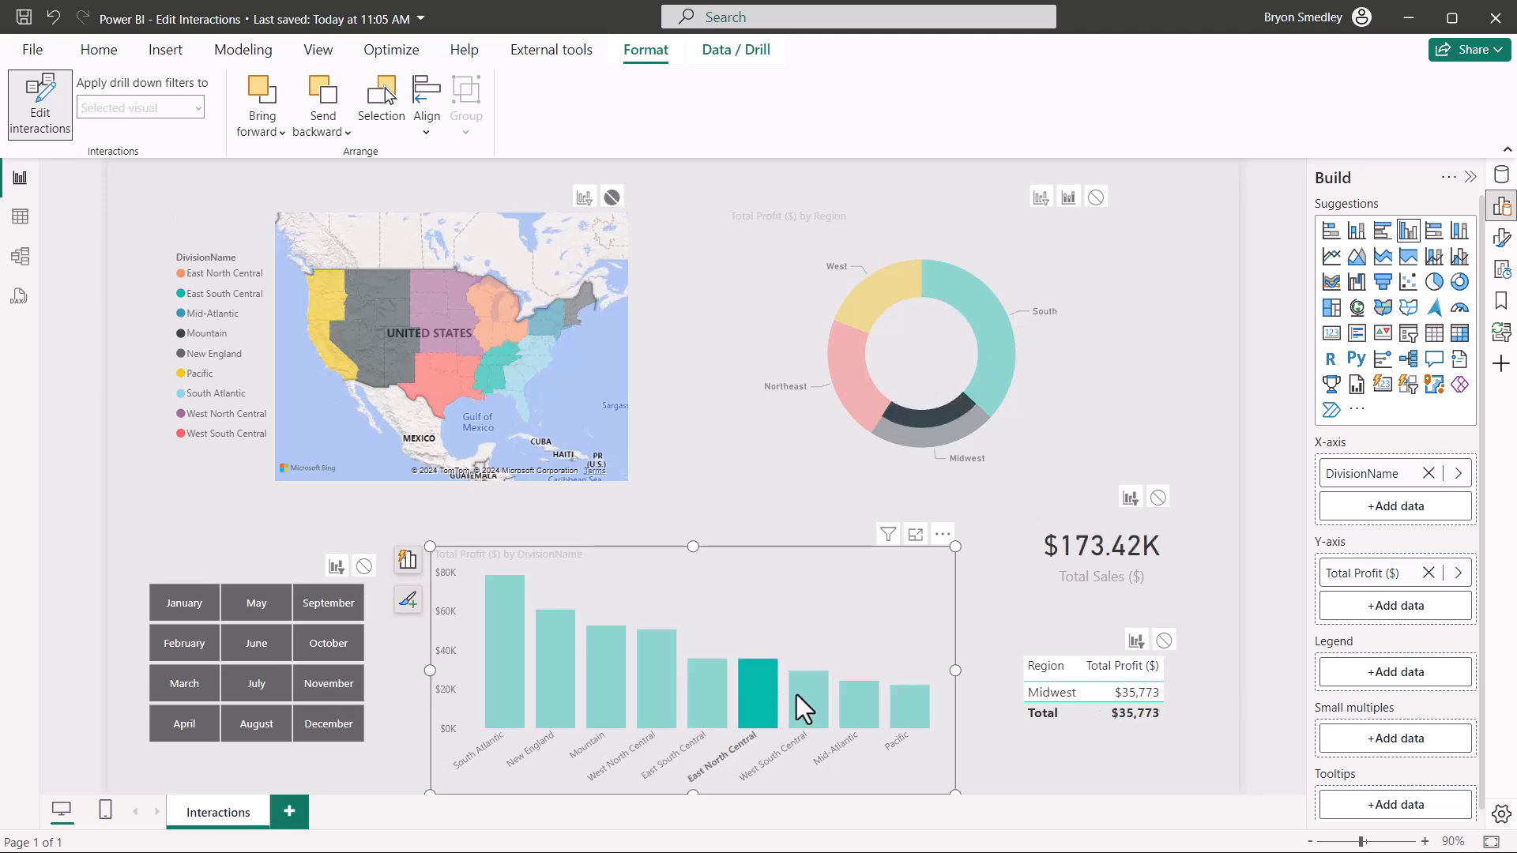
pyautogui.click(601, 678)
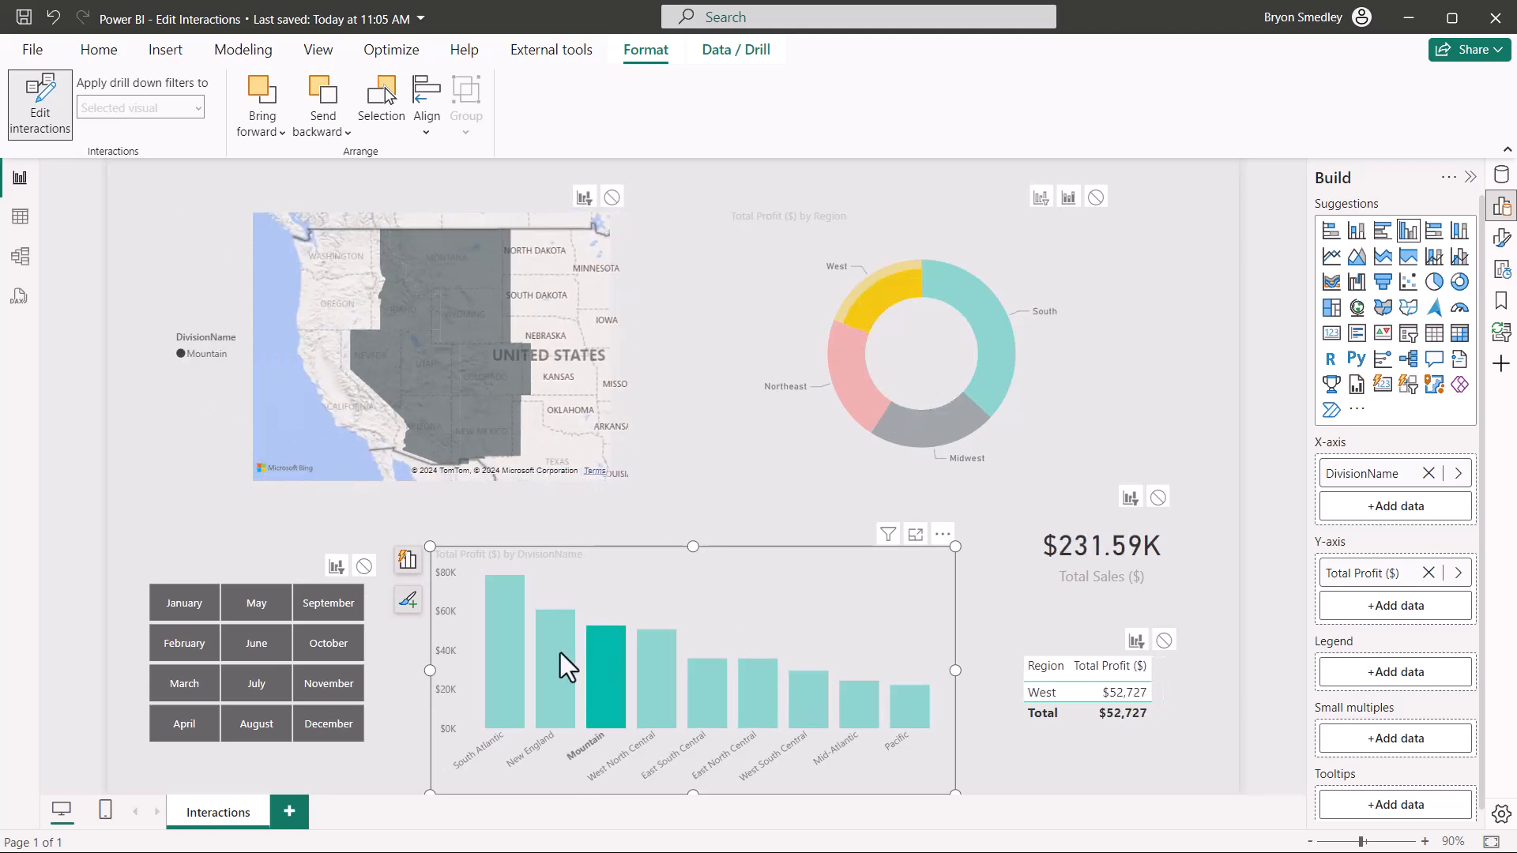
pyautogui.click(504, 658)
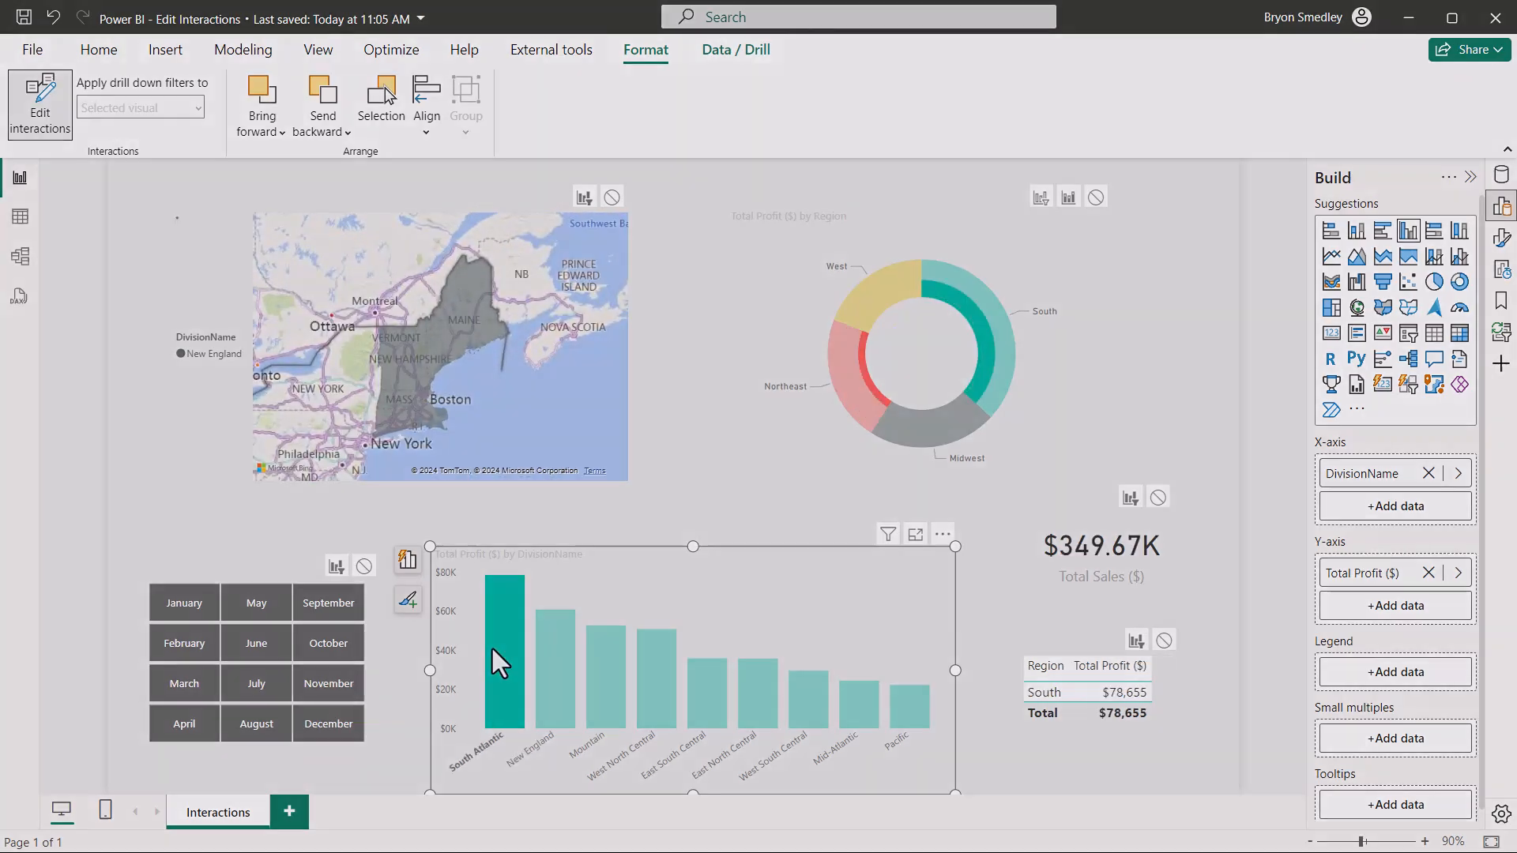